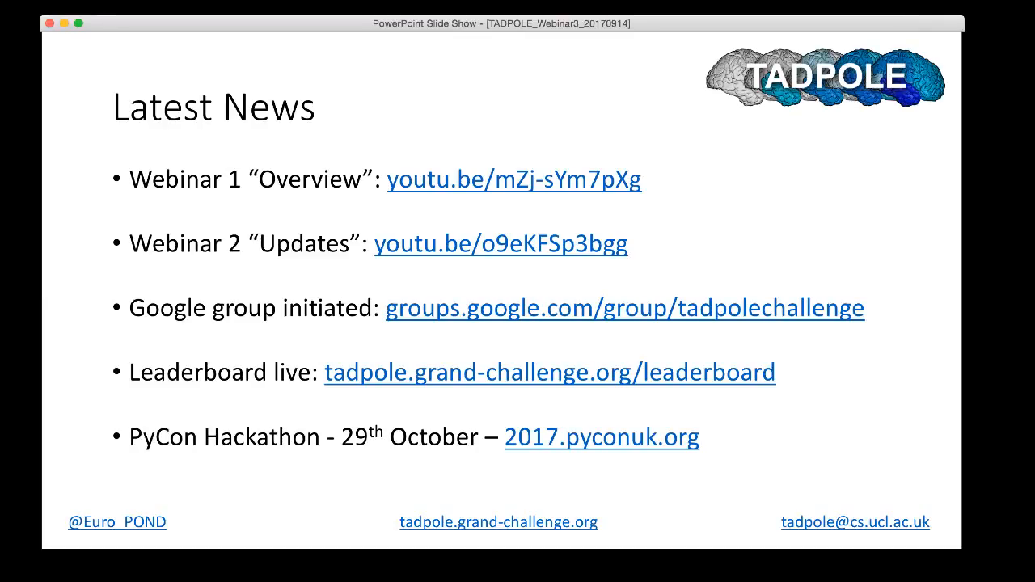
# - Switch from the IDA home page to the TADPOLE_Simple_Submission_TeamName spreadsheet in Excel
pyautogui.press('right')
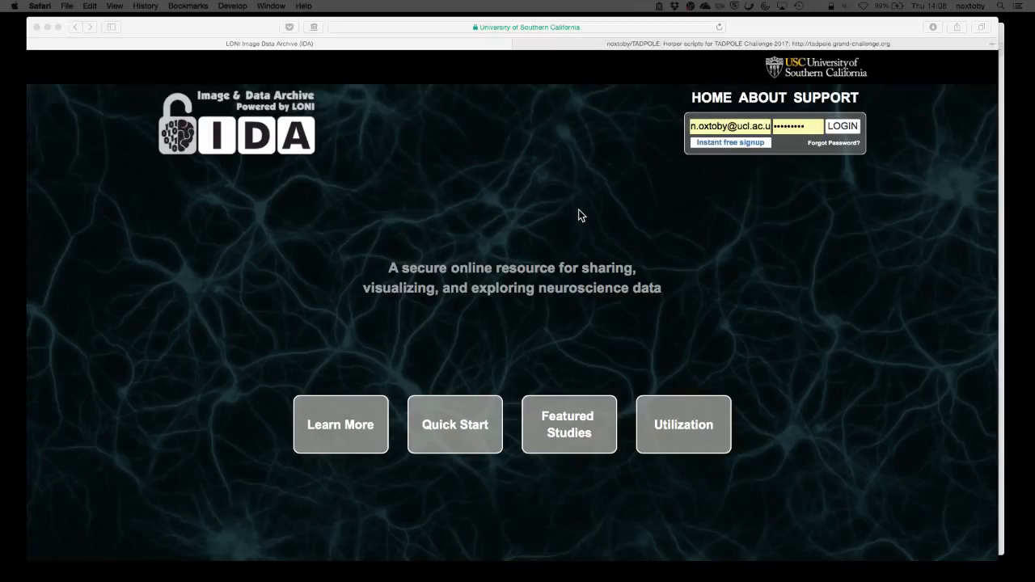
pyautogui.moveTo(570, 197)
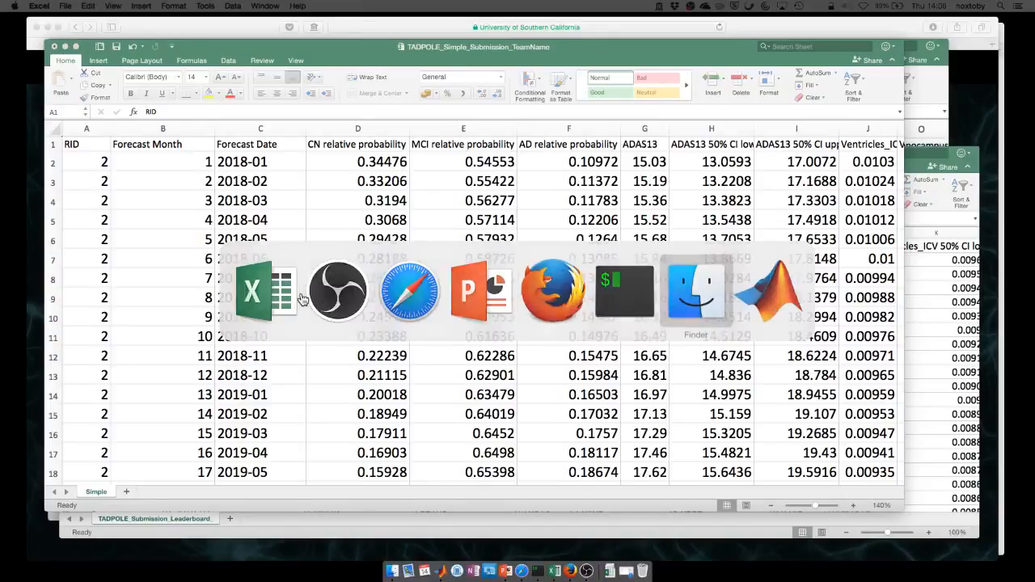
# - Open TADPOLE_D1_D2.csv from Finder in Excel and zoom in on the table
pyautogui.click(695, 291)
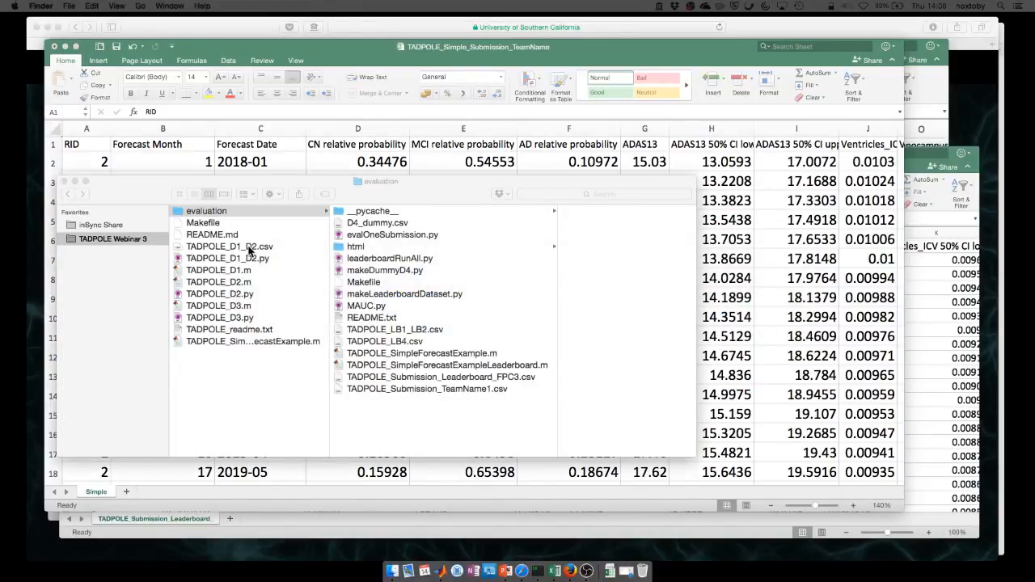
pyautogui.click(229, 246)
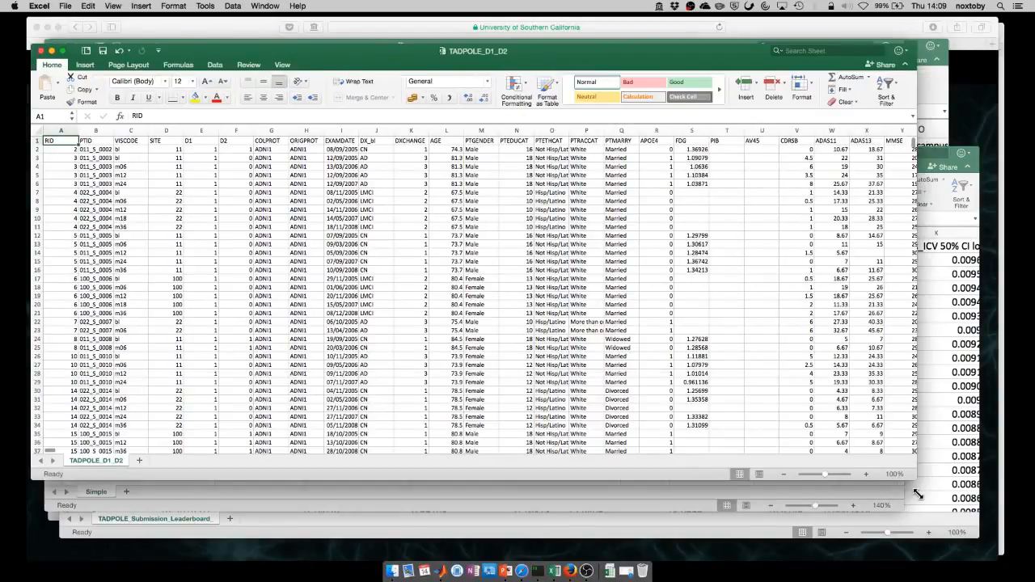
pyautogui.click(865, 489)
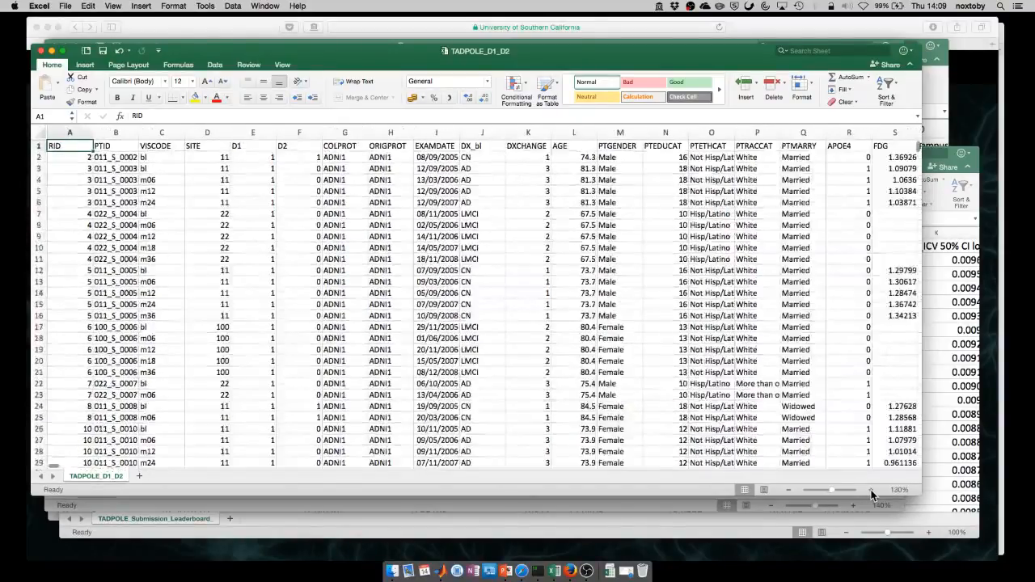
pyautogui.press('cmd+tab')
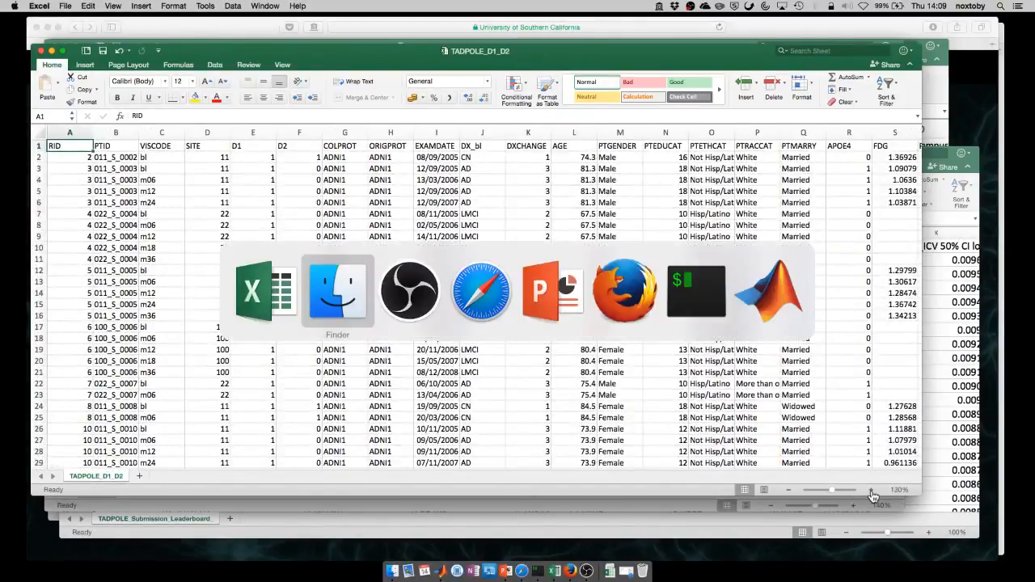
# - Return to the LONI Image & Data Archive site and sign in
pyautogui.click(478, 291)
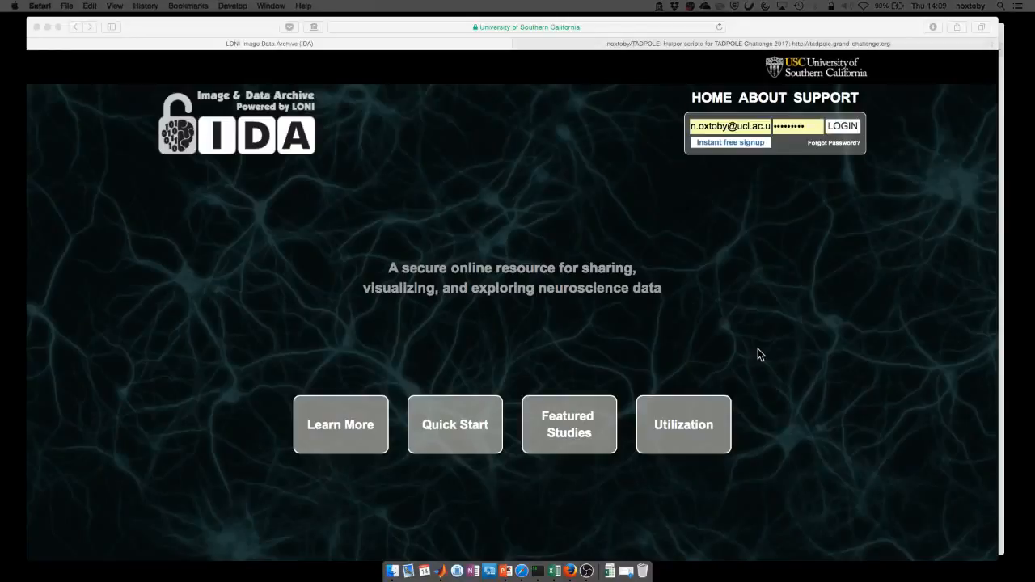
pyautogui.moveTo(839, 217)
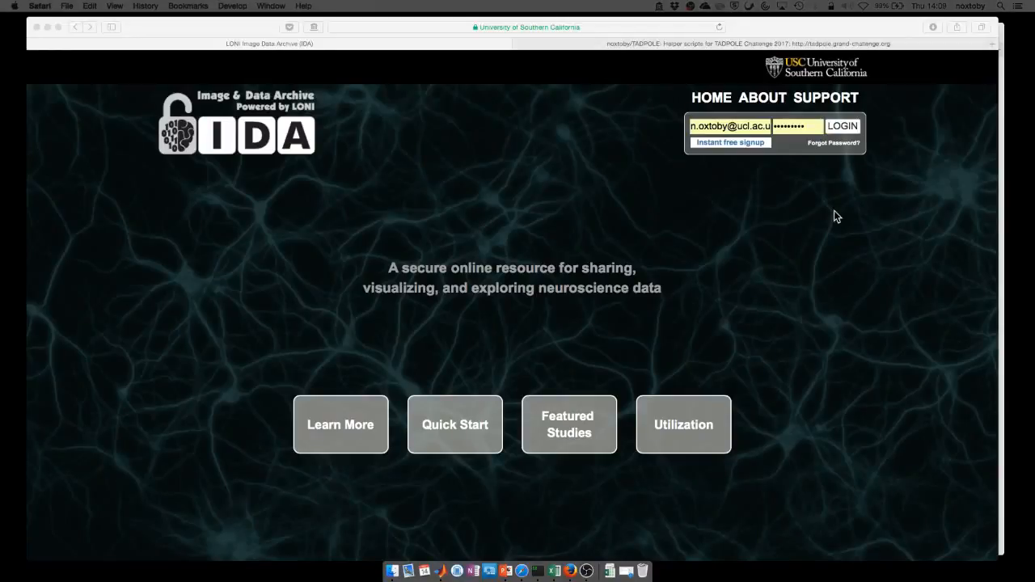
pyautogui.moveTo(876, 231)
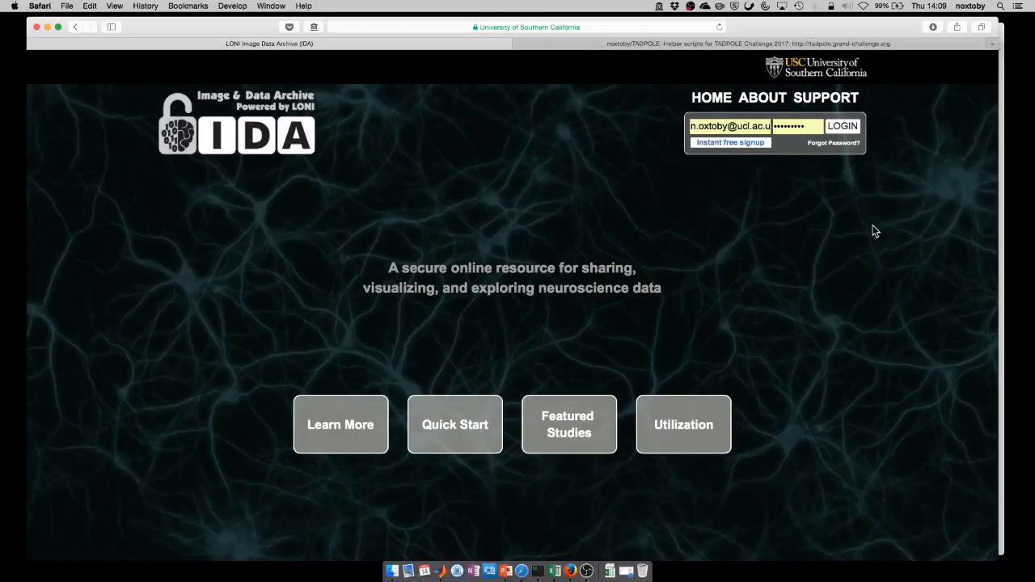
pyautogui.click(842, 126)
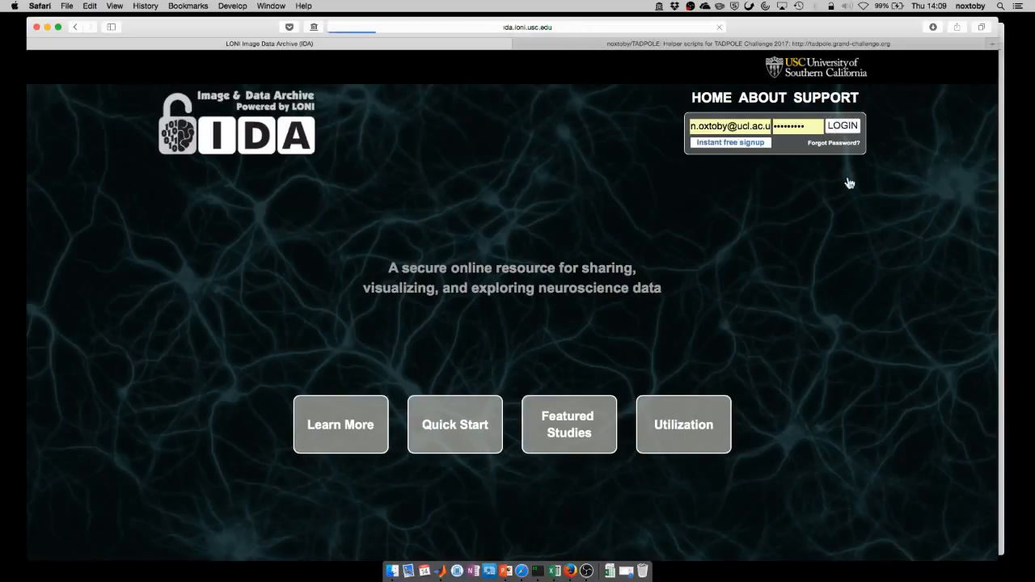
pyautogui.click(841, 126)
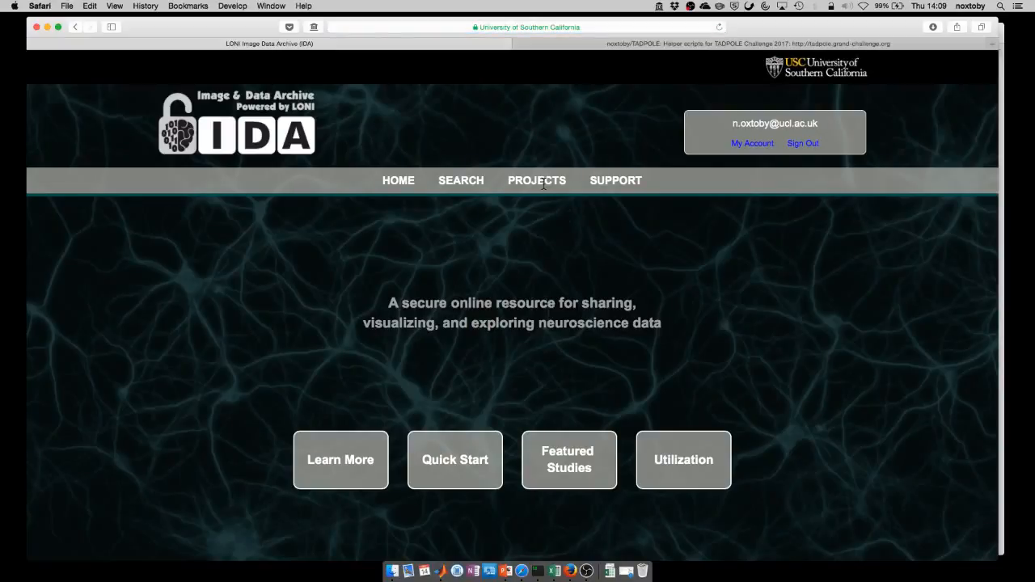
# - Go to Projects > ADNI and open its Download > Study Data page
pyautogui.click(537, 179)
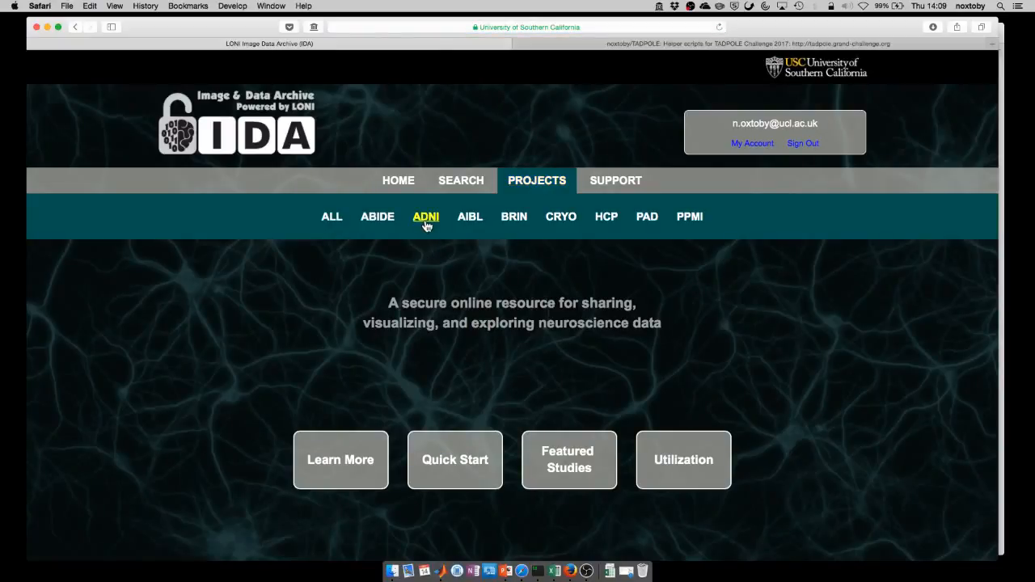
pyautogui.click(425, 217)
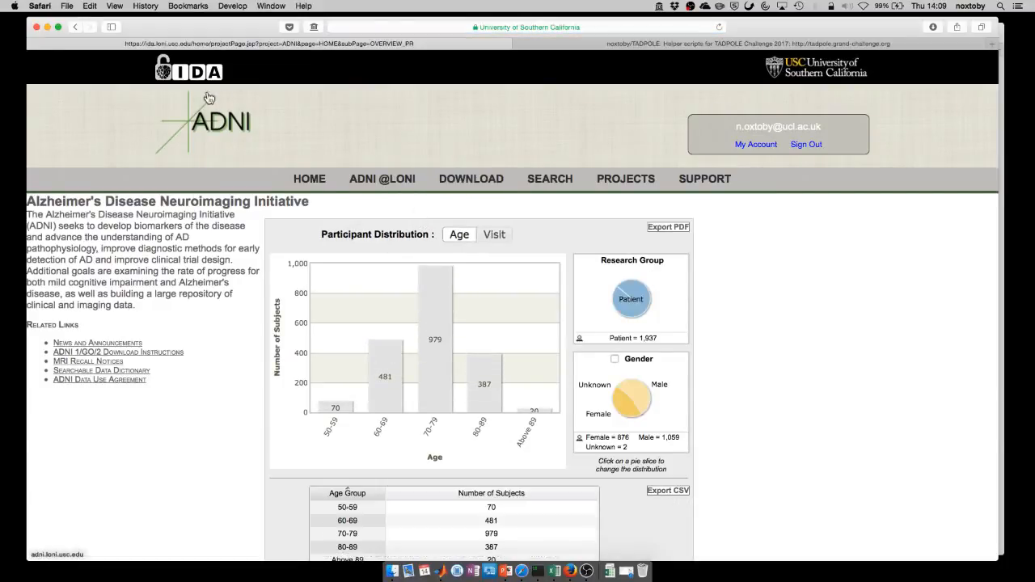
pyautogui.click(471, 178)
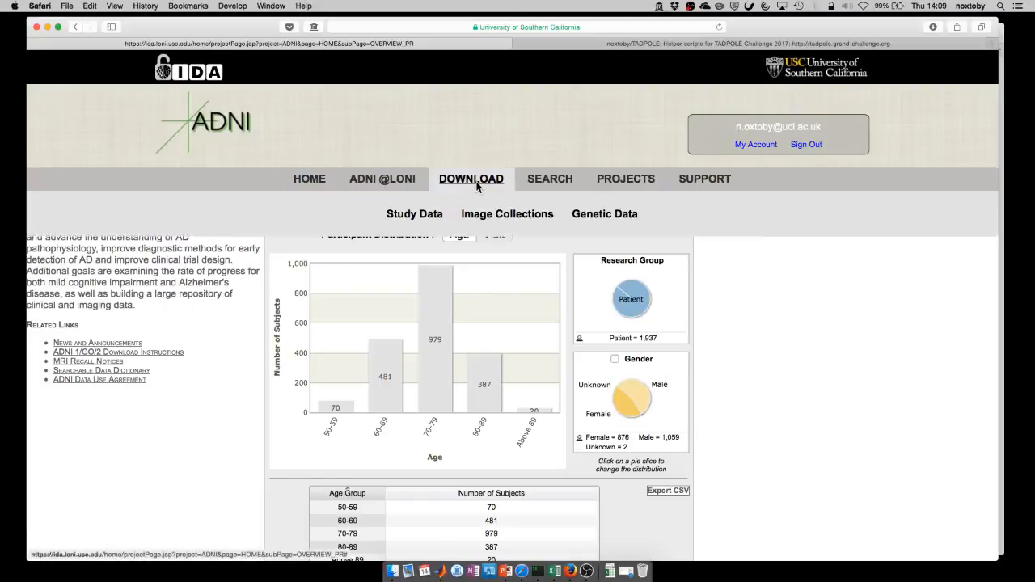
pyautogui.click(414, 213)
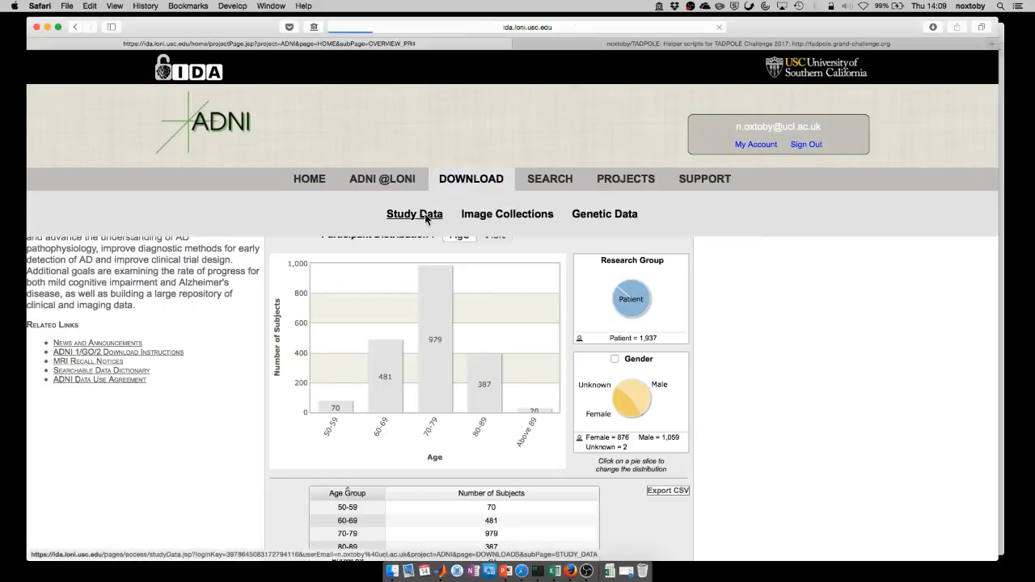
pyautogui.click(414, 213)
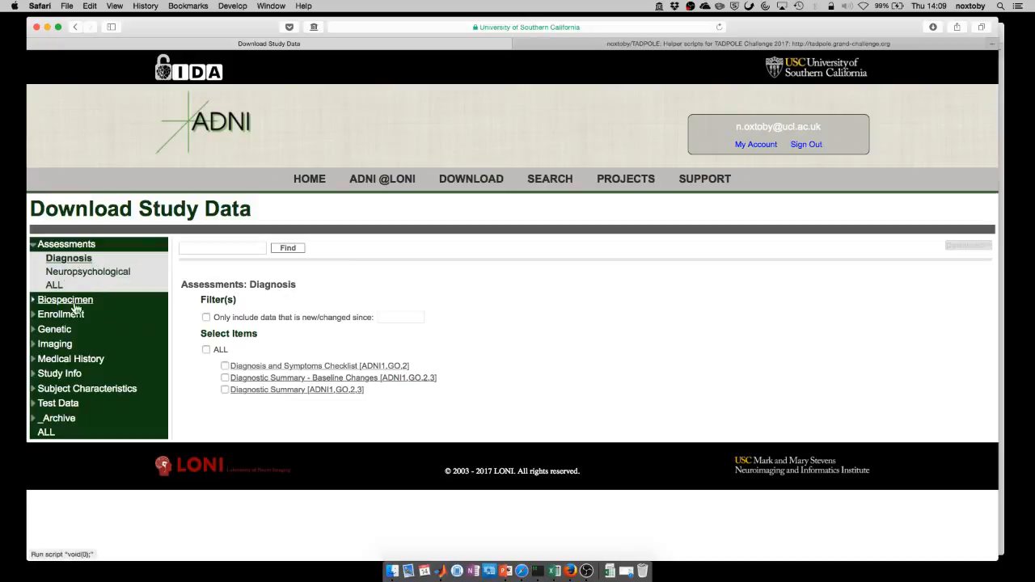
pyautogui.moveTo(58, 403)
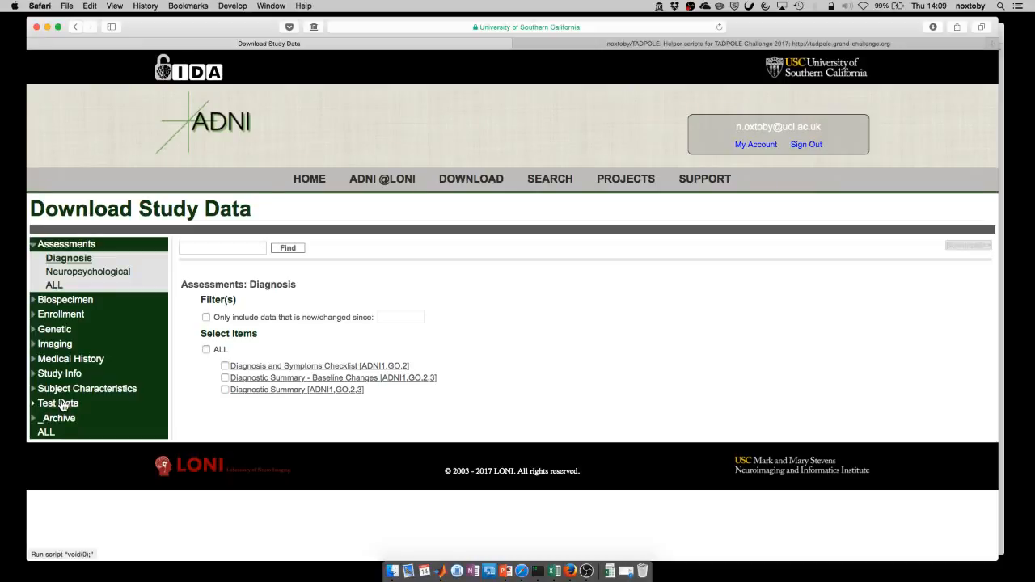
# - Under Test Data for Challenges, tick Tadpole Challenge Data for download
pyautogui.click(58, 402)
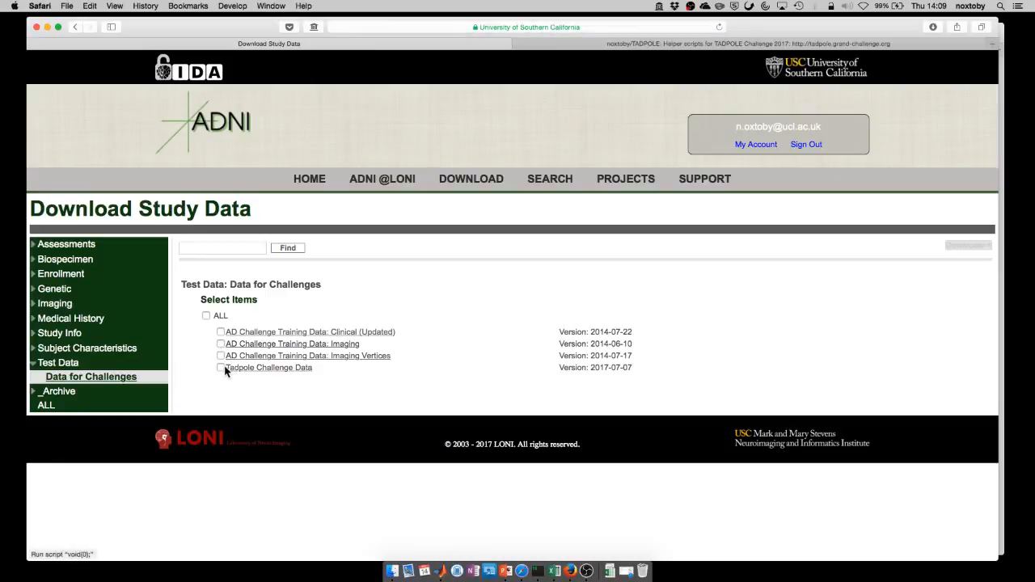
pyautogui.click(220, 369)
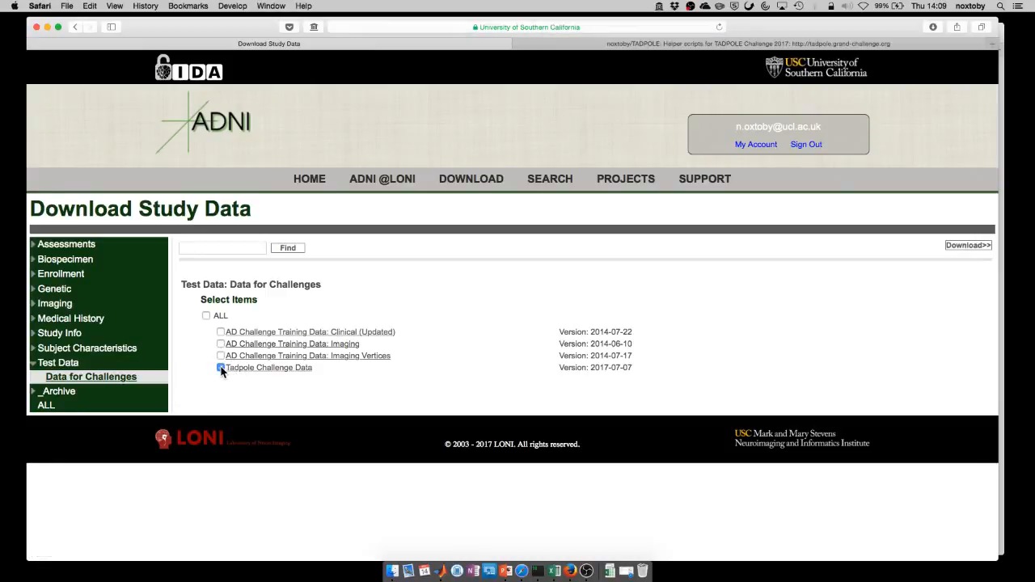
pyautogui.click(220, 367)
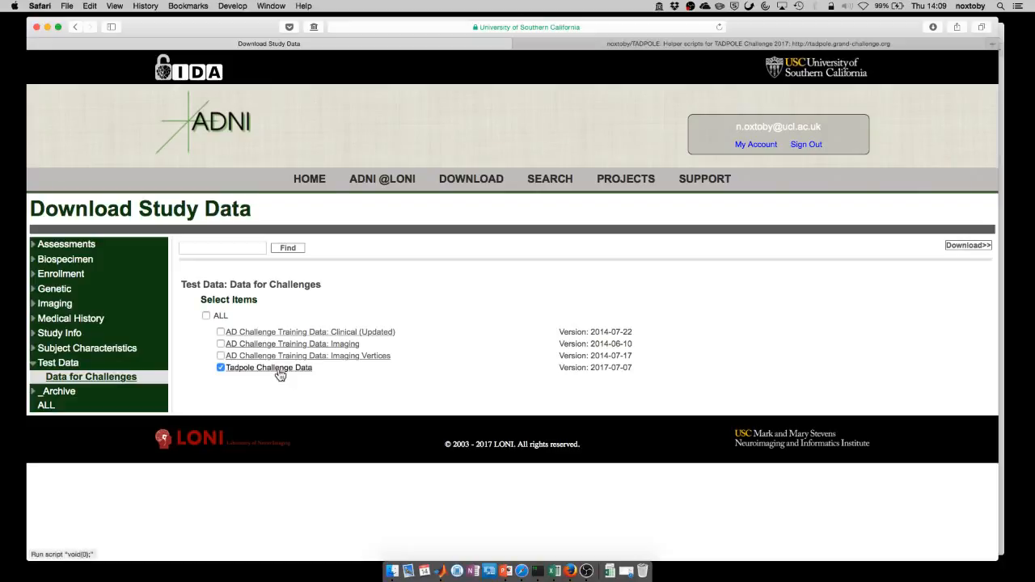
# - In Finder's TADPOLE Webinar 3 folder, select TADPOLE_D1_D2.csv to preview its details and size
pyautogui.click(391, 571)
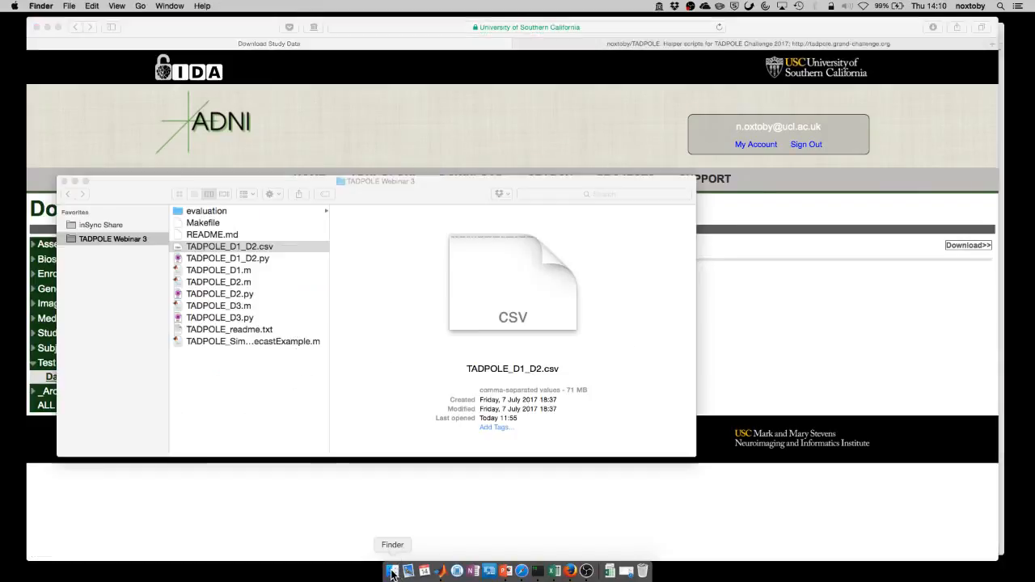
pyautogui.click(229, 246)
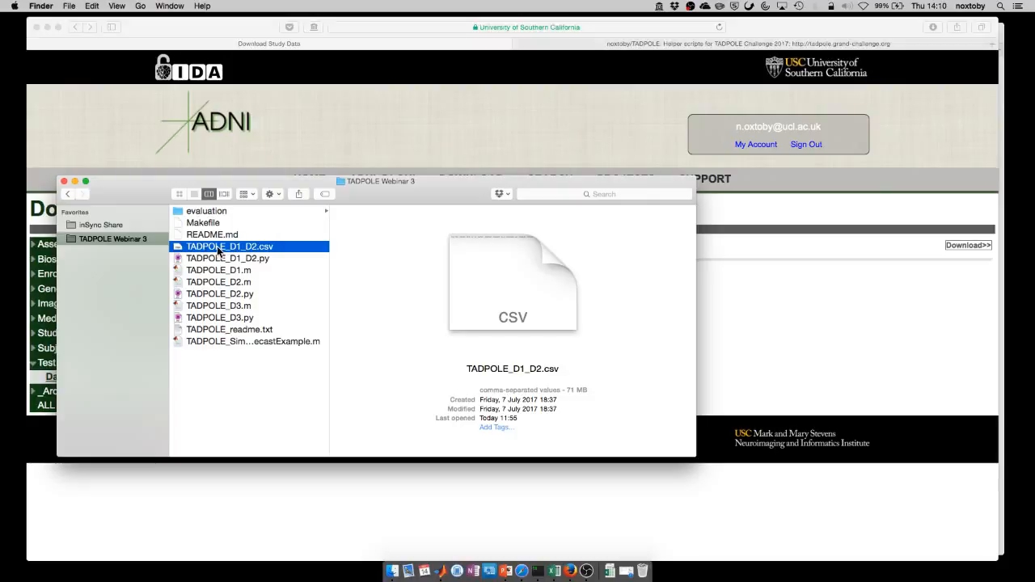
pyautogui.moveTo(554, 572)
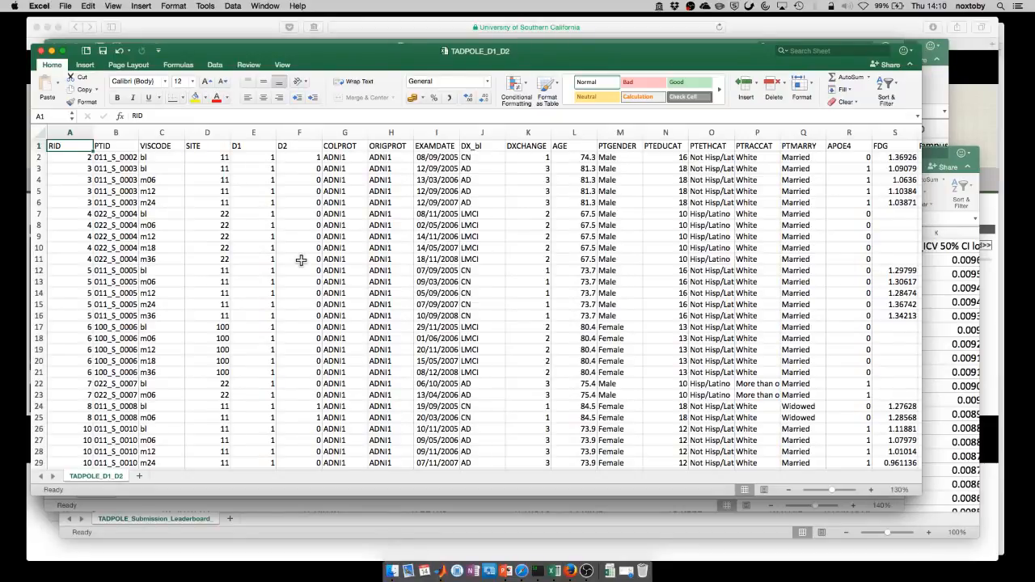
pyautogui.moveTo(223, 256)
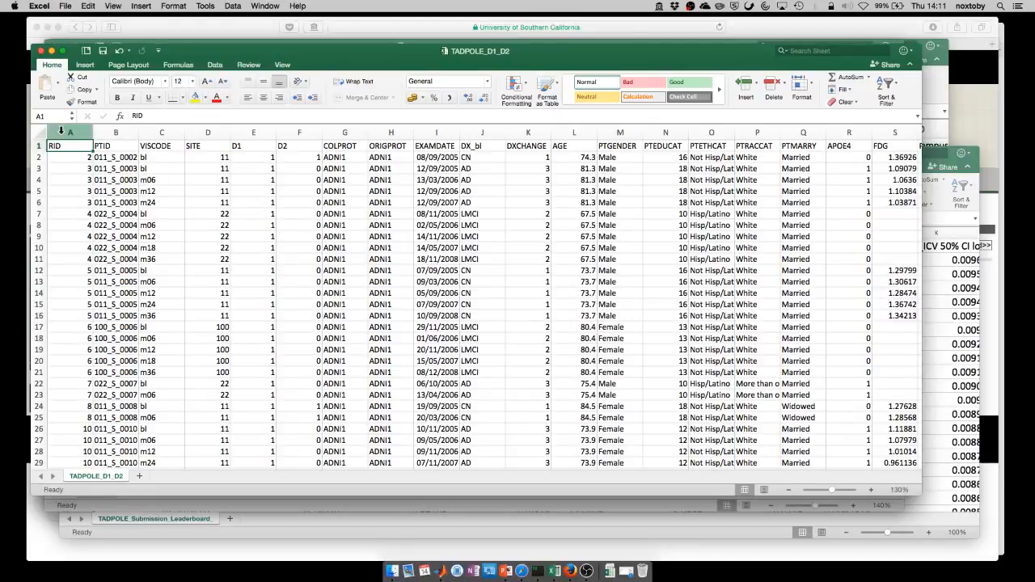
pyautogui.click(70, 133)
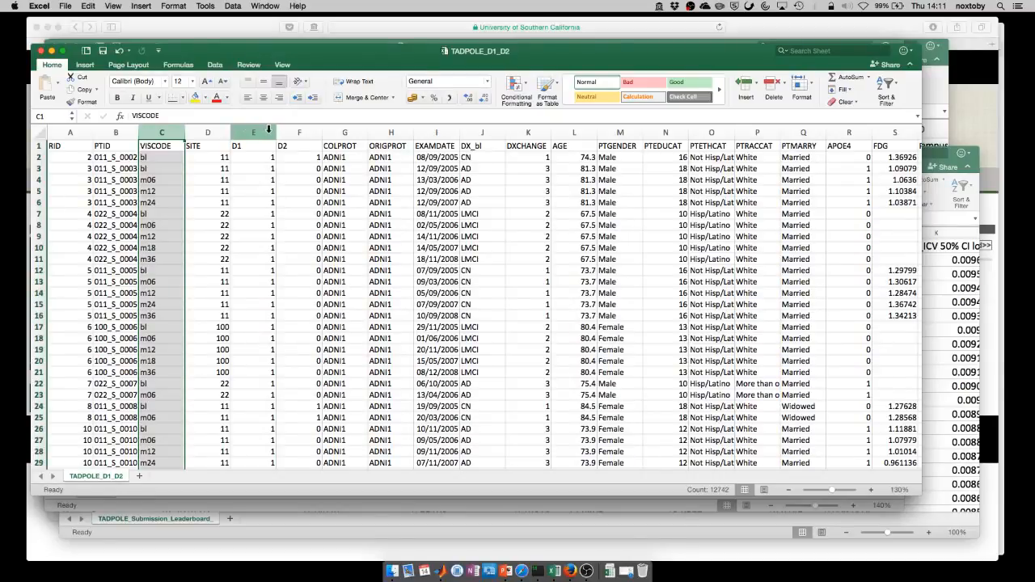
pyautogui.click(252, 133)
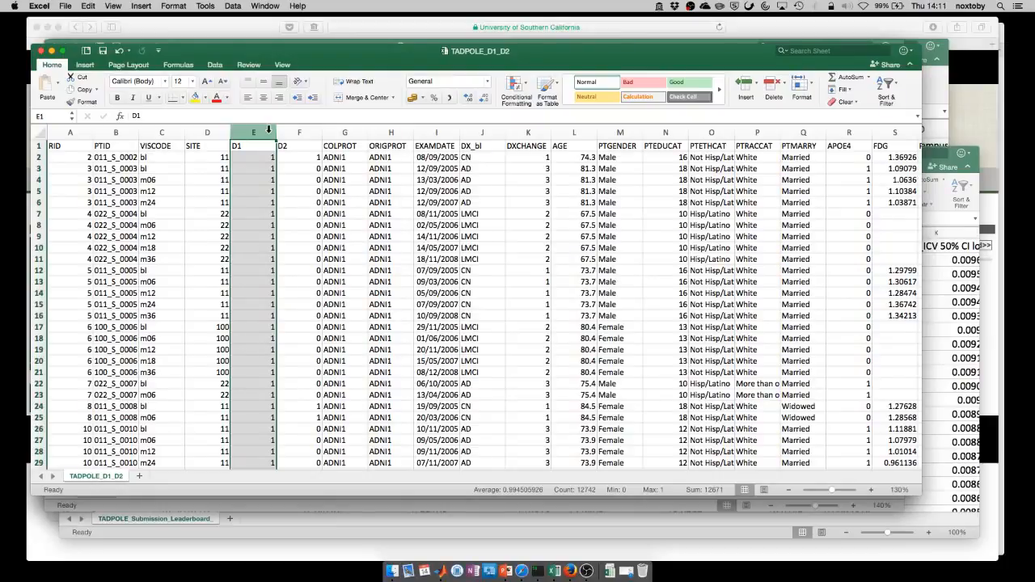
pyautogui.moveTo(461, 144)
pyautogui.write('X')
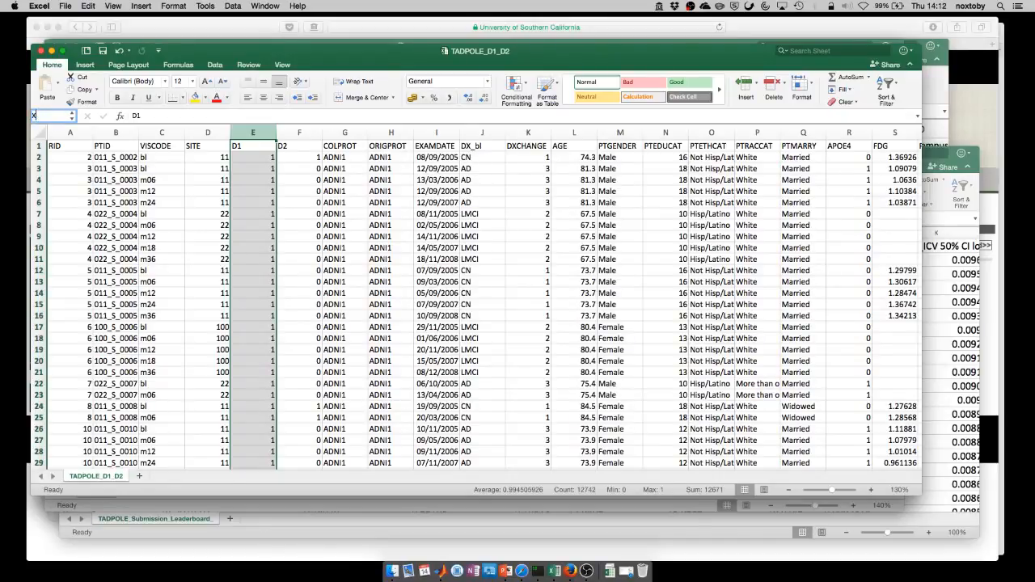
# - Scroll right to the Ventricles, Hippocampus, WholeBrain, ICV and DX columns, selecting the Ventricles header
pyautogui.hscroll(3)
pyautogui.write('AV1')
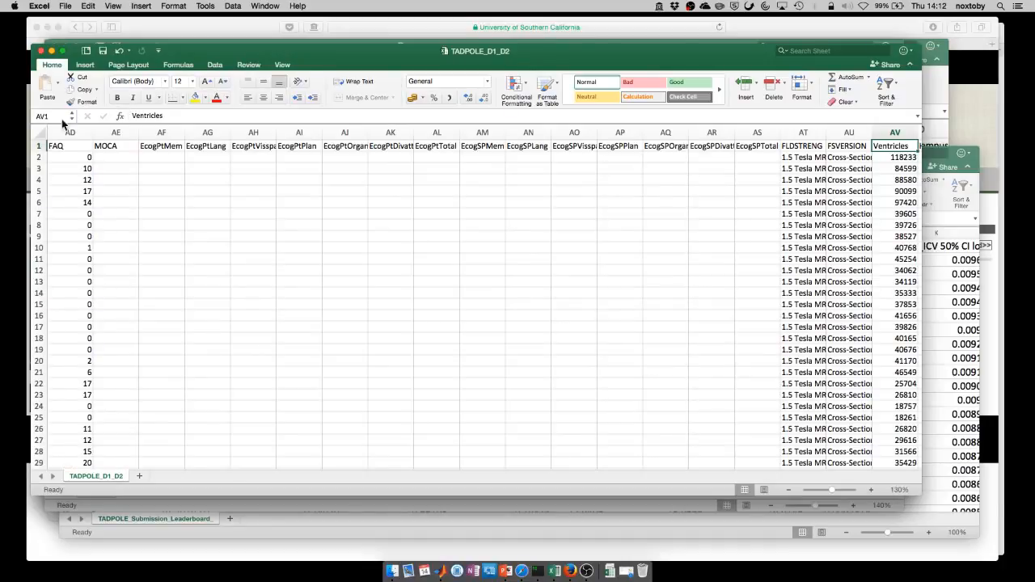
pyautogui.click(40, 116)
pyautogui.write('BB1')
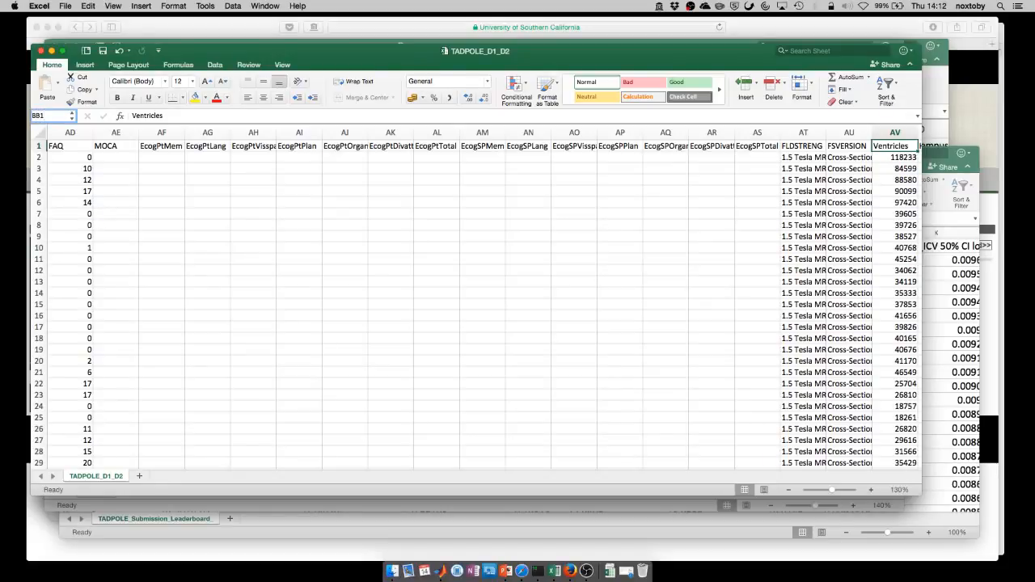
pyautogui.hscroll(3)
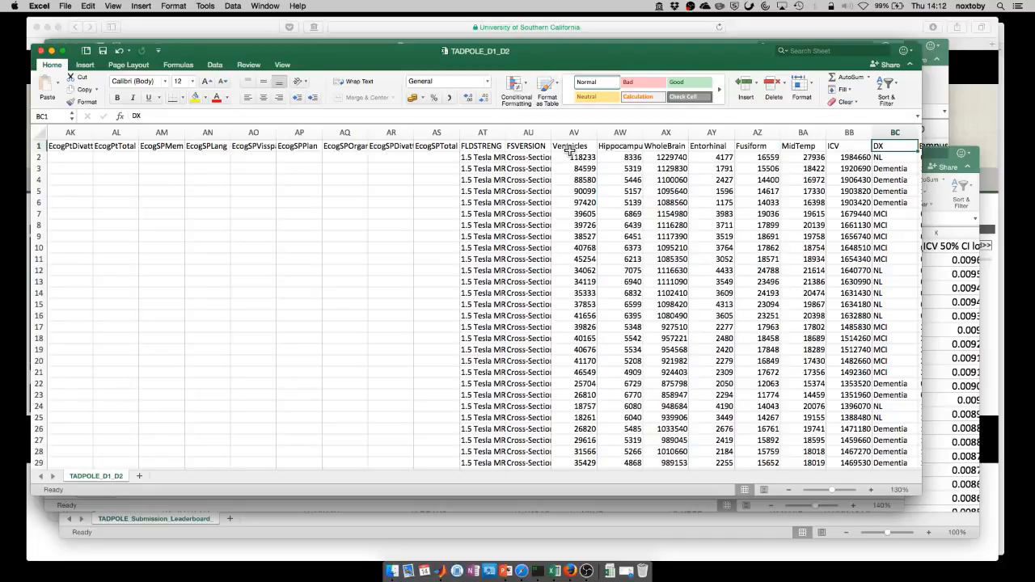
# - Scroll on past FDG_bl, PIB_bl, AV45_bl to Years_bl and Month_bl, selecting the EXAMDATE header
pyautogui.hscroll(3)
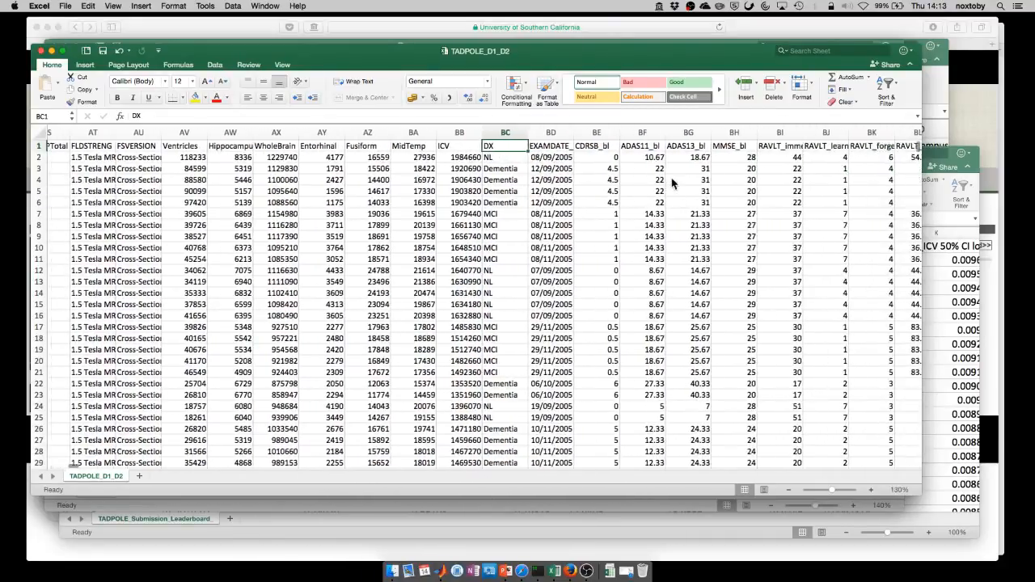
pyautogui.hscroll(3)
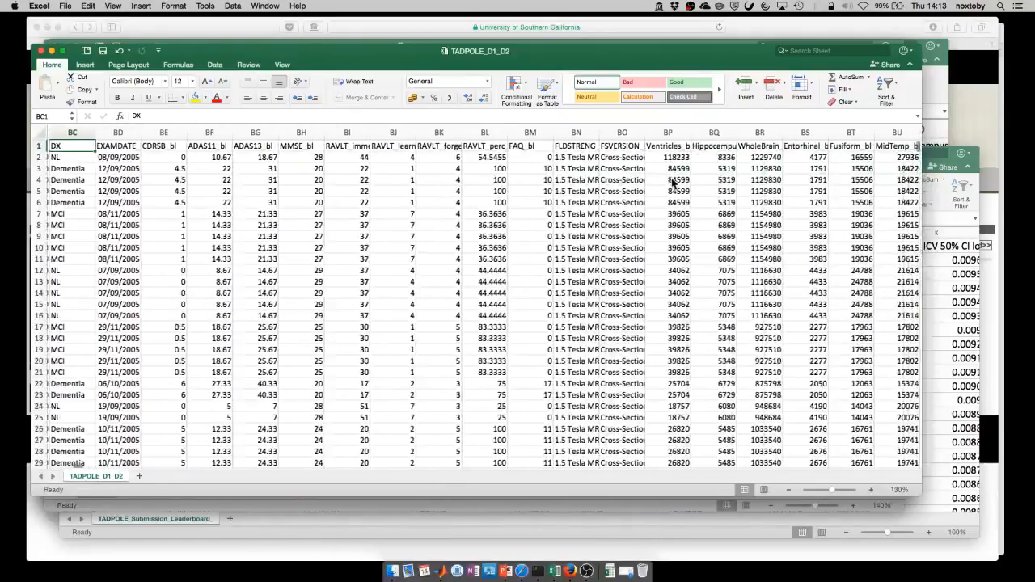
pyautogui.hscroll(3)
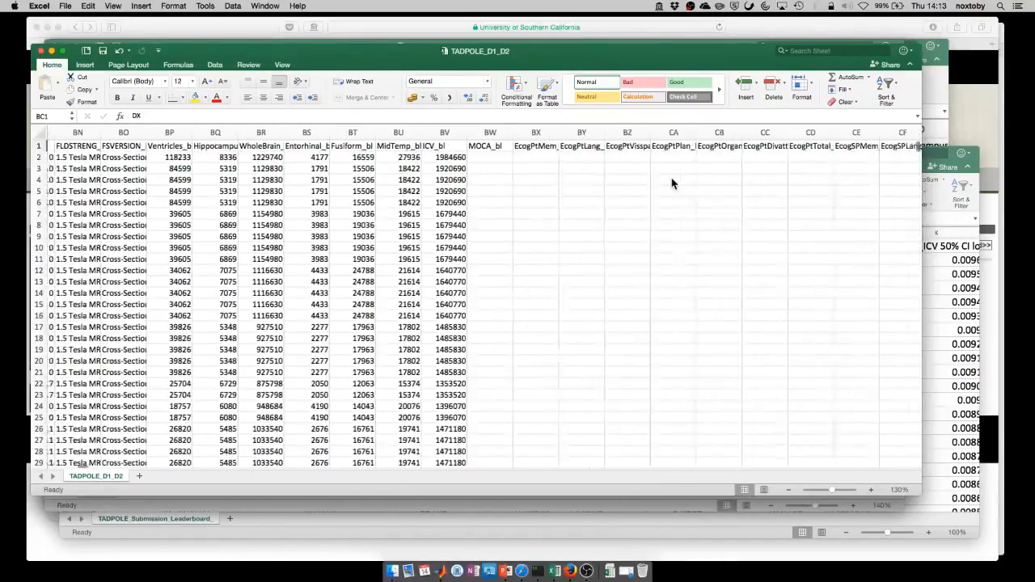
pyautogui.hscroll(3)
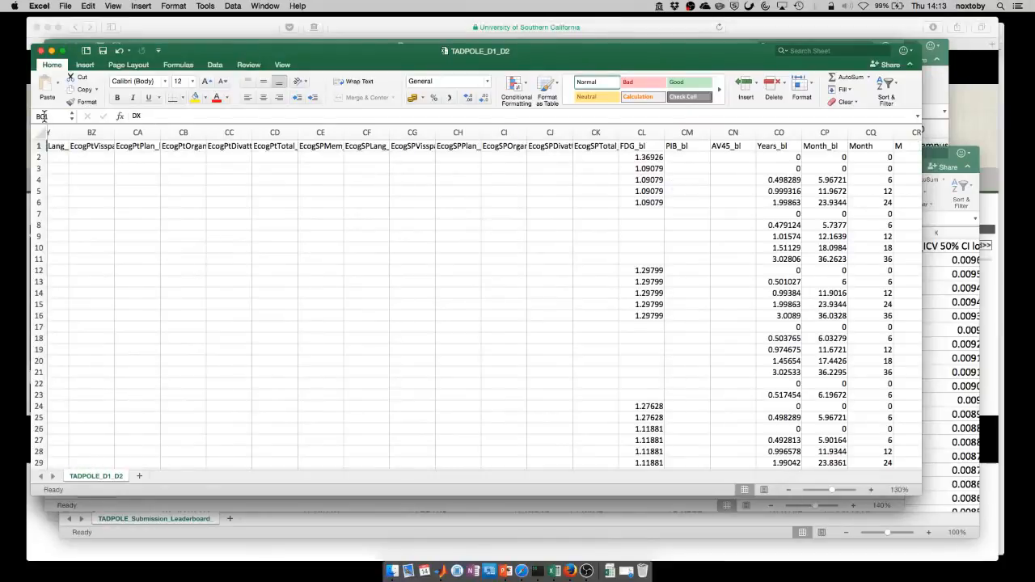
pyautogui.click(39, 117)
pyautogui.write('AF')
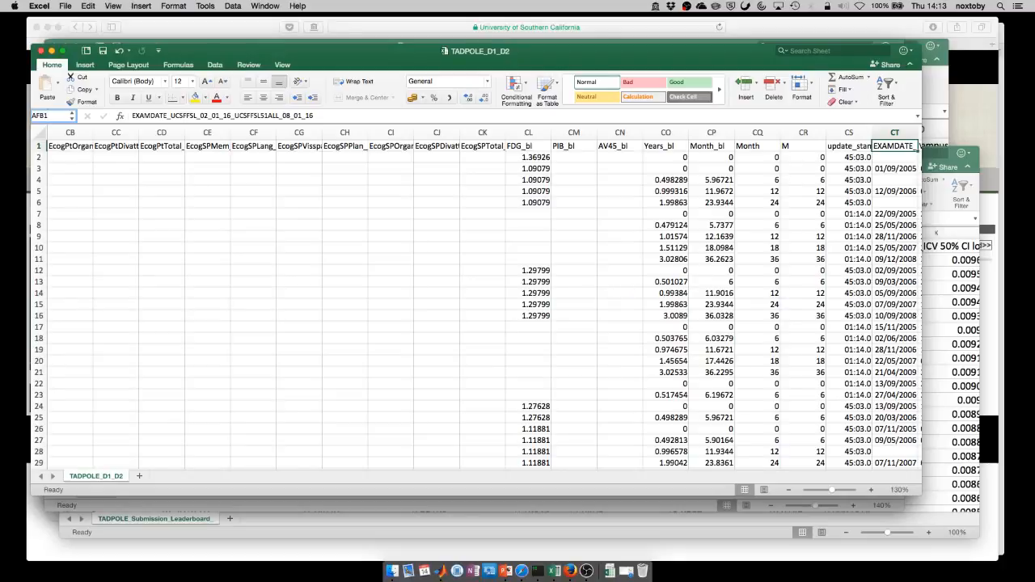
# - Jump via the Name Box reference ASD to the far-right UCSF and UC Berkeley PET columns holding -4 placeholders
pyautogui.hscroll(3)
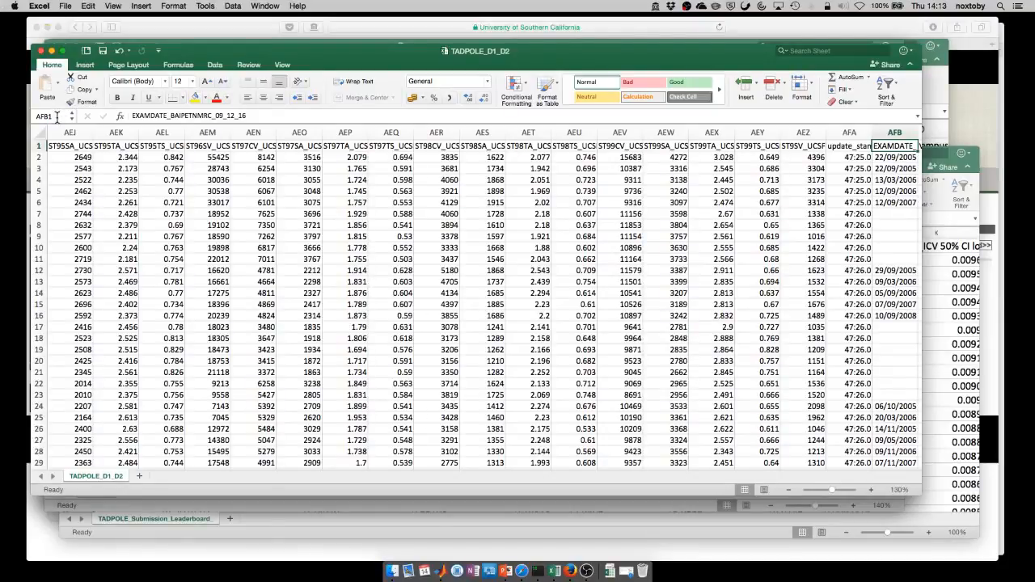
pyautogui.write('ASD')
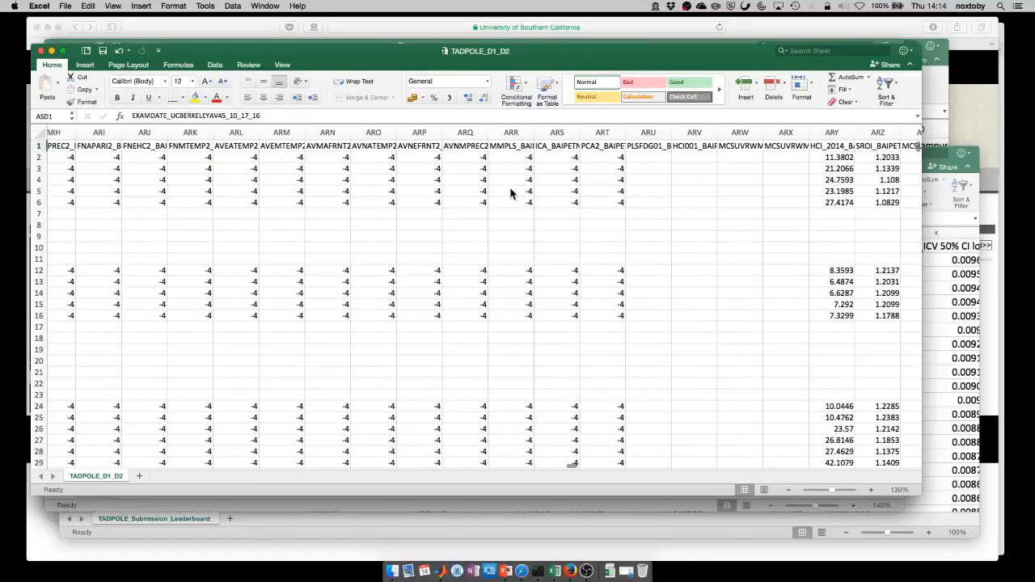
# - Inspect a -4 placeholder and an empty cell, then scroll to the RIGHT_ region columns ending at EXAMDATE
pyautogui.hscroll(3)
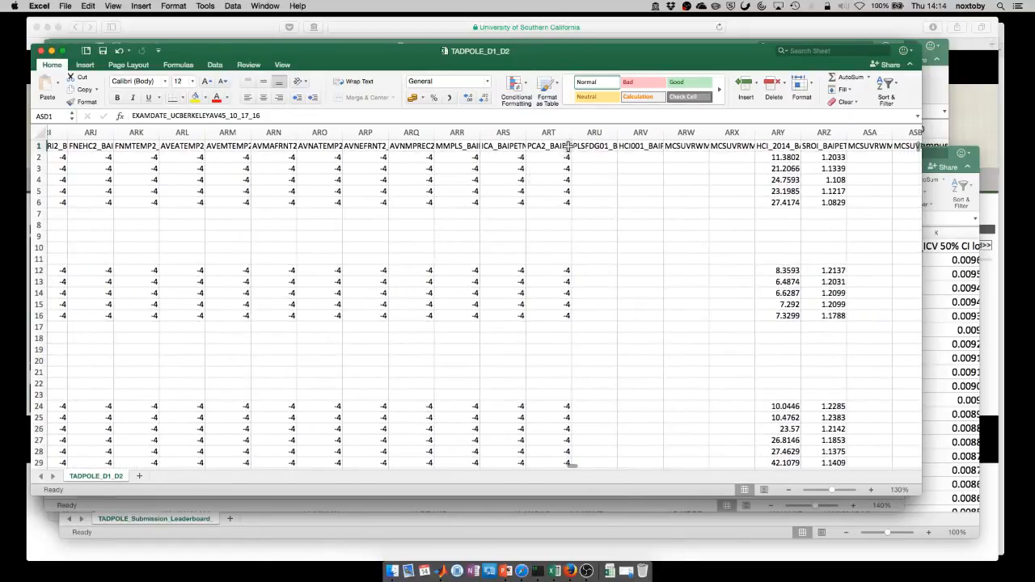
pyautogui.click(566, 157)
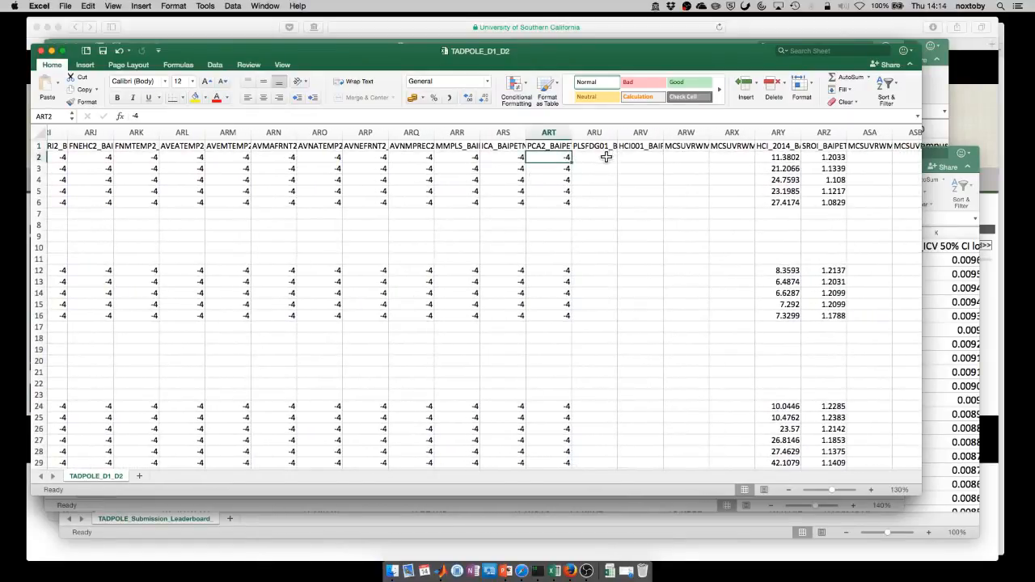
pyautogui.click(596, 157)
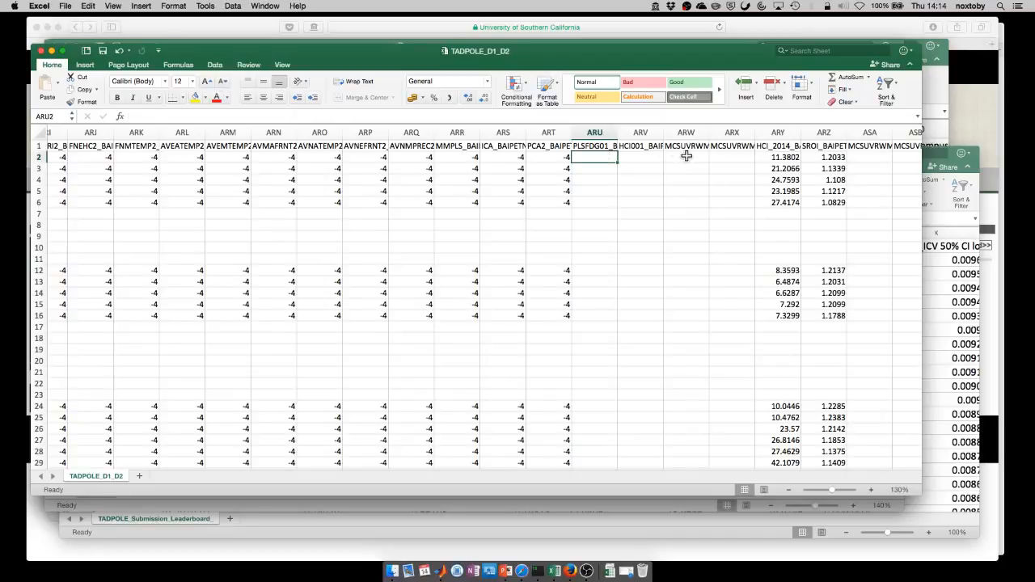
pyautogui.hscroll(3)
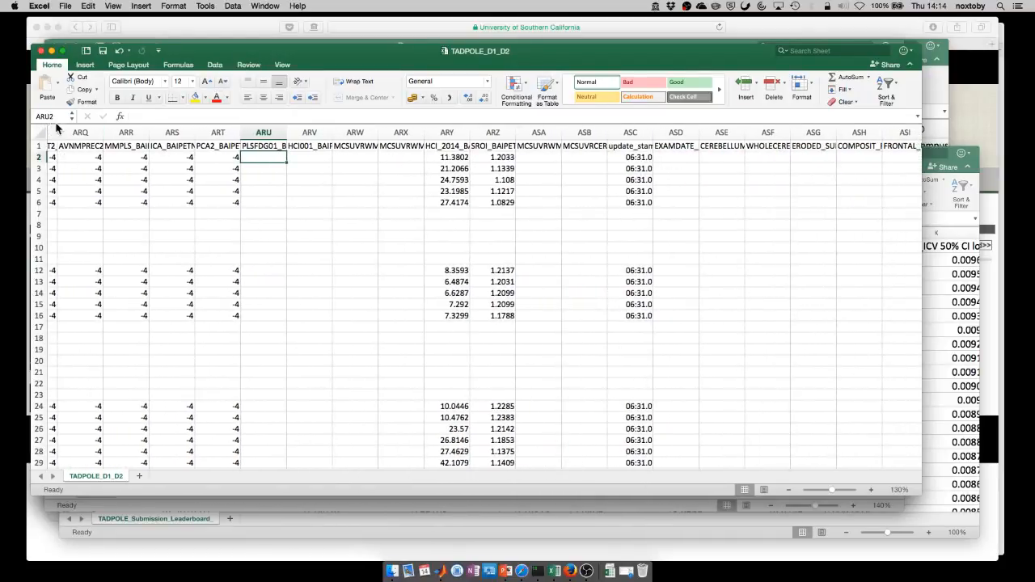
pyautogui.click(41, 116)
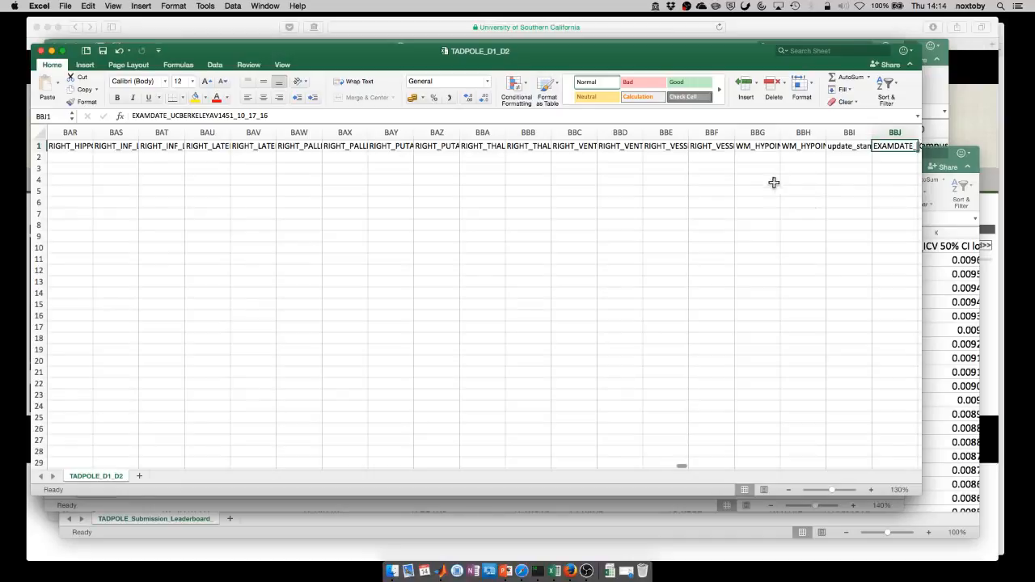
pyautogui.moveTo(609, 215)
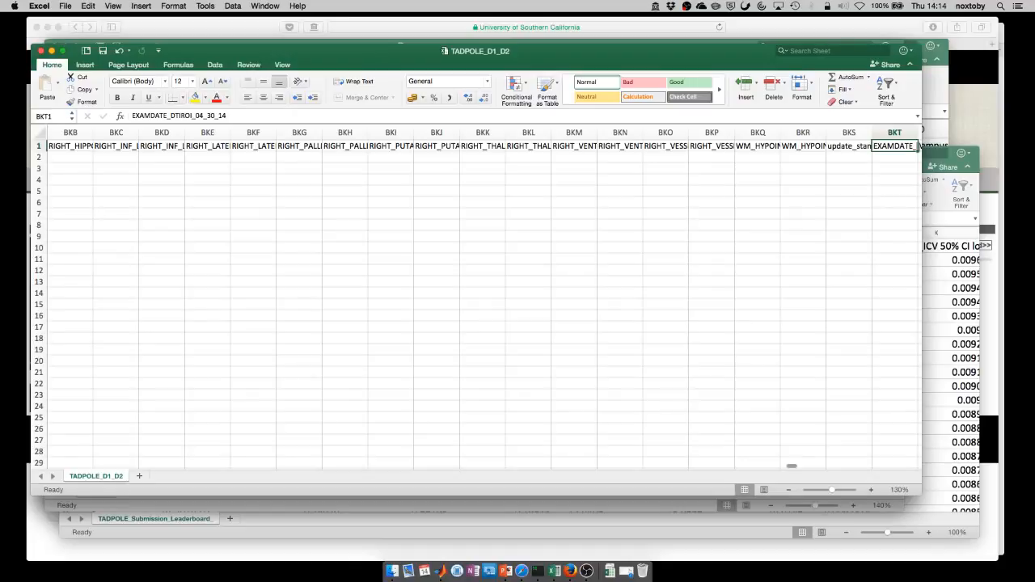
pyautogui.moveTo(370, 255)
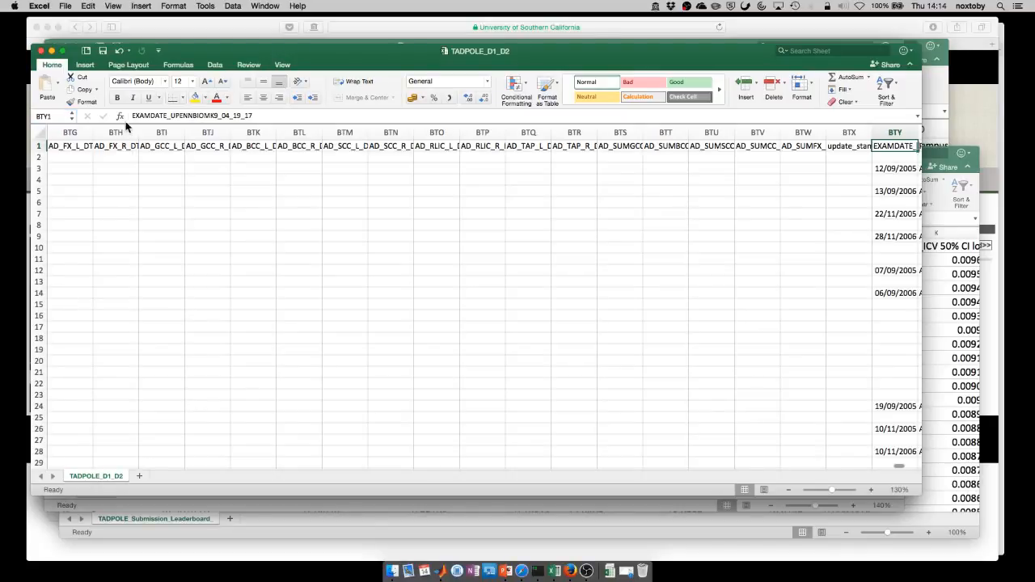
pyautogui.moveTo(665, 285)
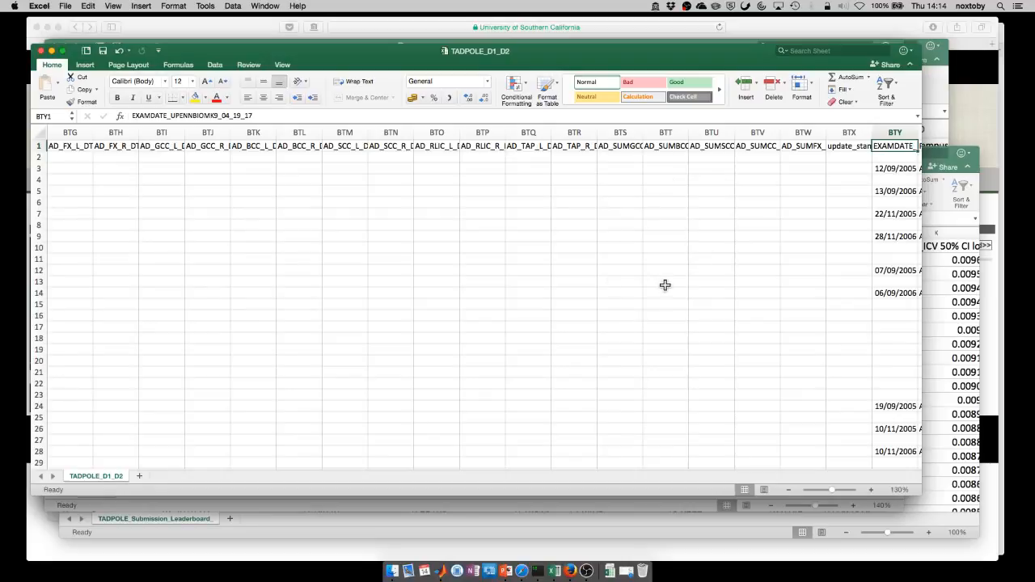
# - Scroll right past EXAMDATE to the UPenn CSF biomarker PHASE, BATCH and KIT columns
pyautogui.hscroll(3)
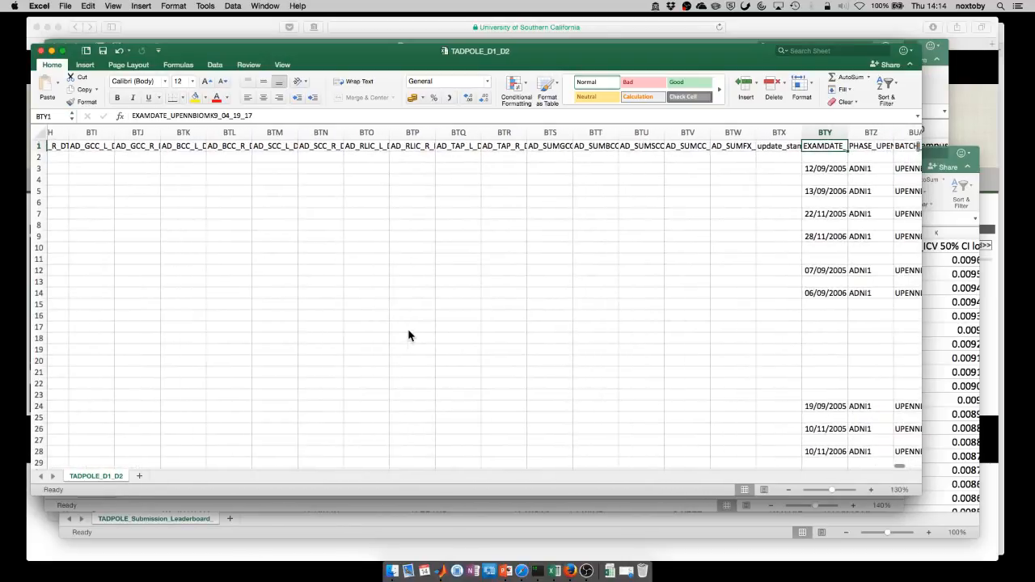
pyautogui.hscroll(3)
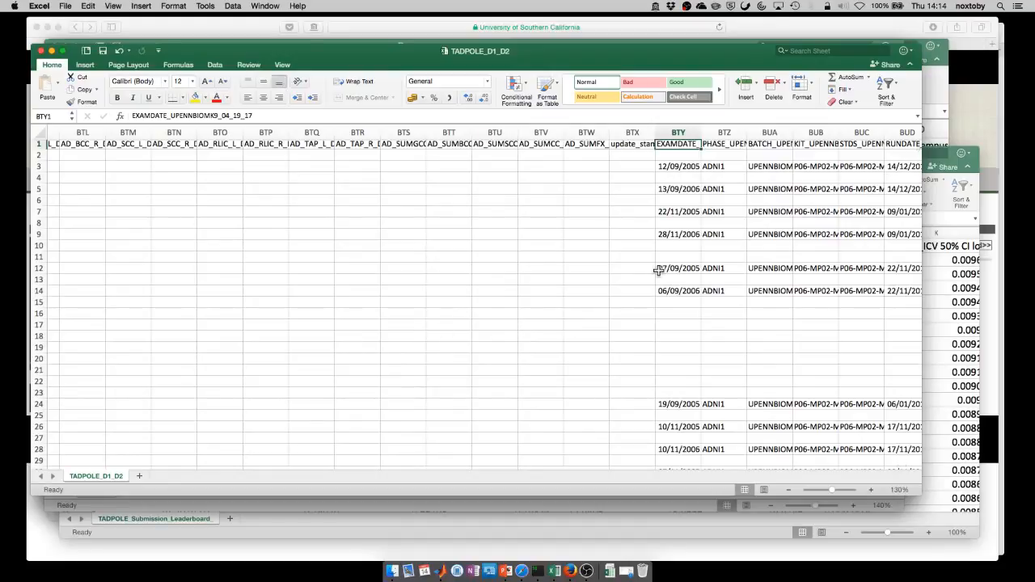
pyautogui.moveTo(560, 246)
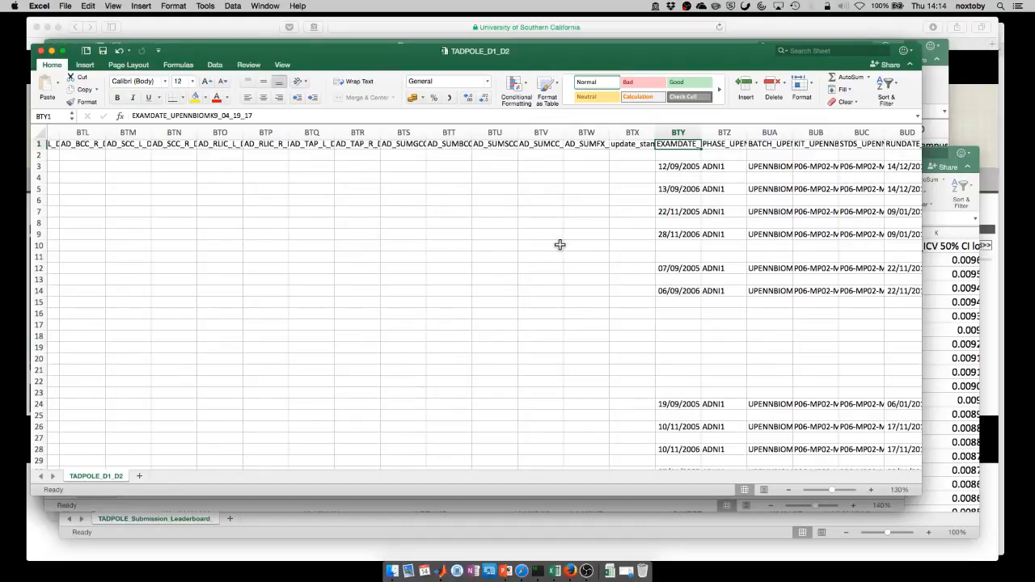
pyautogui.moveTo(514, 283)
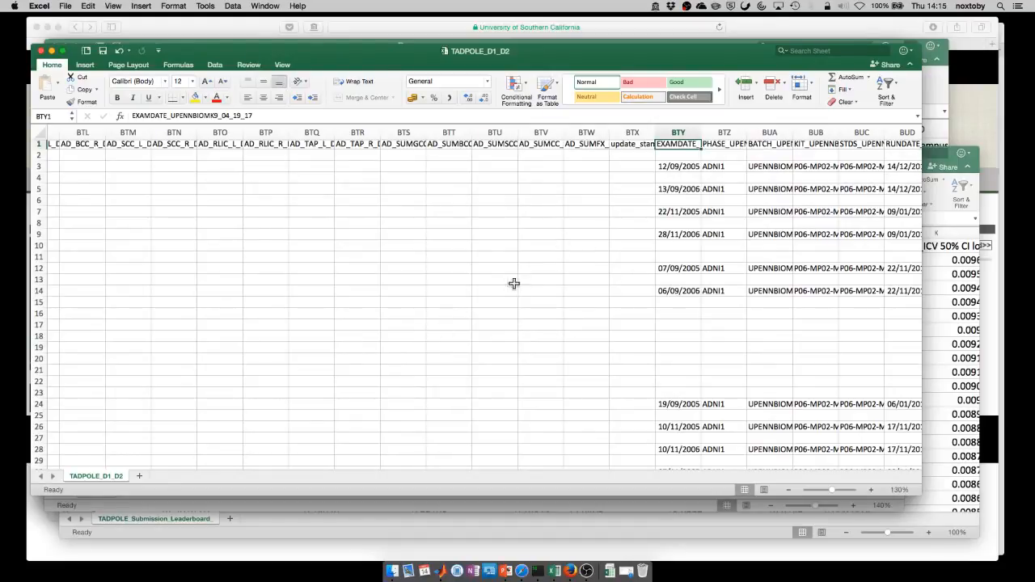
pyautogui.moveTo(385, 210)
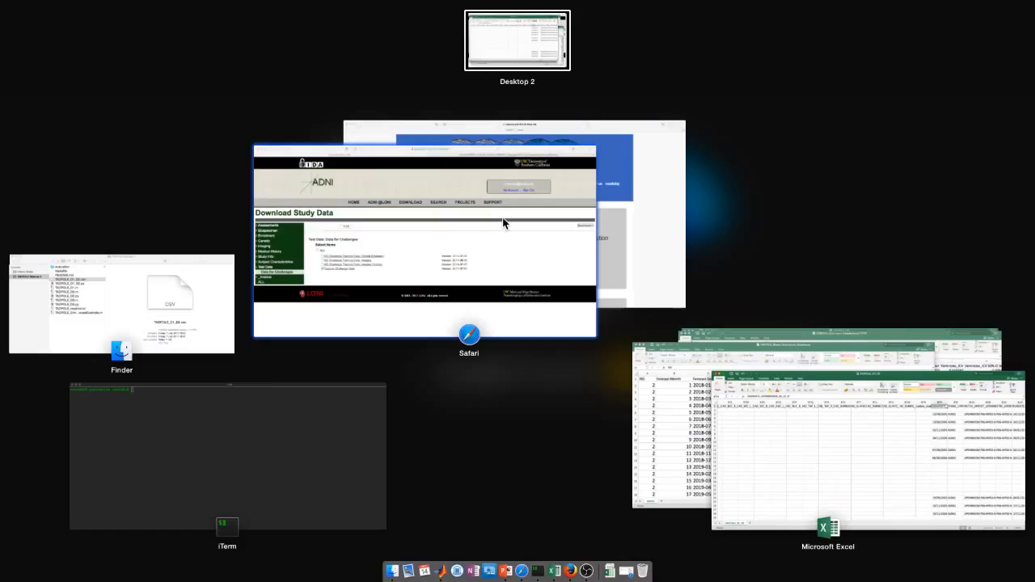
pyautogui.moveTo(363, 340)
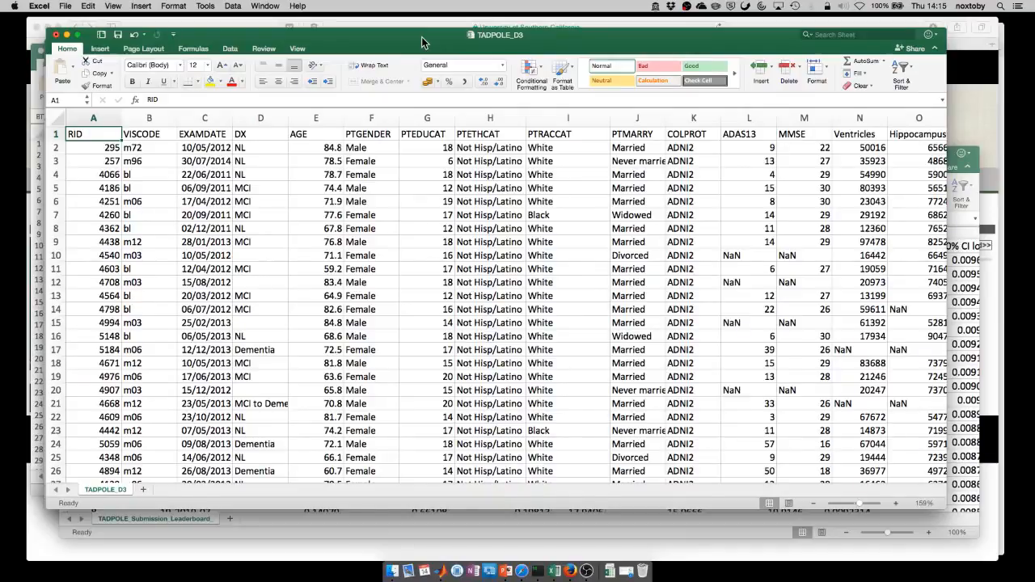
pyautogui.moveTo(306, 81)
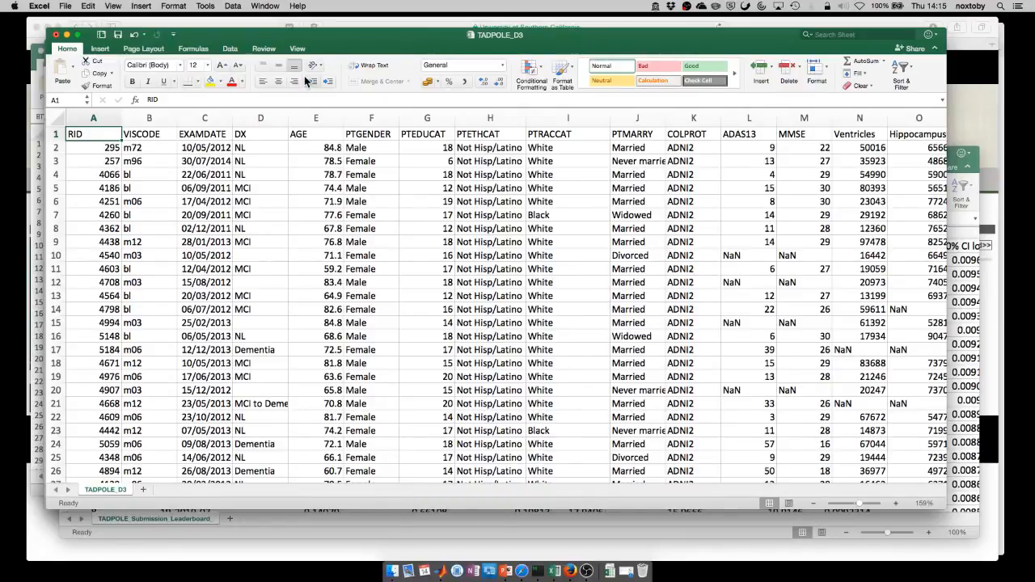
pyautogui.moveTo(310, 80)
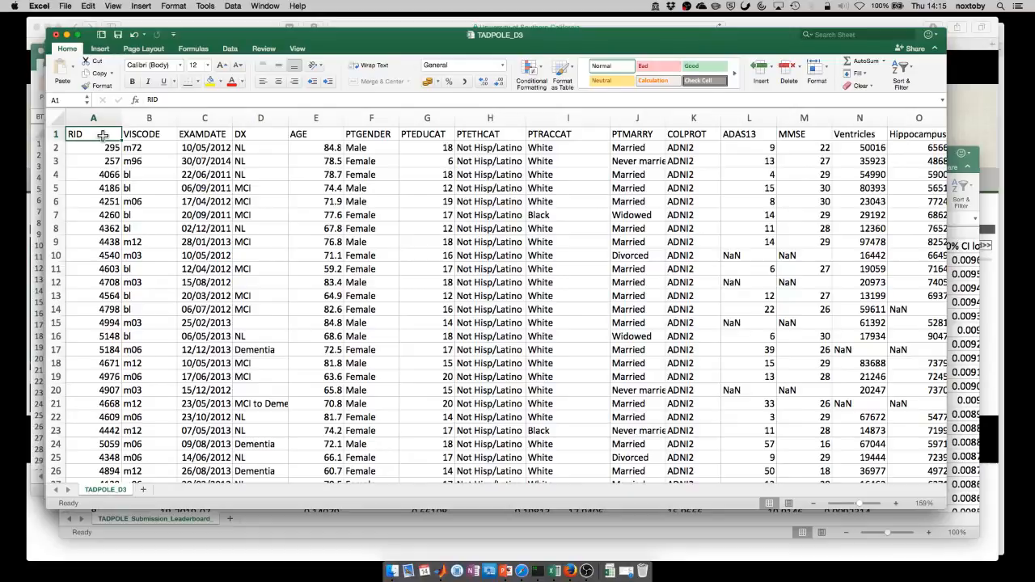
pyautogui.moveTo(100, 135)
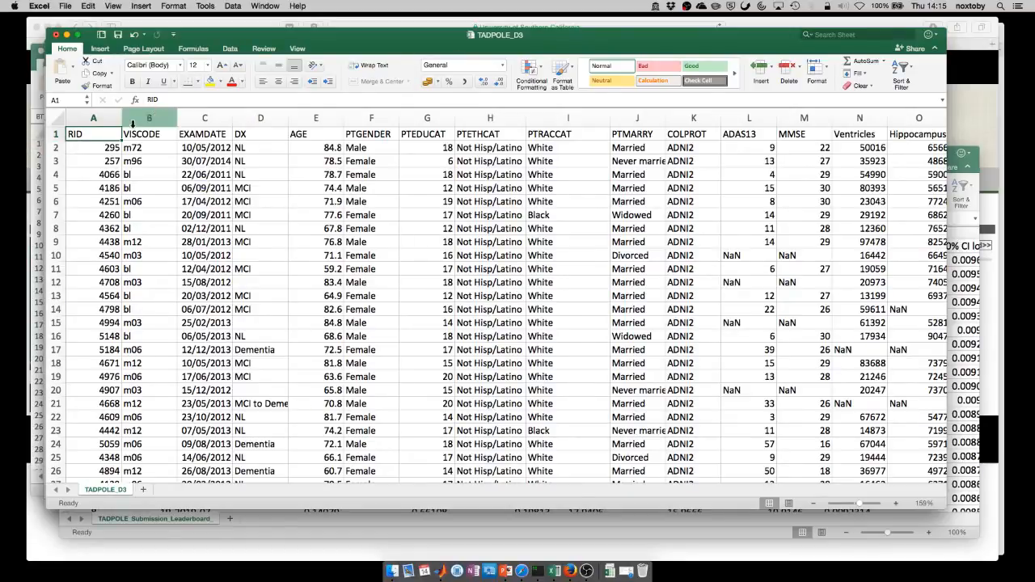
pyautogui.click(94, 118)
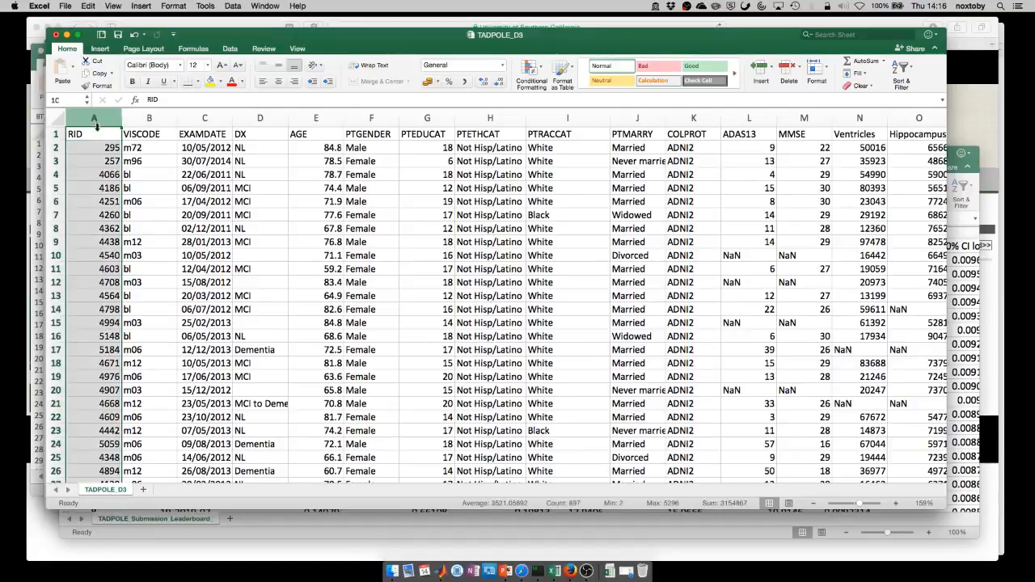
pyautogui.click(92, 133)
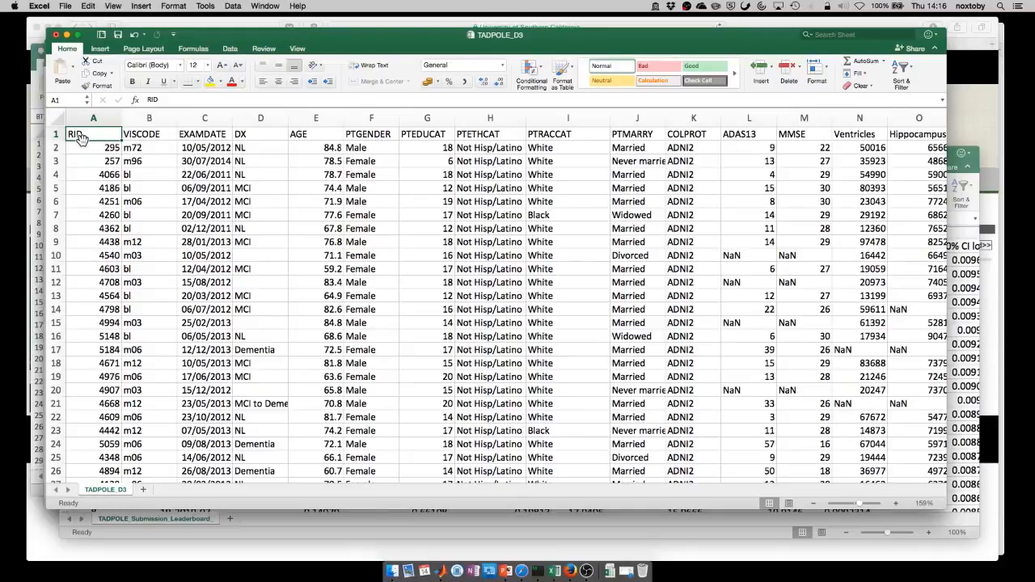
pyautogui.moveTo(90, 132)
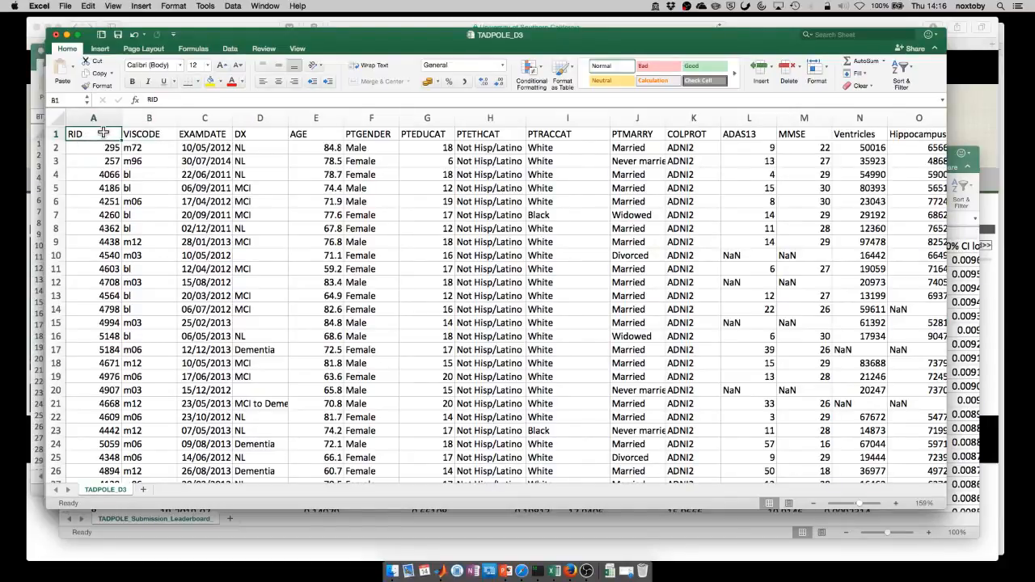
pyautogui.click(94, 133)
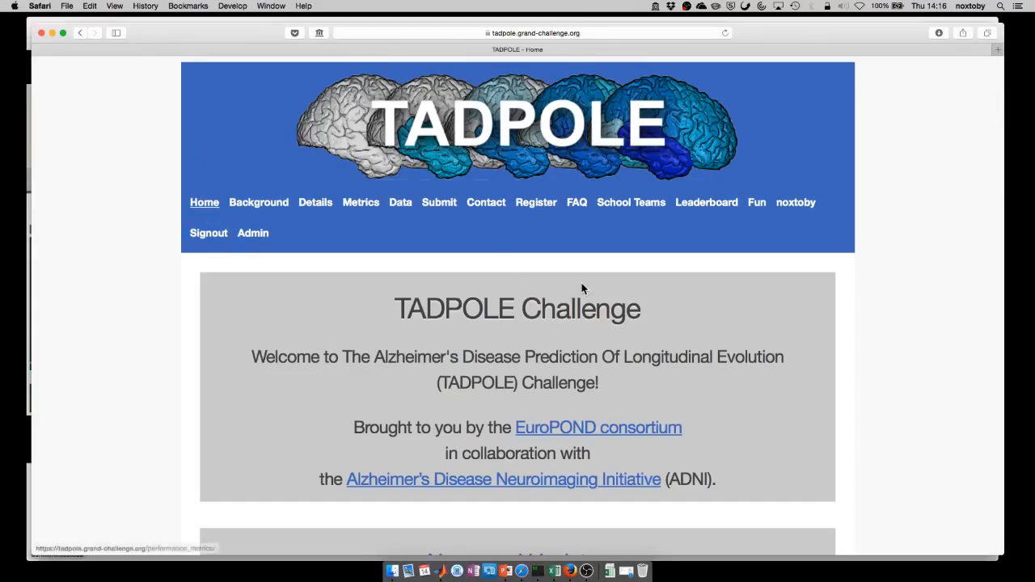
pyautogui.moveTo(686, 299)
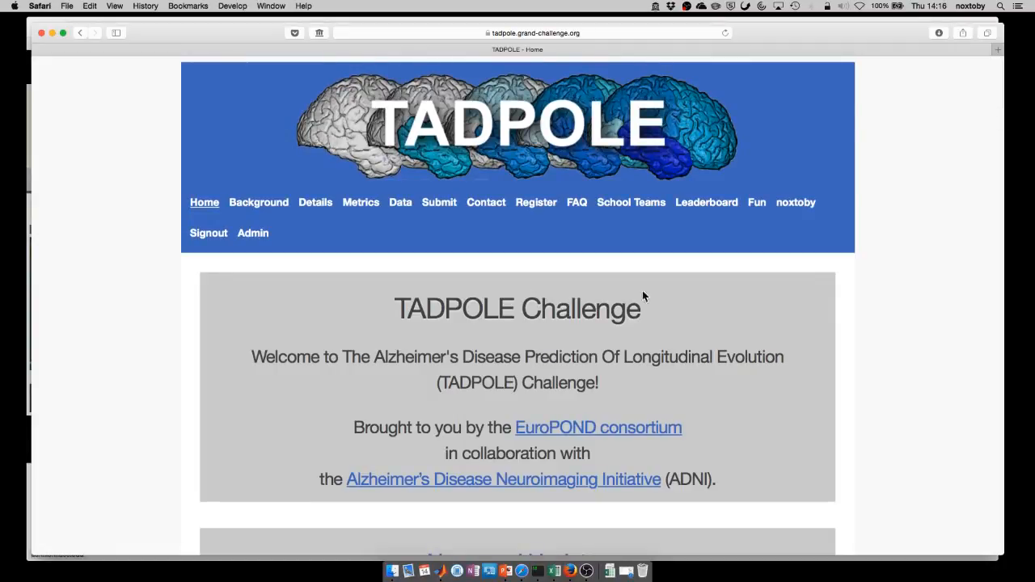
pyautogui.moveTo(421, 191)
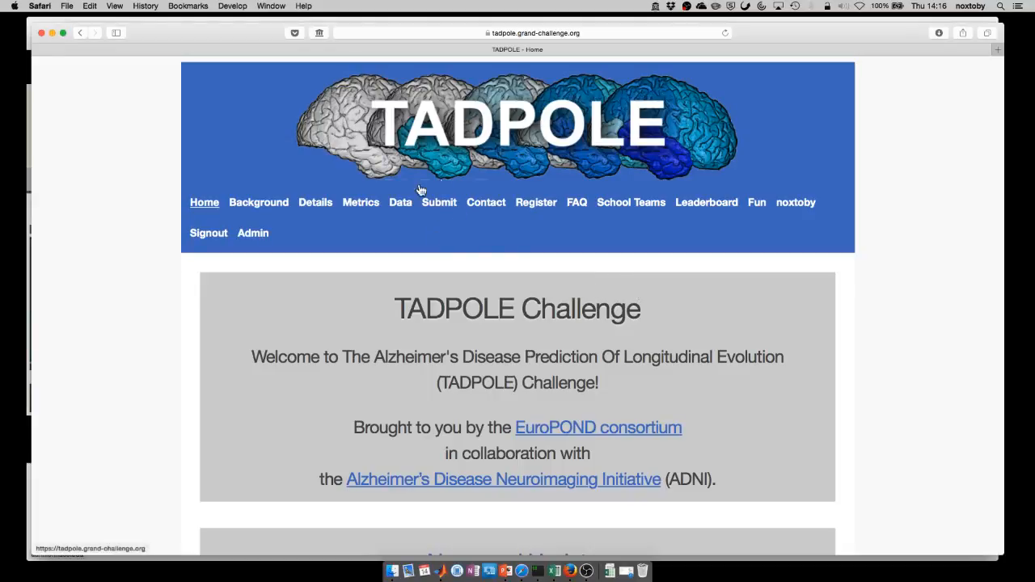
pyautogui.moveTo(440, 202)
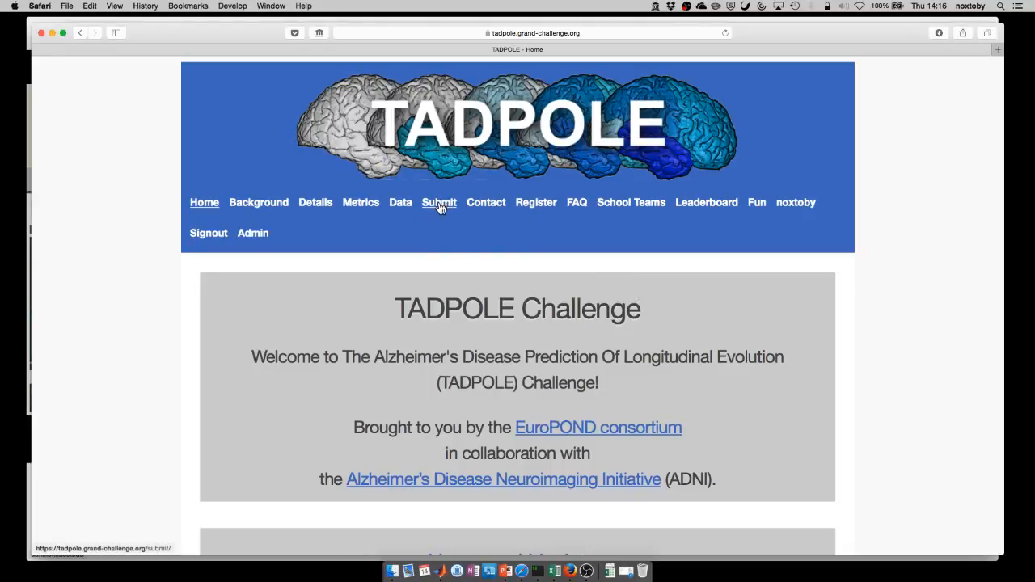
# - Go to the Submit page and jump to its Useful Scripts section via the Contents link
pyautogui.click(438, 202)
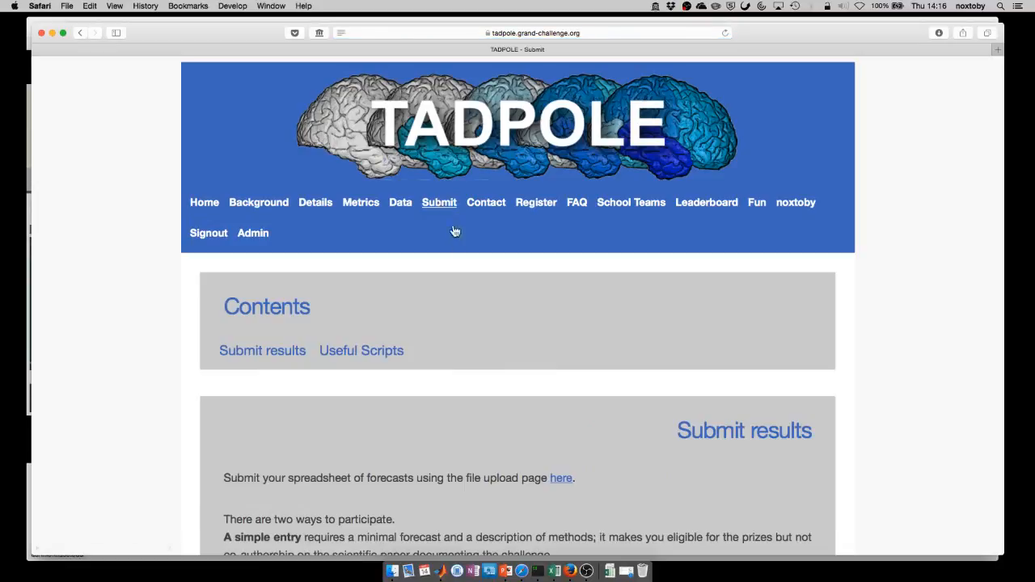
pyautogui.scroll(-3)
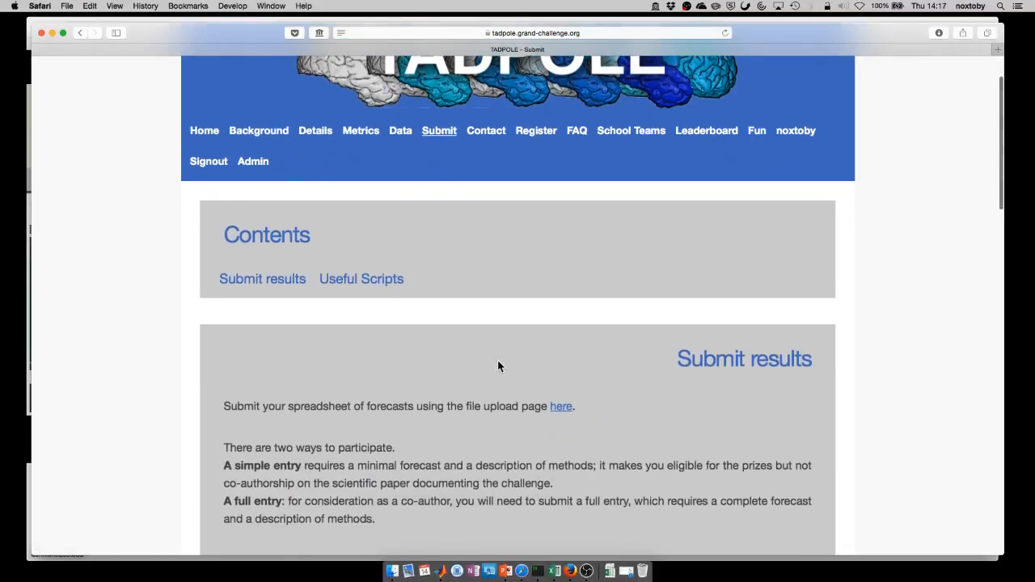
pyautogui.moveTo(263, 278)
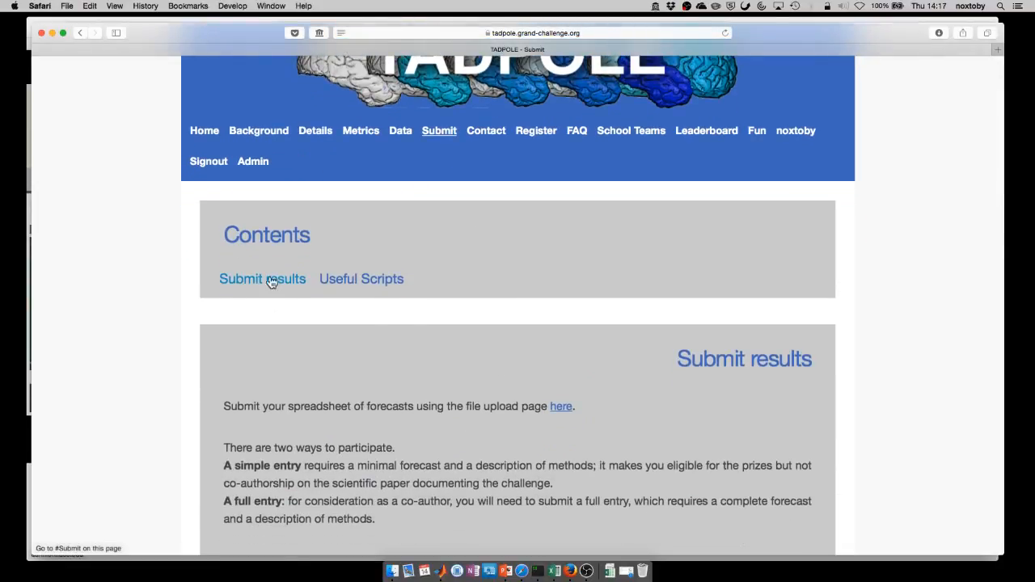
pyautogui.moveTo(298, 294)
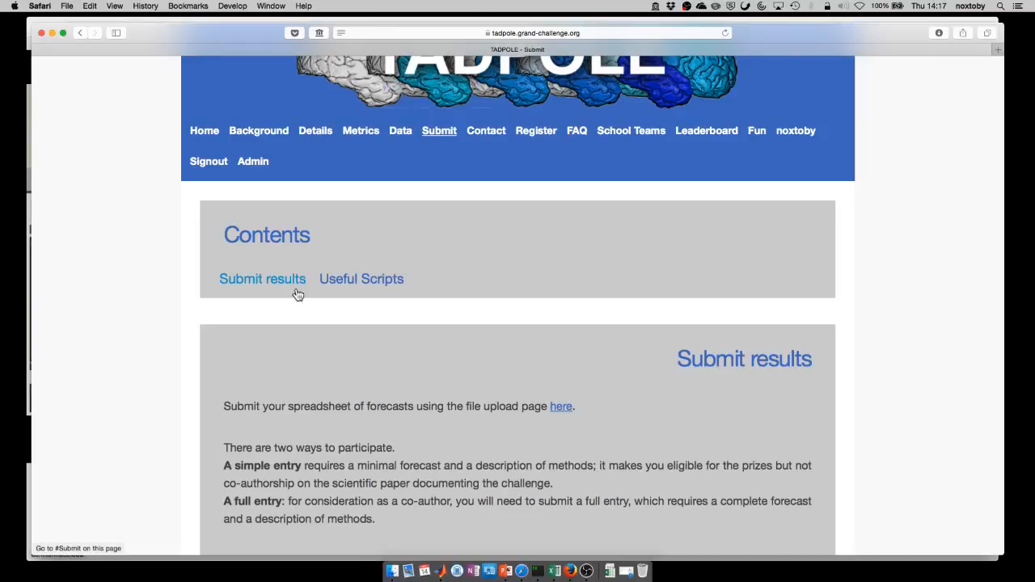
pyautogui.scroll(-3)
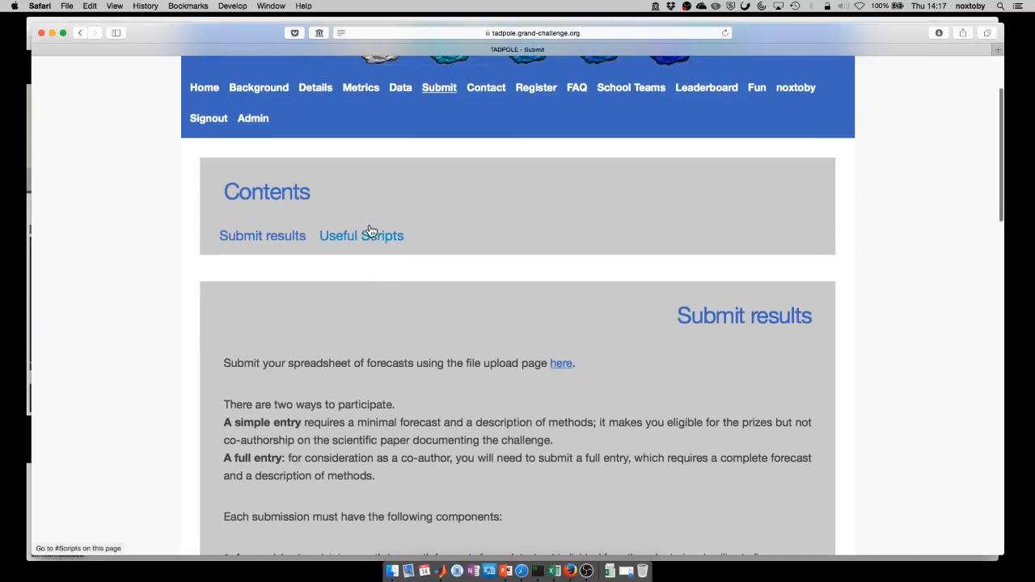
pyautogui.click(361, 236)
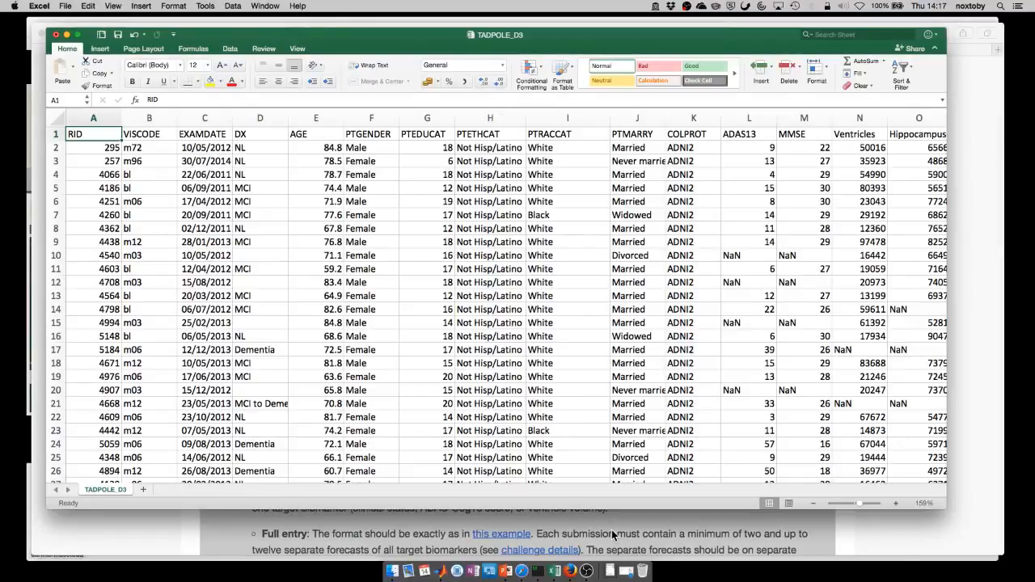
pyautogui.moveTo(835, 546)
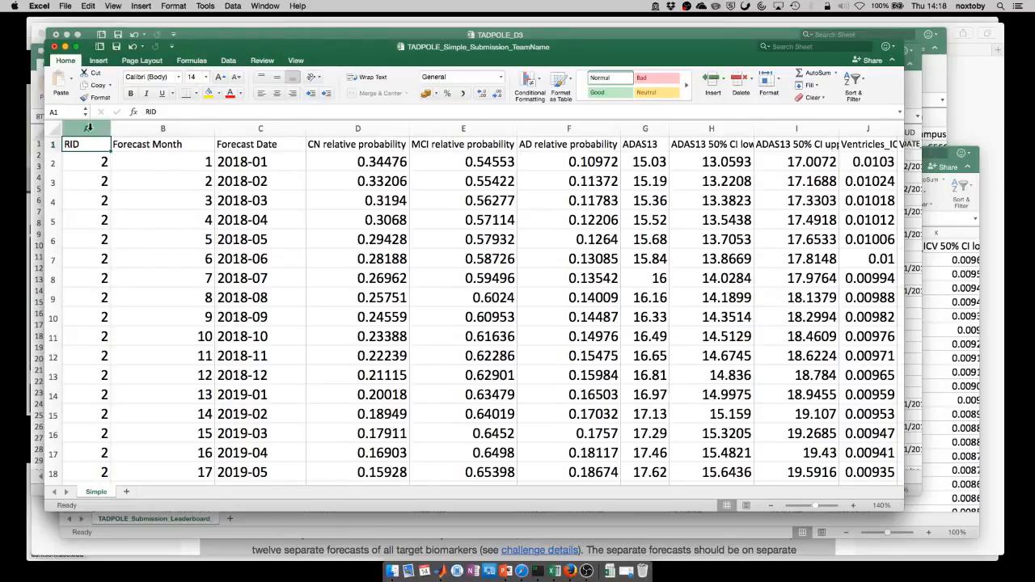
pyautogui.click(87, 129)
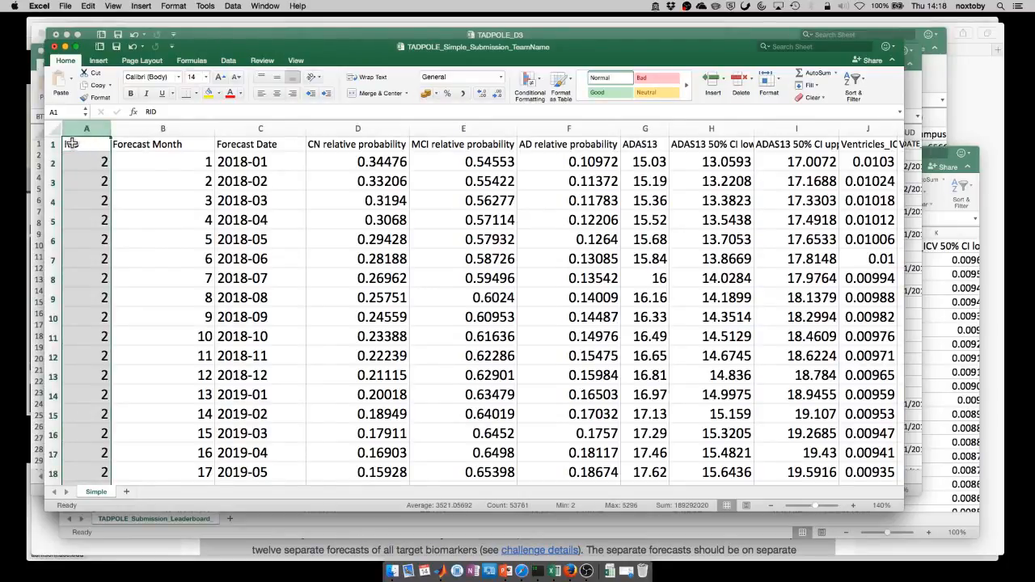
pyautogui.scroll(-3)
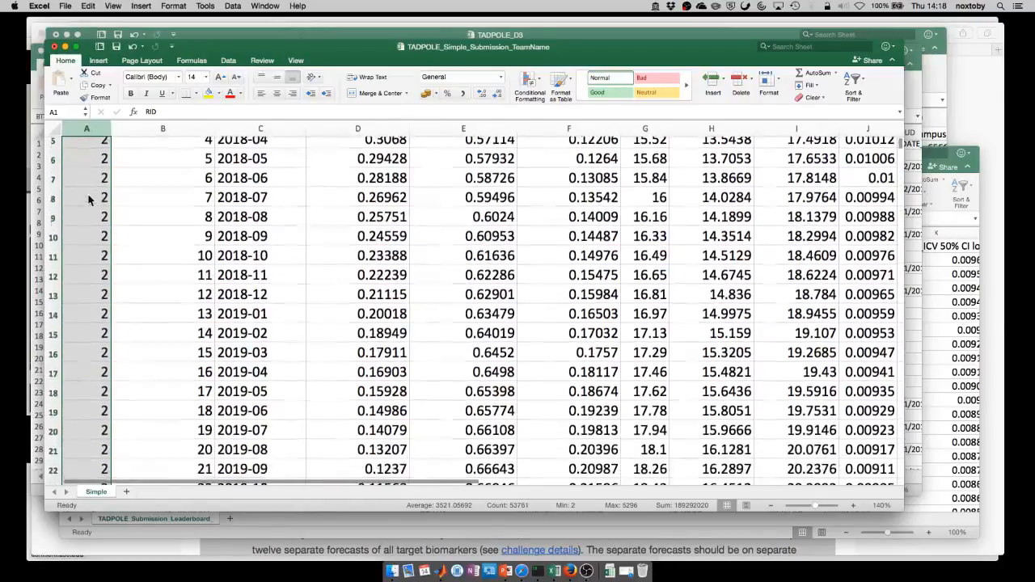
pyautogui.scroll(-3)
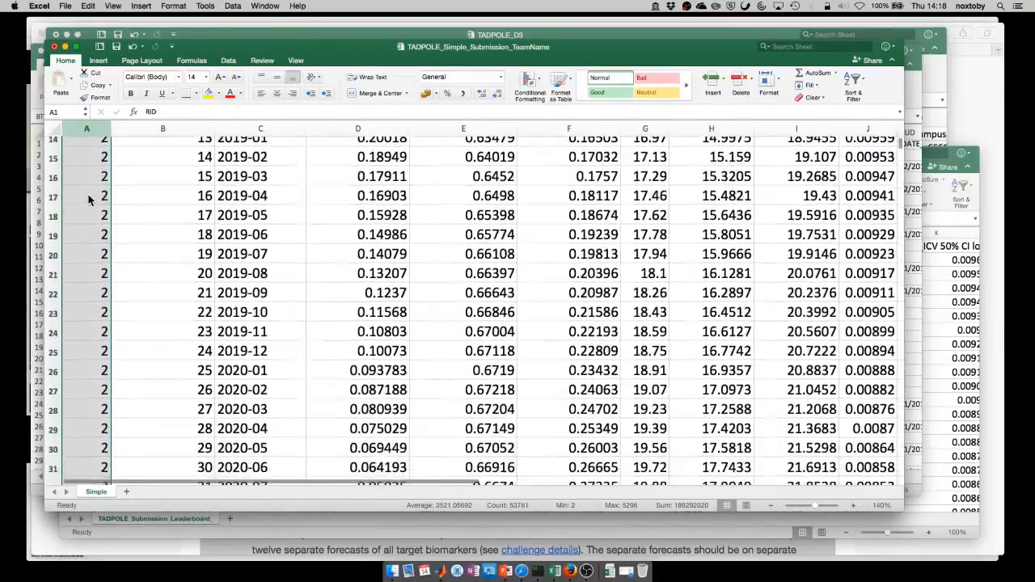
pyautogui.scroll(-3)
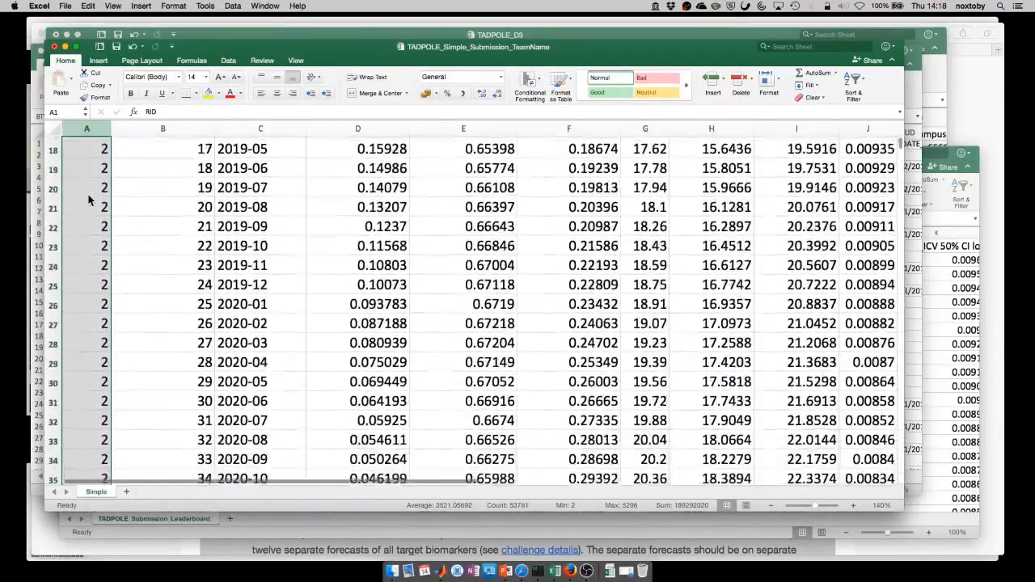
pyautogui.scroll(-3)
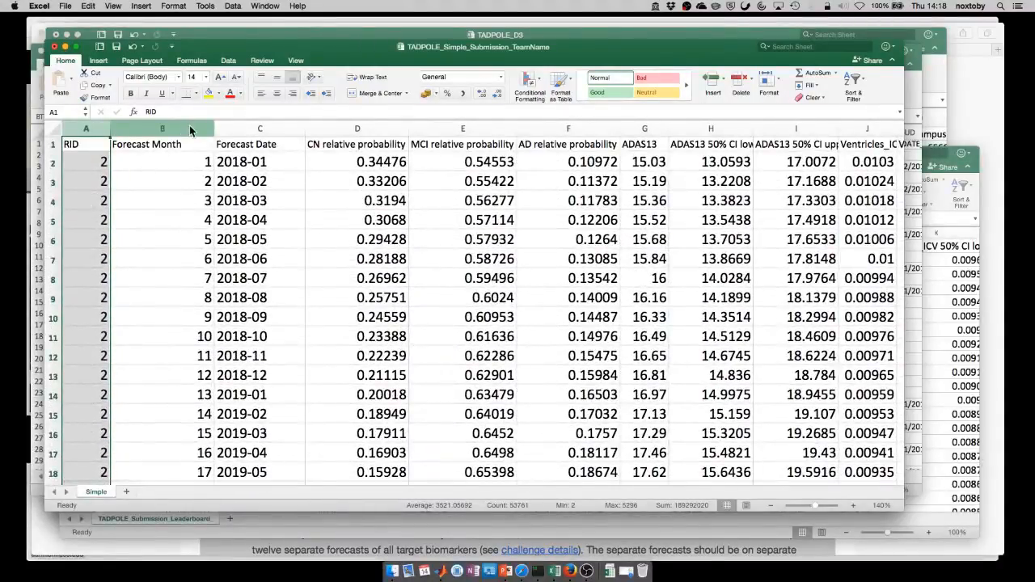
pyautogui.click(162, 129)
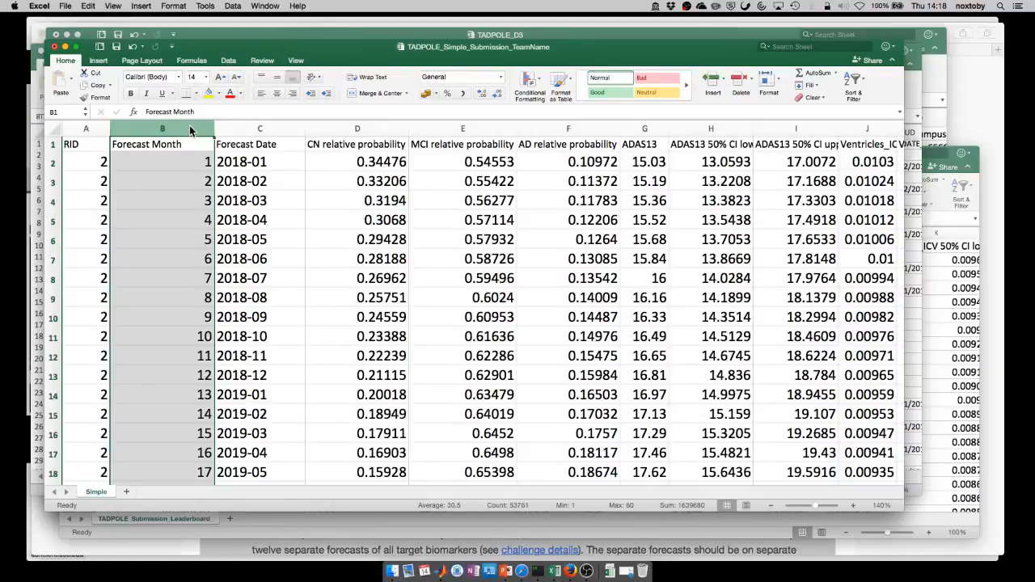
pyautogui.scroll(-3)
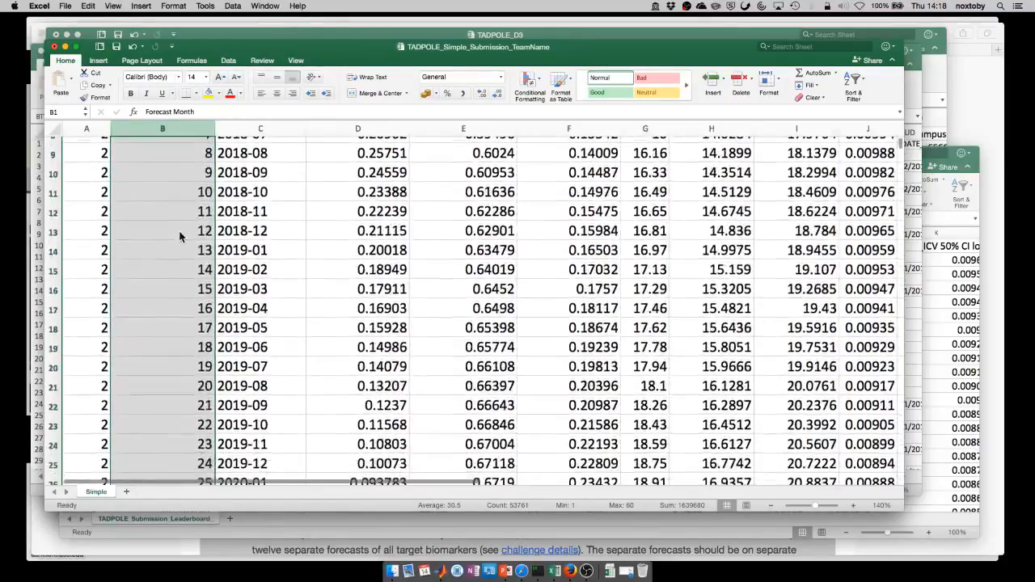
pyautogui.scroll(-3)
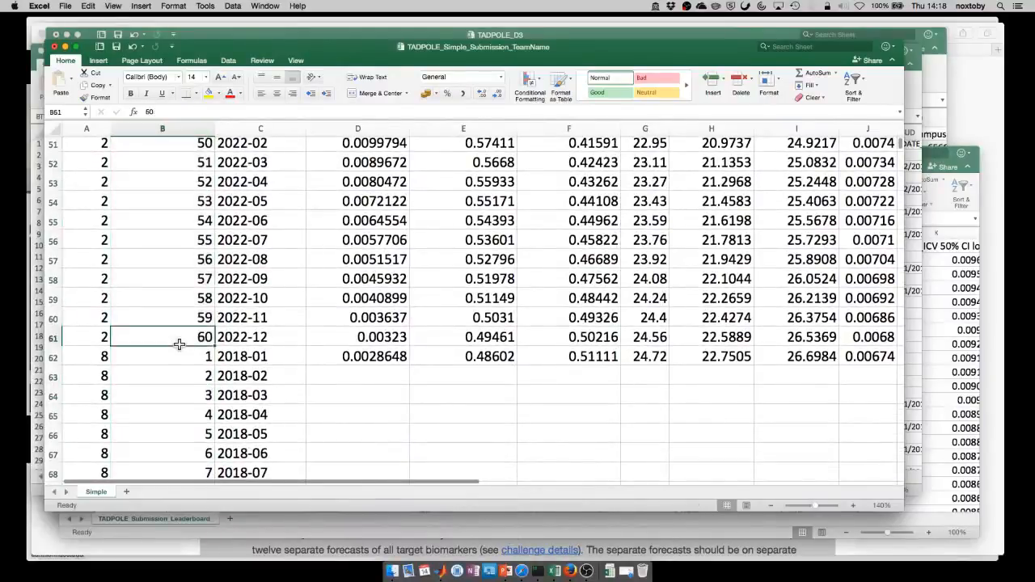
pyautogui.click(87, 338)
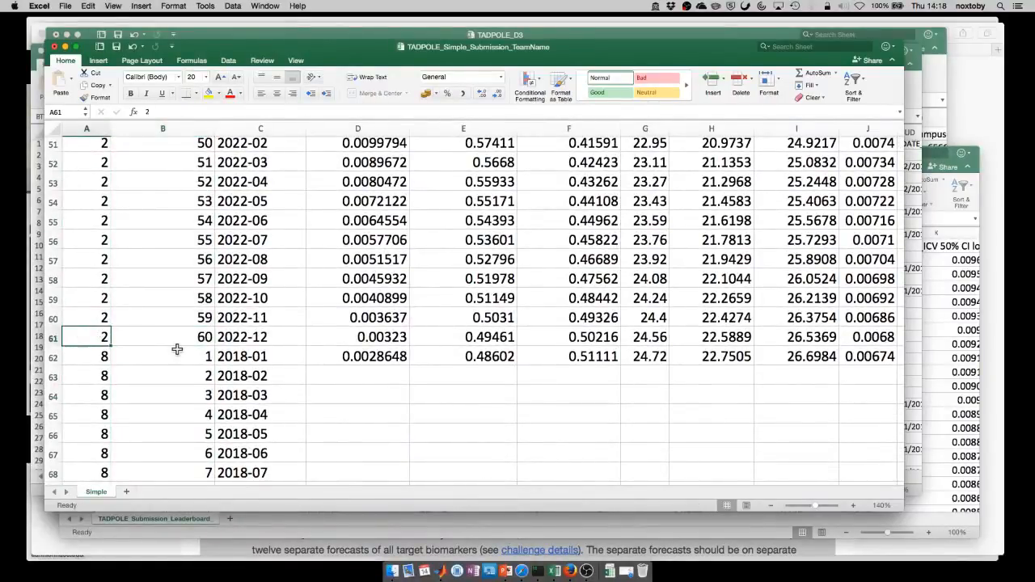
pyautogui.click(261, 338)
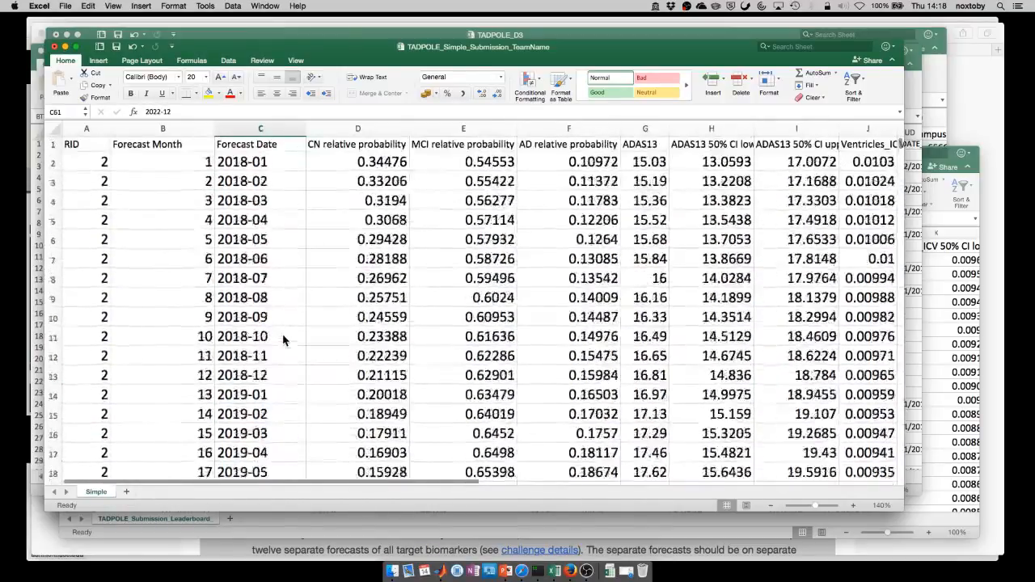
pyautogui.click(261, 129)
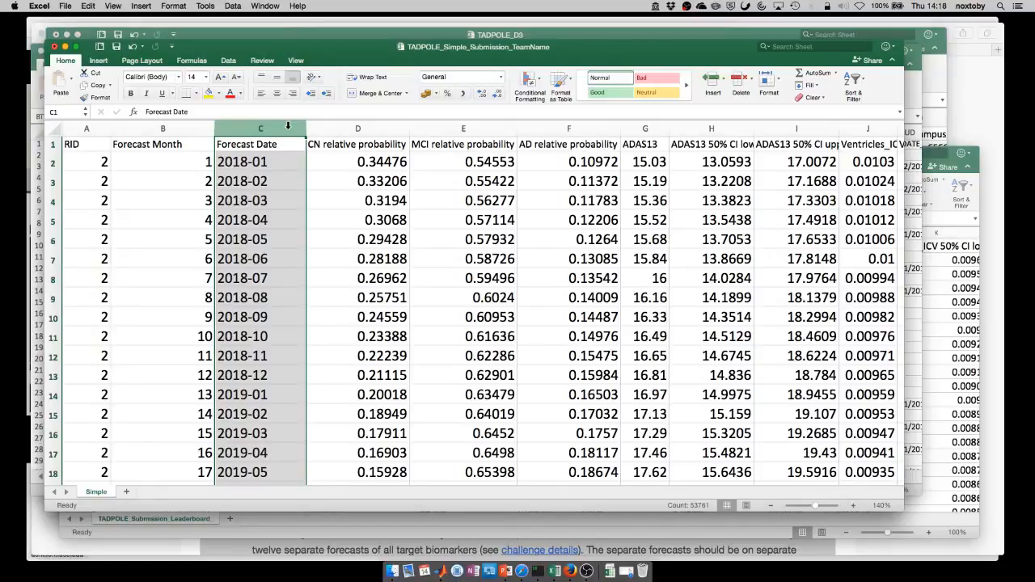
pyautogui.click(357, 162)
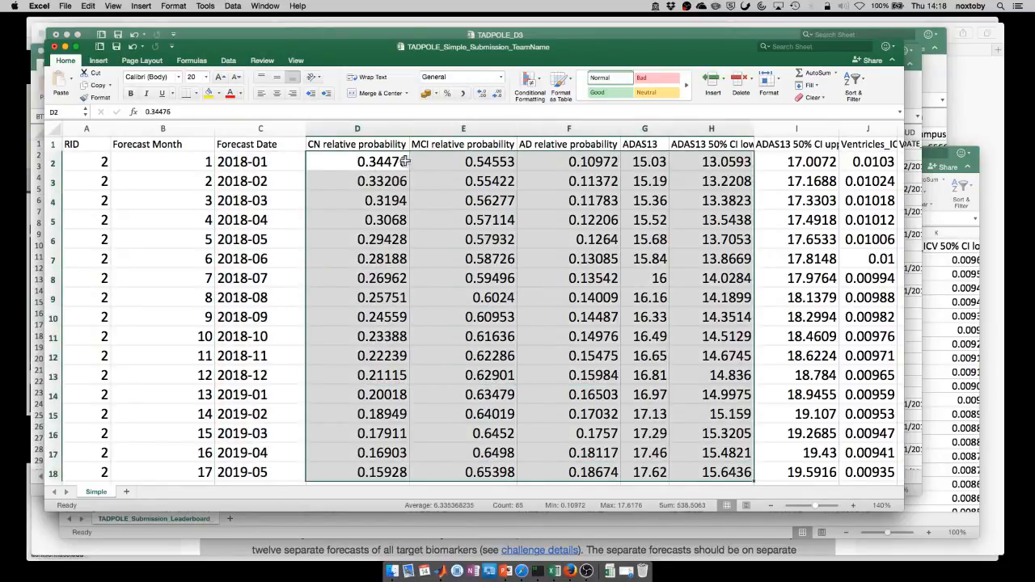
pyautogui.click(358, 129)
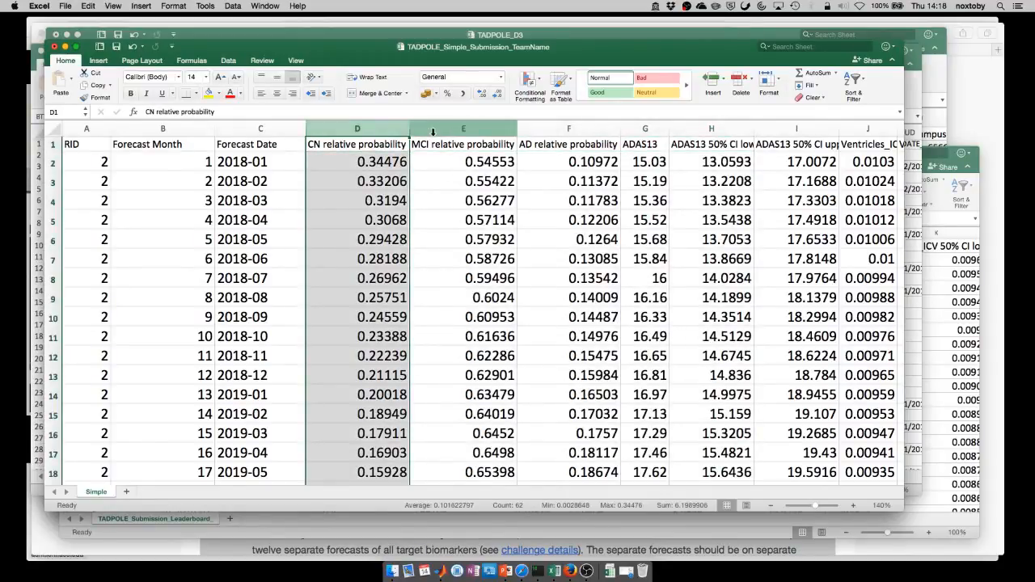
pyautogui.click(463, 129)
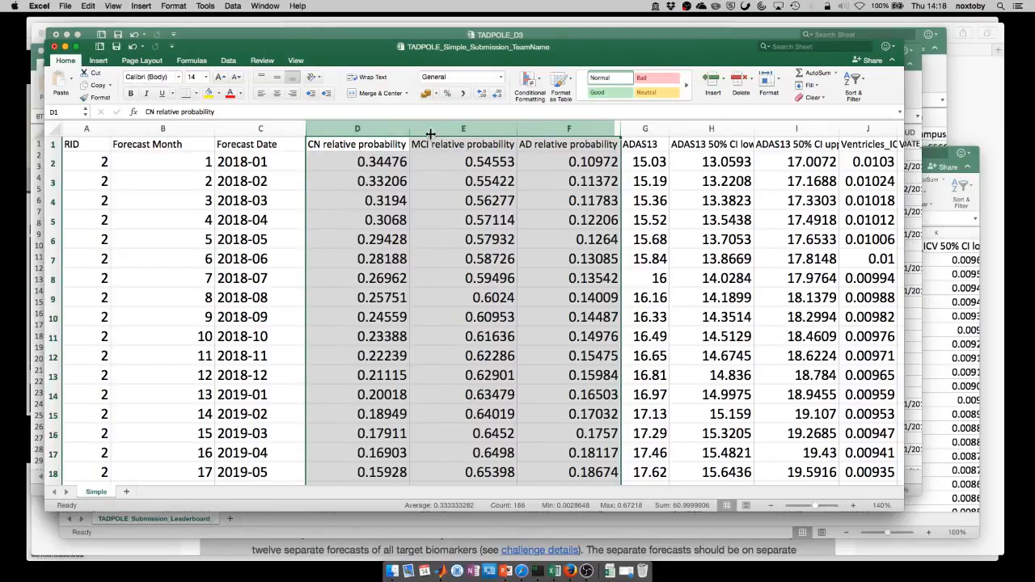
pyautogui.click(463, 144)
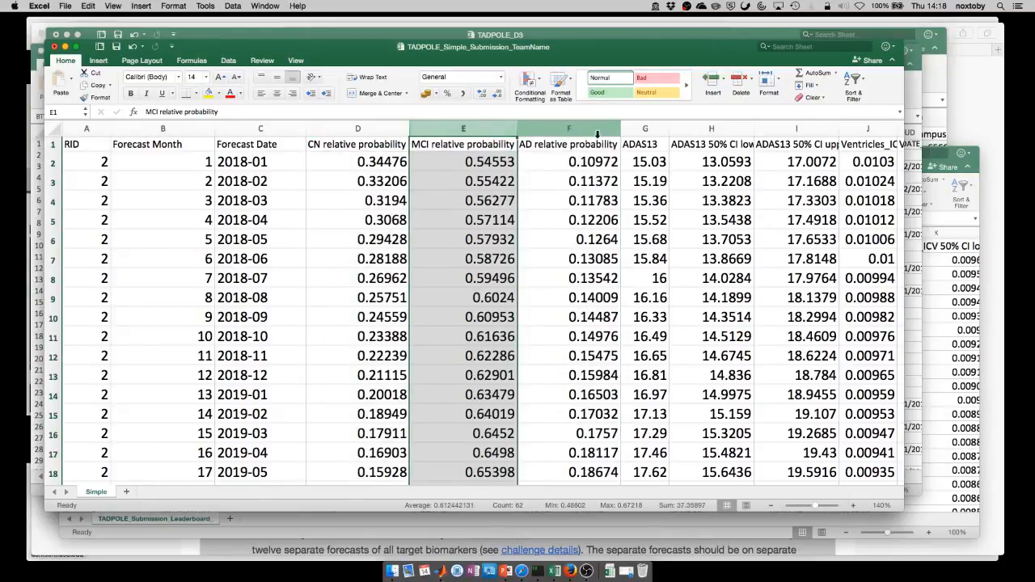
pyautogui.click(570, 130)
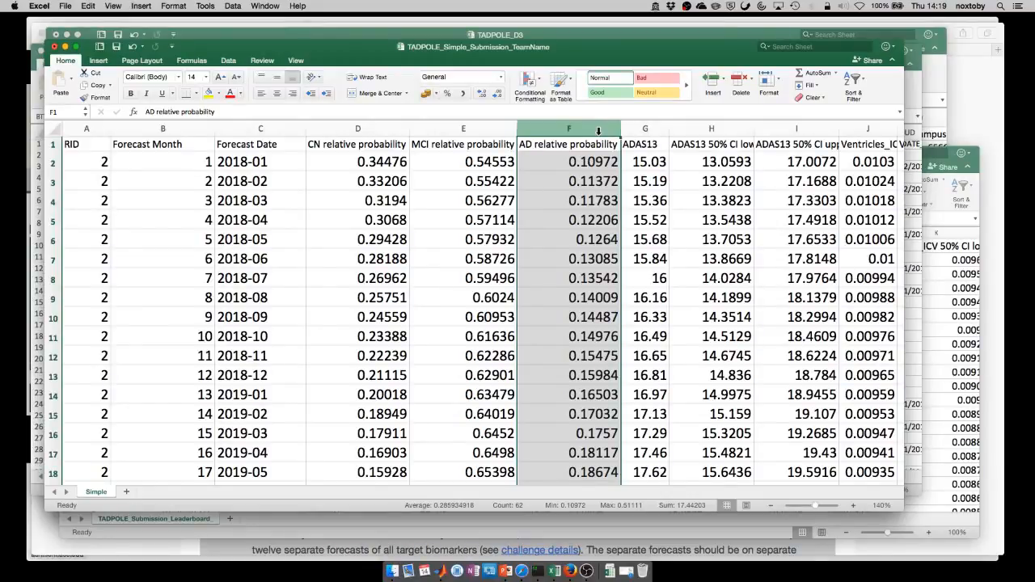
pyautogui.click(644, 144)
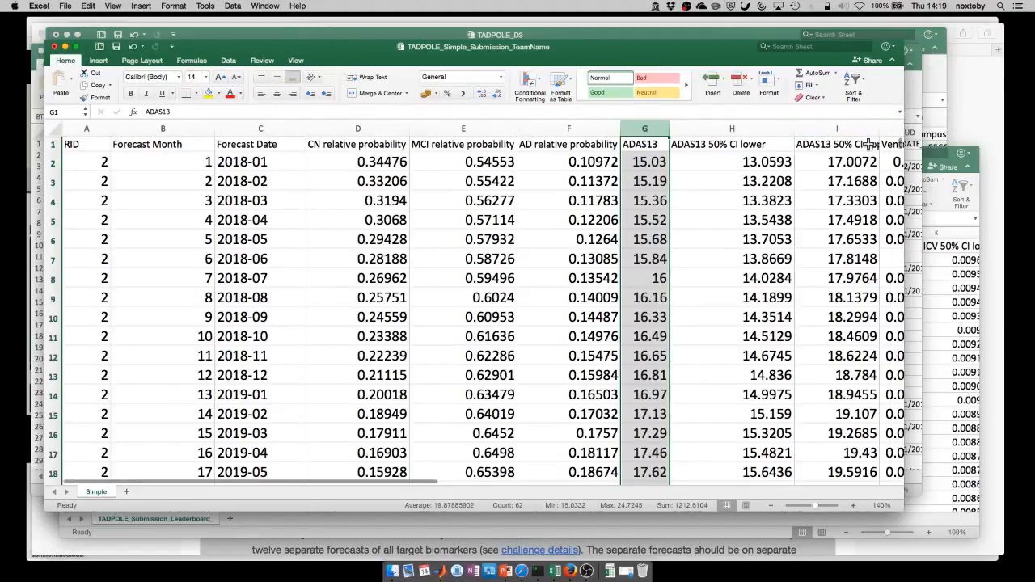
pyautogui.hscroll(3)
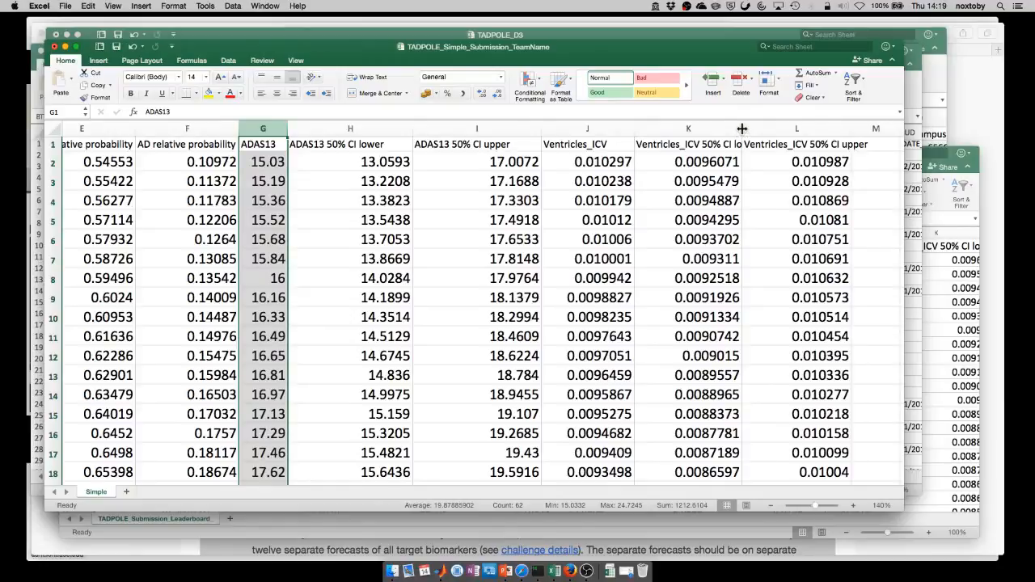
pyautogui.hscroll(3)
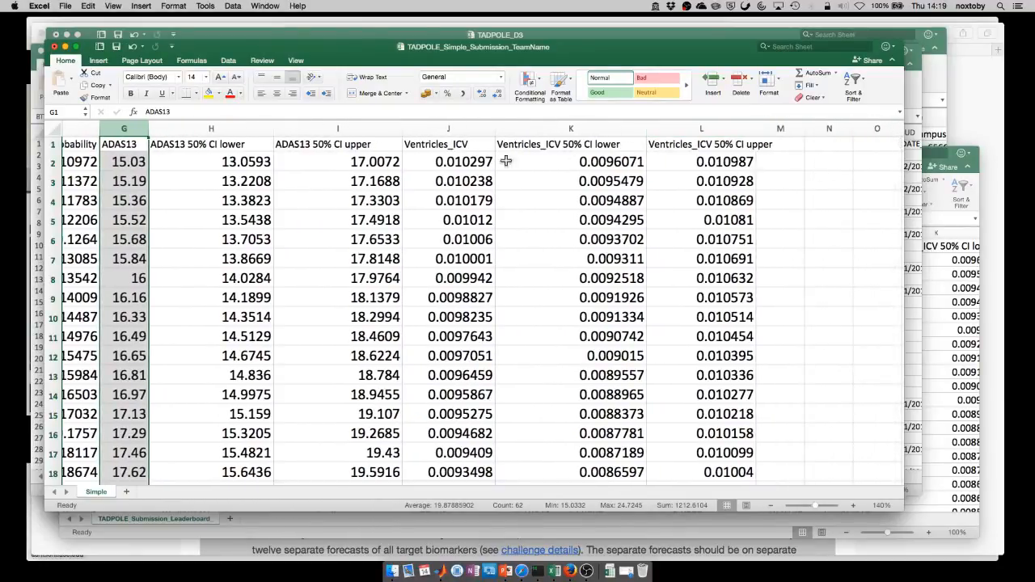
pyautogui.click(702, 127)
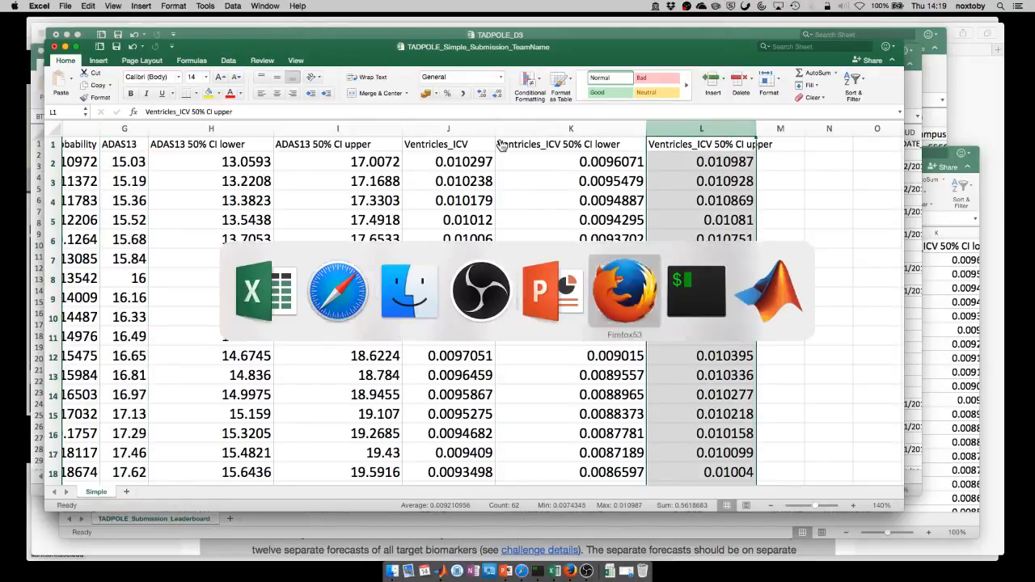
# - Show TADPOLE_SimpleForecastExample.m in the MATLAB editor at the code reading the TADPOLE_D1_D2 dataset
pyautogui.click(767, 291)
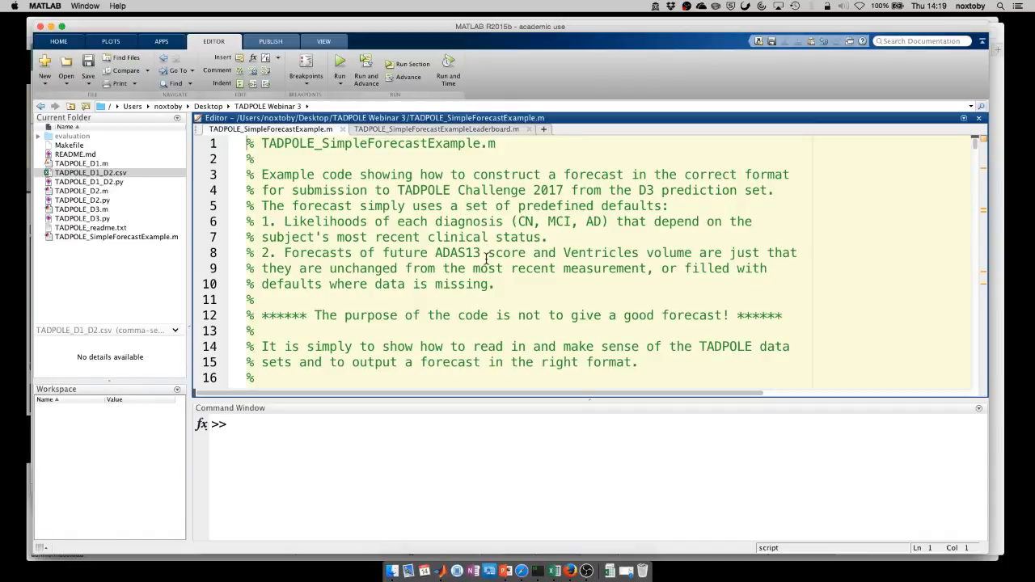
pyautogui.hscroll(3)
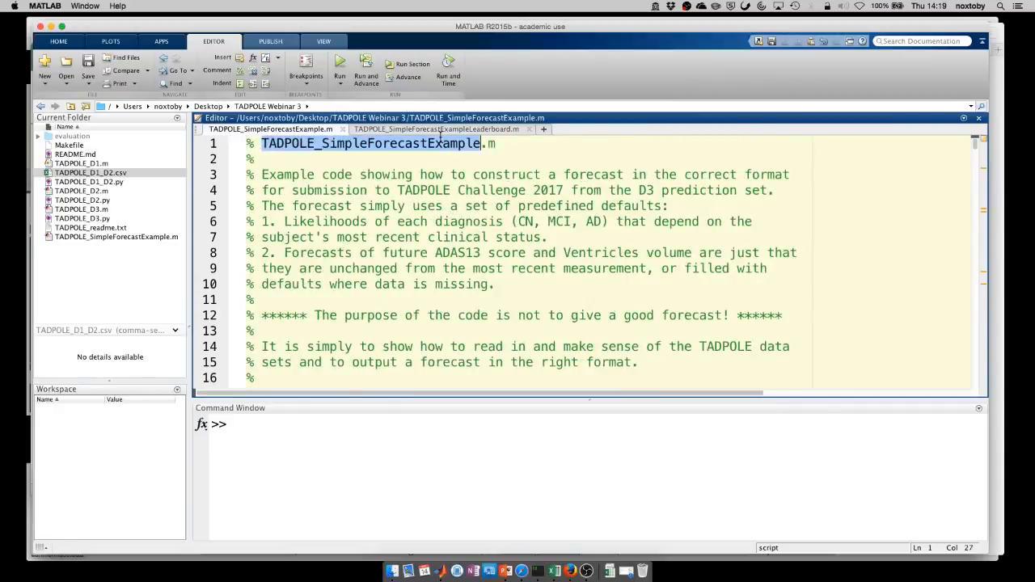
pyautogui.click(495, 316)
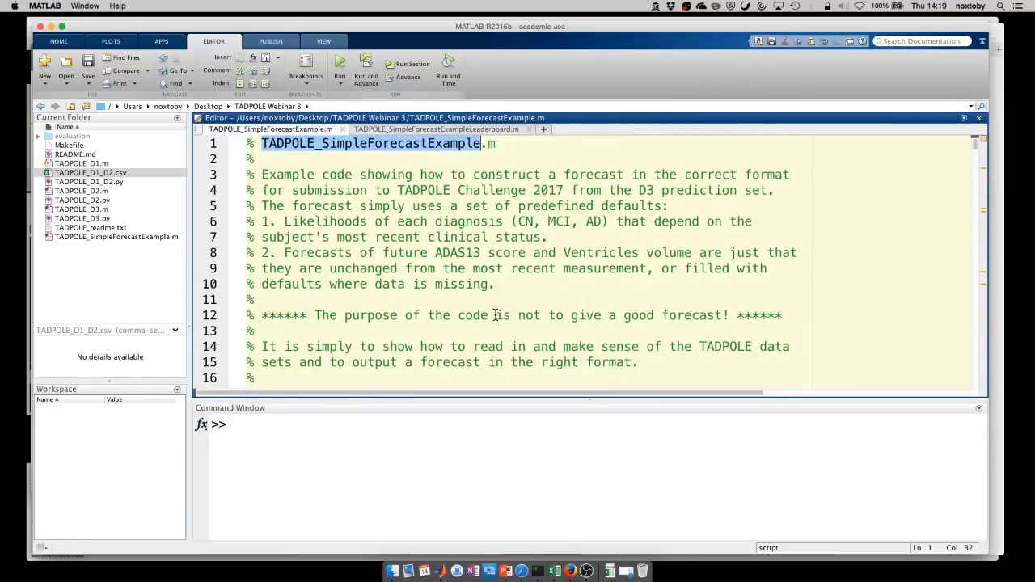
pyautogui.scroll(-3)
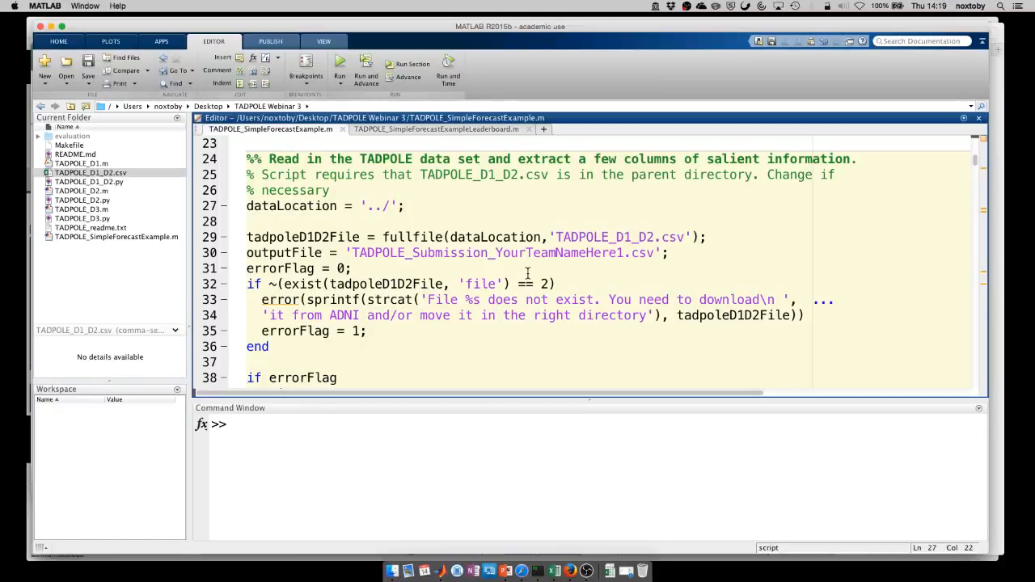
pyautogui.click(616, 237)
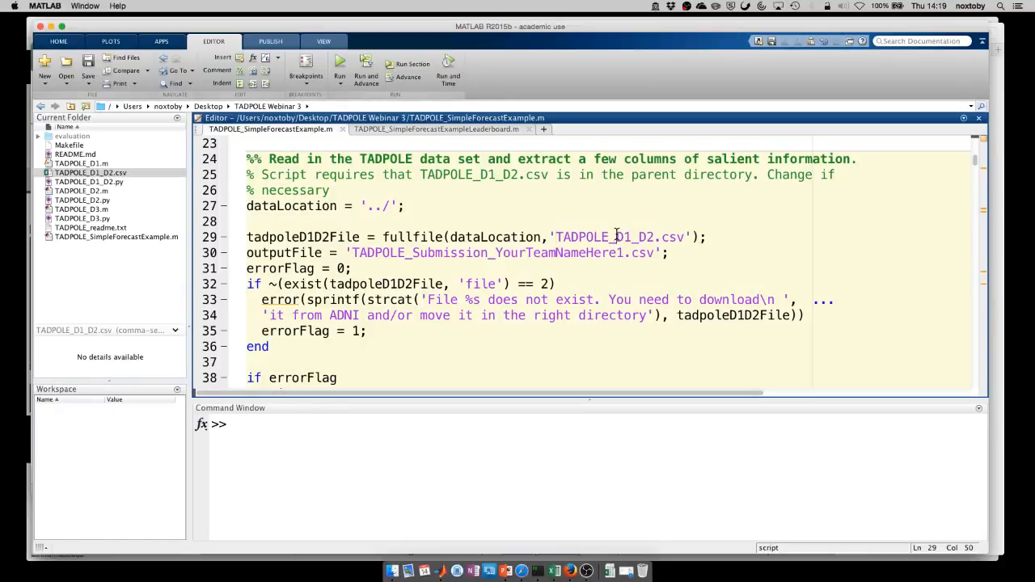
pyautogui.doubleClick(605, 236)
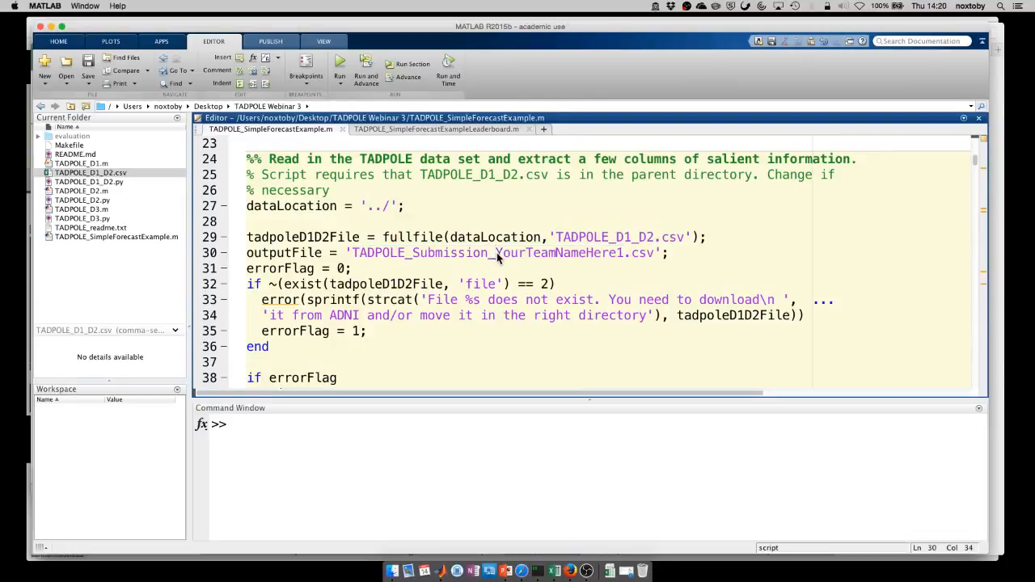
pyautogui.doubleClick(550, 252)
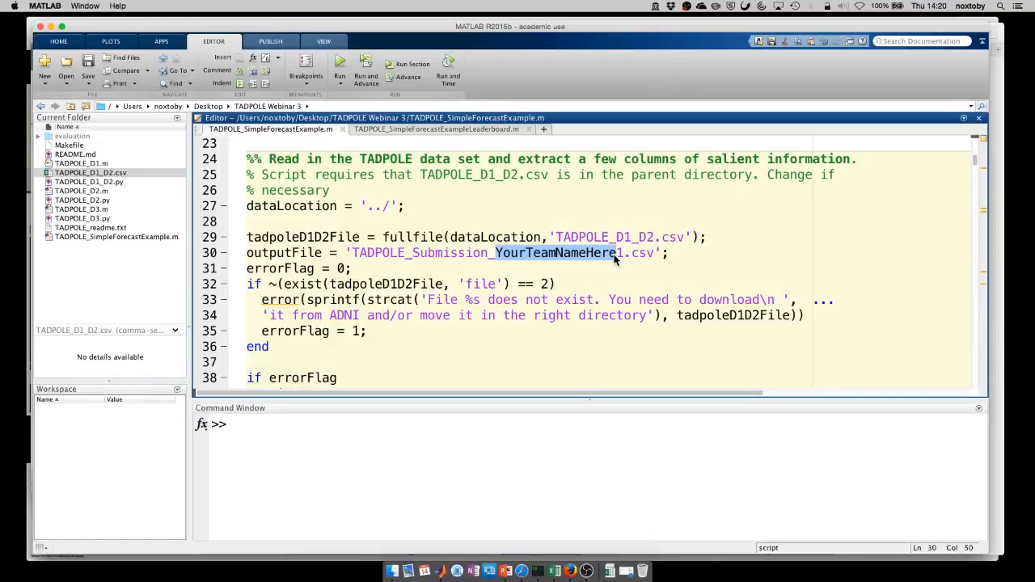
pyautogui.moveTo(566, 272)
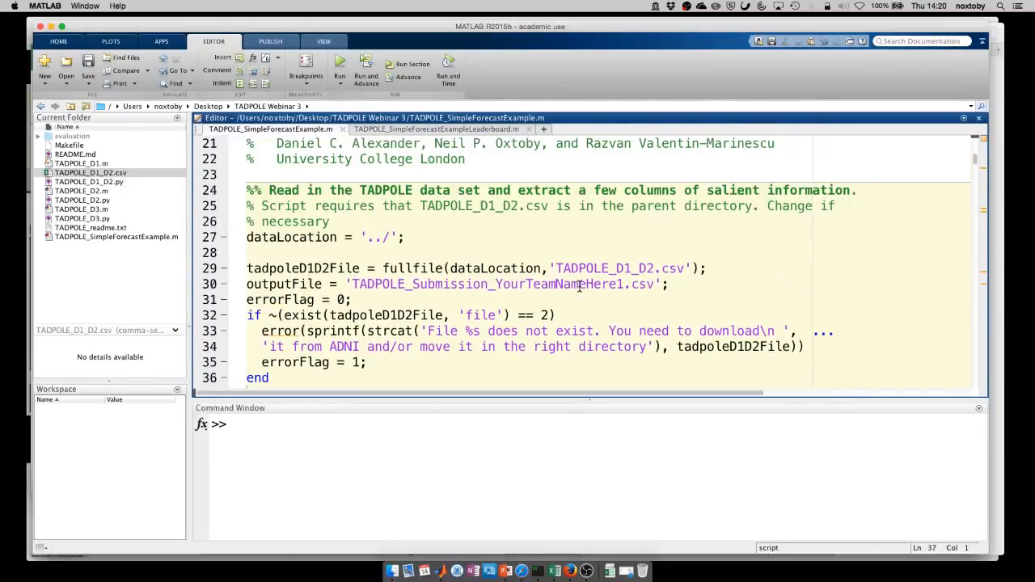
pyautogui.scroll(-3)
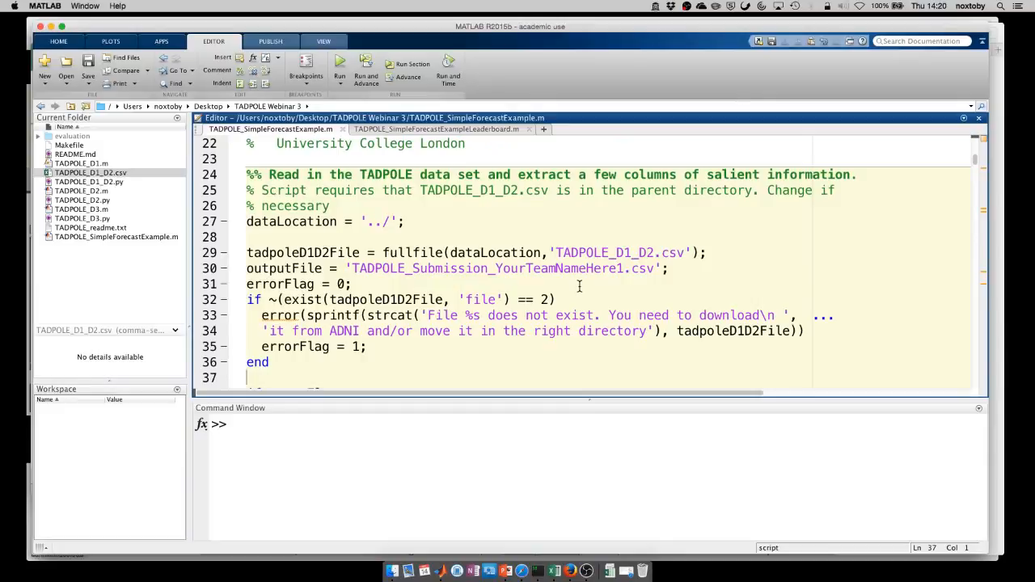
pyautogui.scroll(-3)
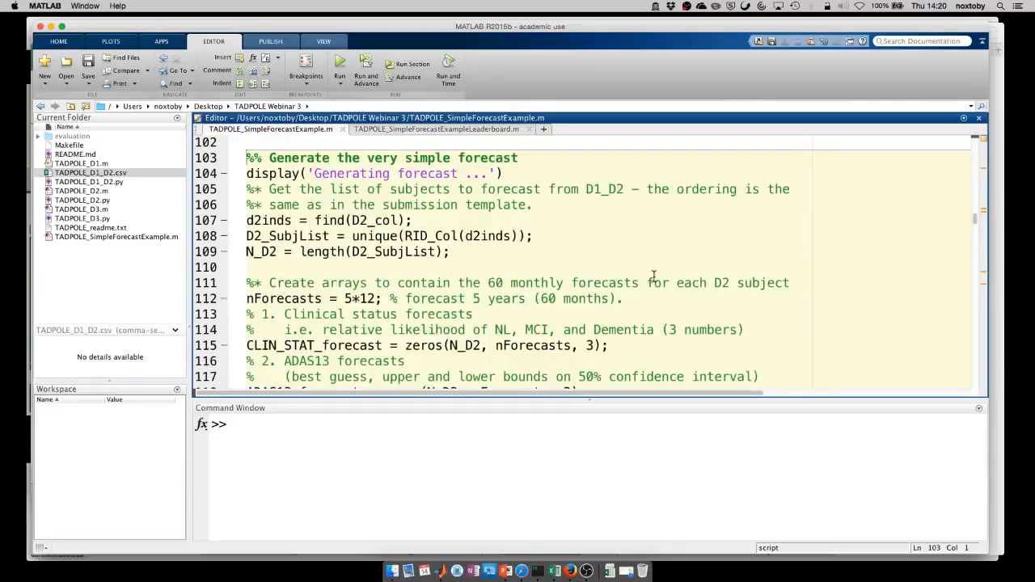
pyautogui.moveTo(660, 248)
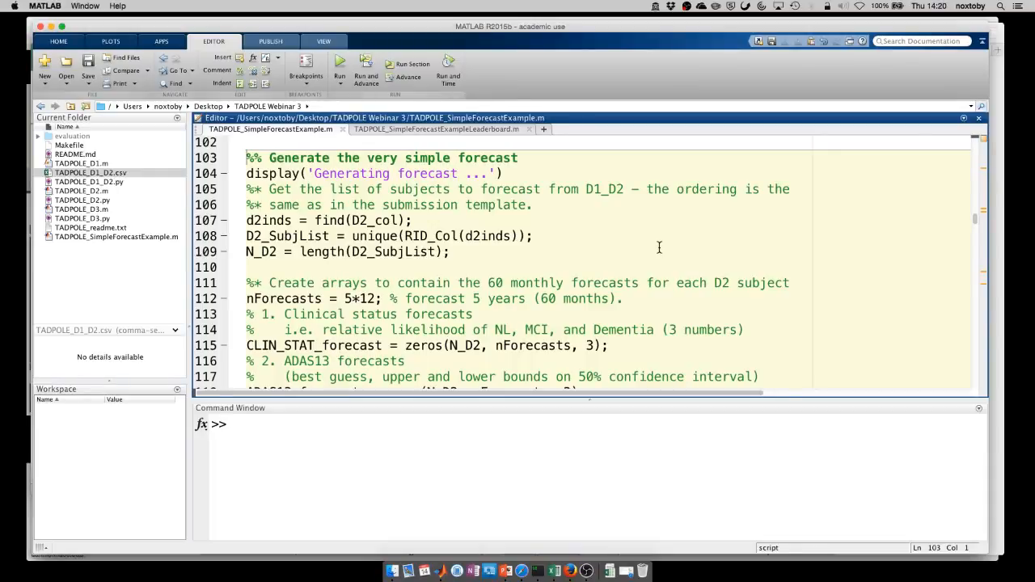
# - Scroll the forecast script down to the 'construct the forecast spreadsheet' section
pyautogui.scroll(-3)
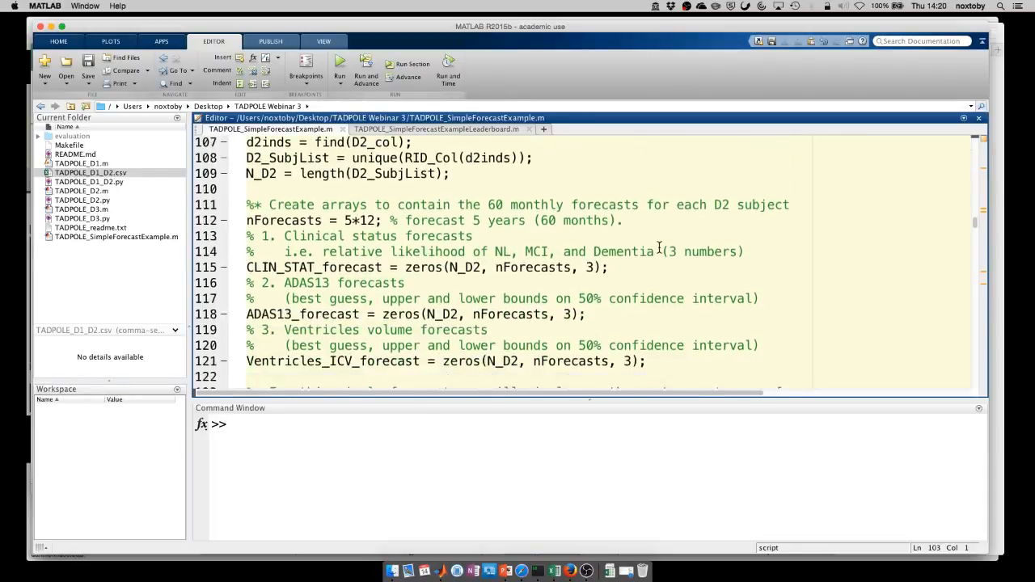
pyautogui.scroll(-3)
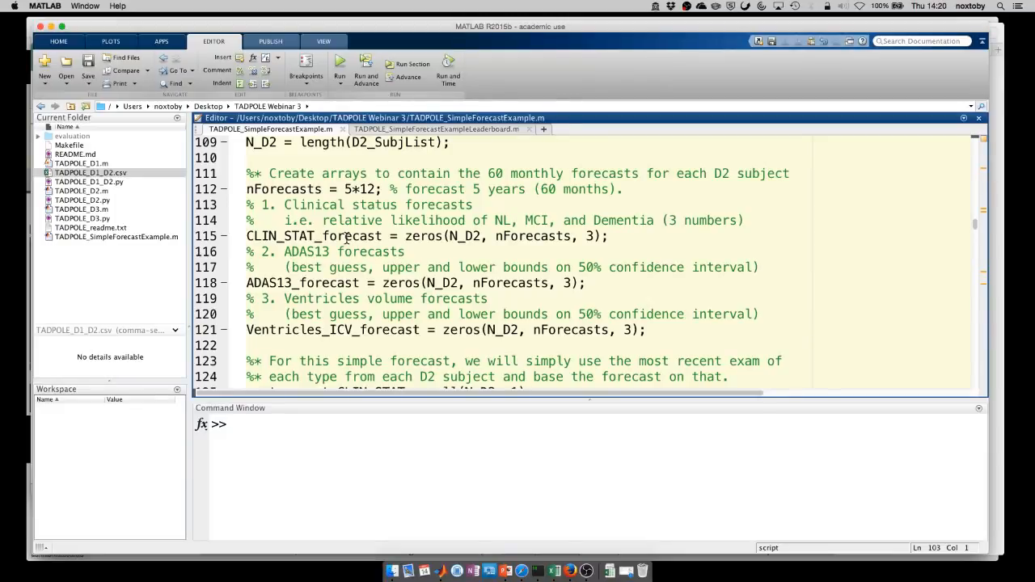
pyautogui.moveTo(413, 253)
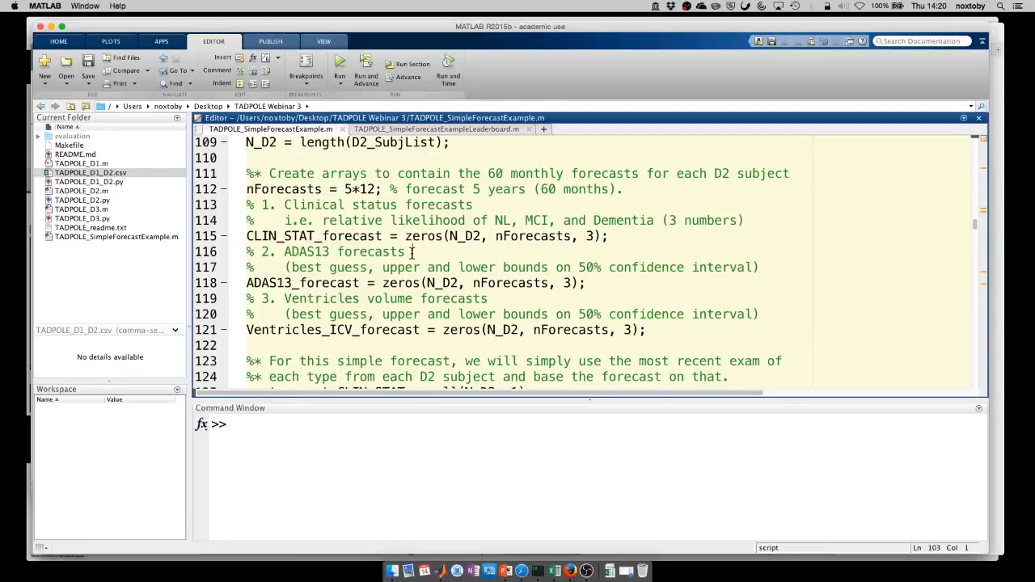
pyautogui.scroll(-3)
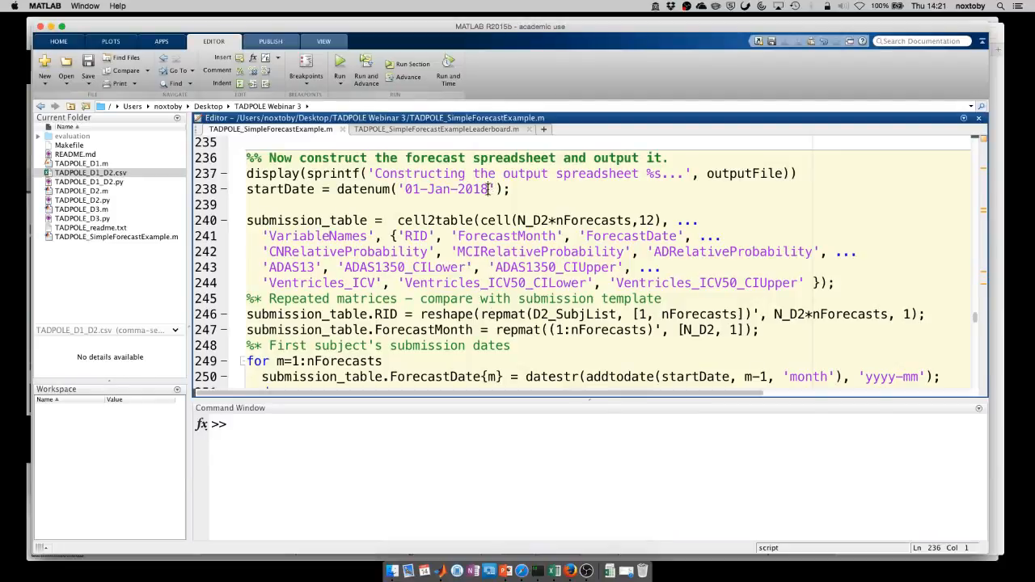
pyautogui.doubleClick(445, 188)
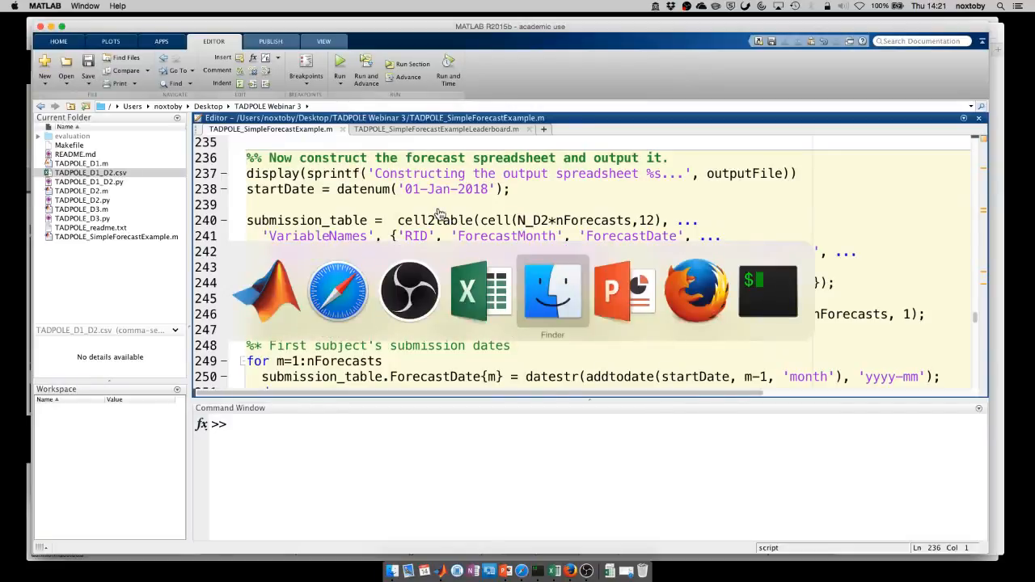
# - Run 'make eval' in iTerm2 and exit MATLAB after its 'Too many input arguments' error
pyautogui.click(767, 292)
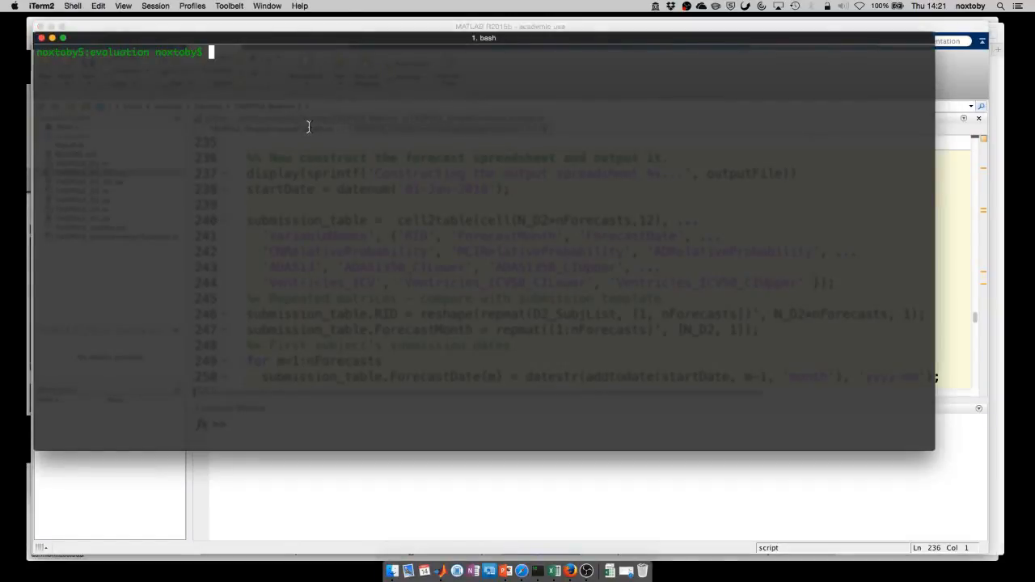
pyautogui.write('make eval')
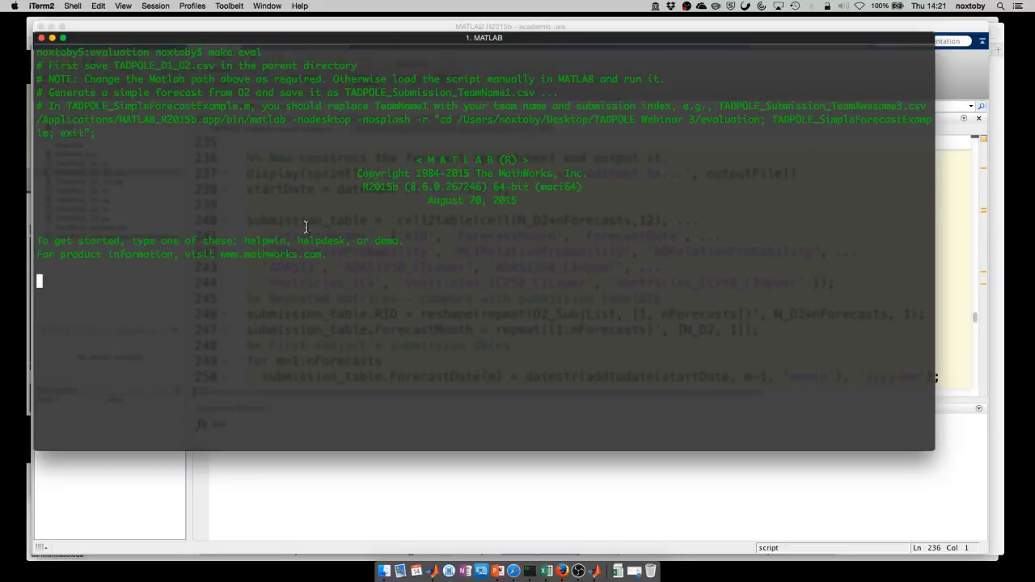
pyautogui.moveTo(914, 375)
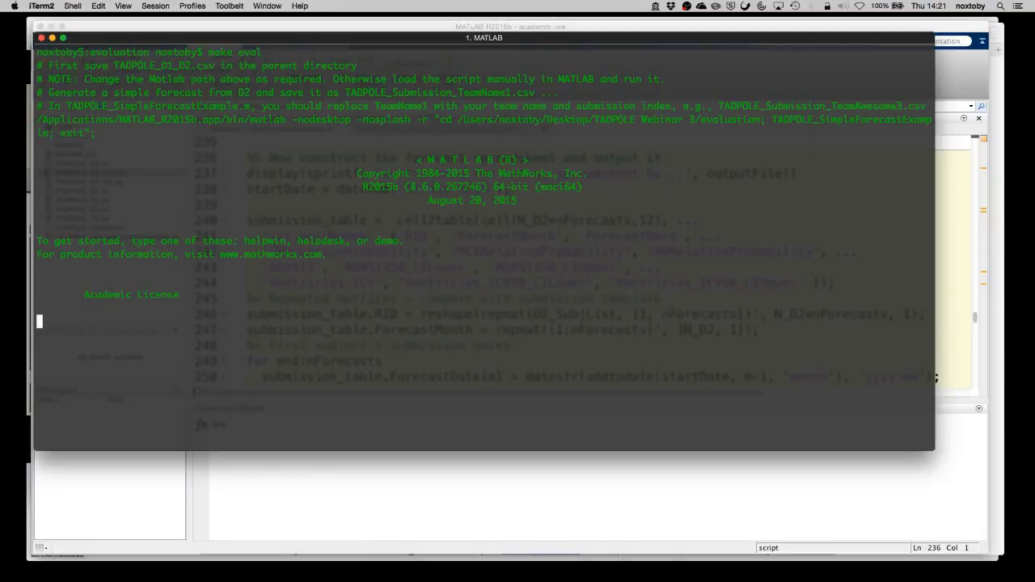
pyautogui.press('enter')
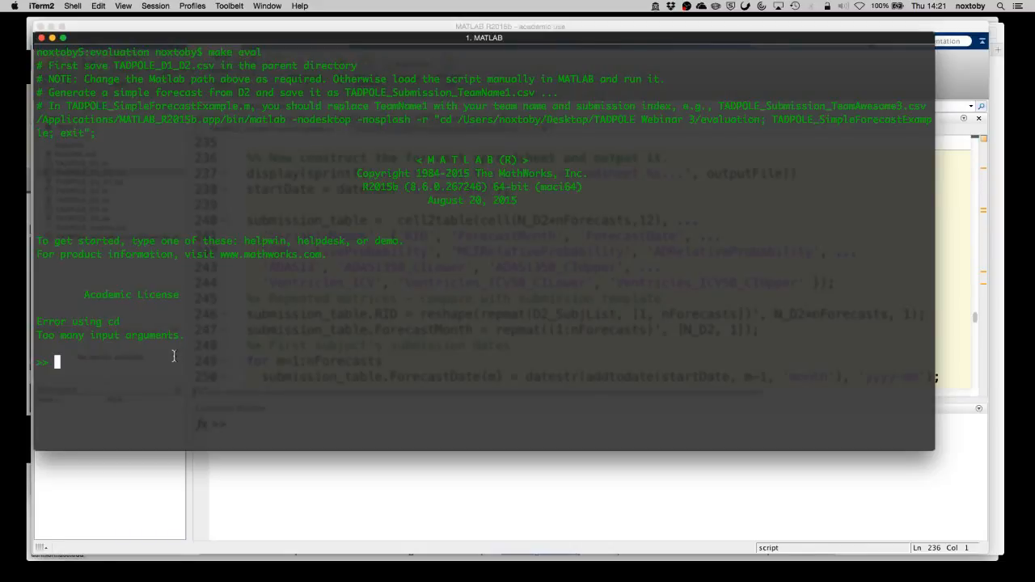
pyautogui.write('exit')
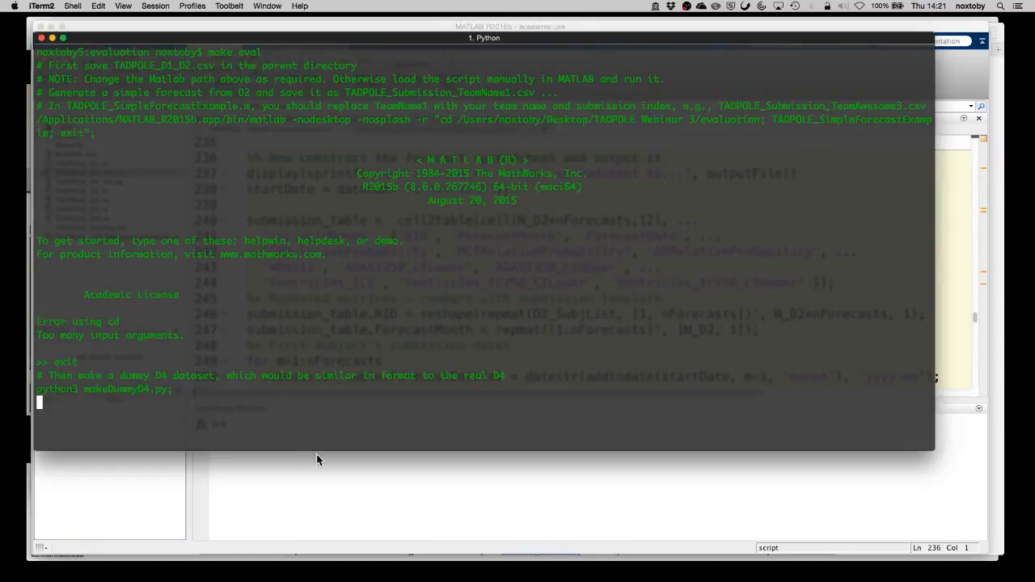
pyautogui.moveTo(498, 387)
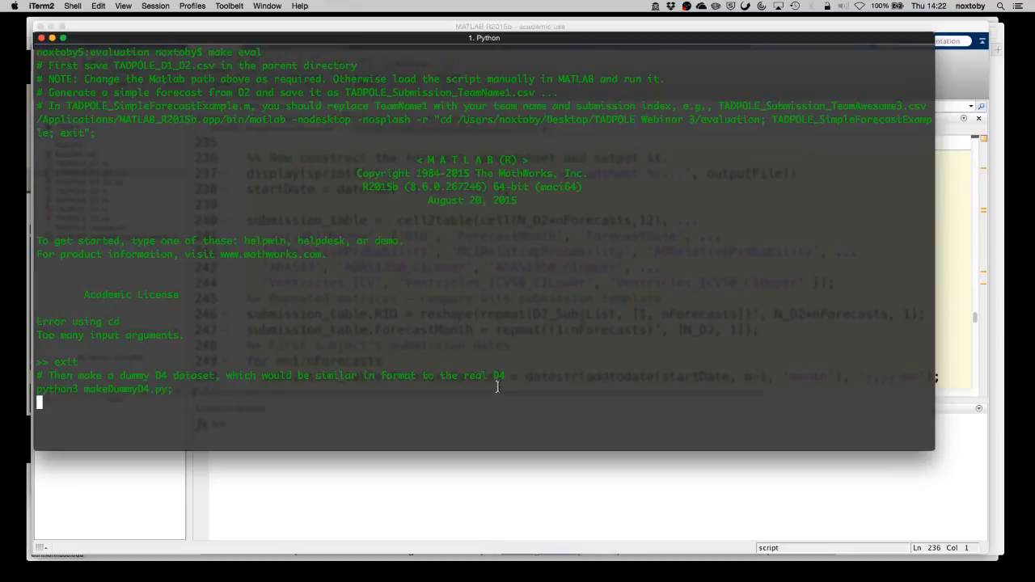
pyautogui.moveTo(500, 393)
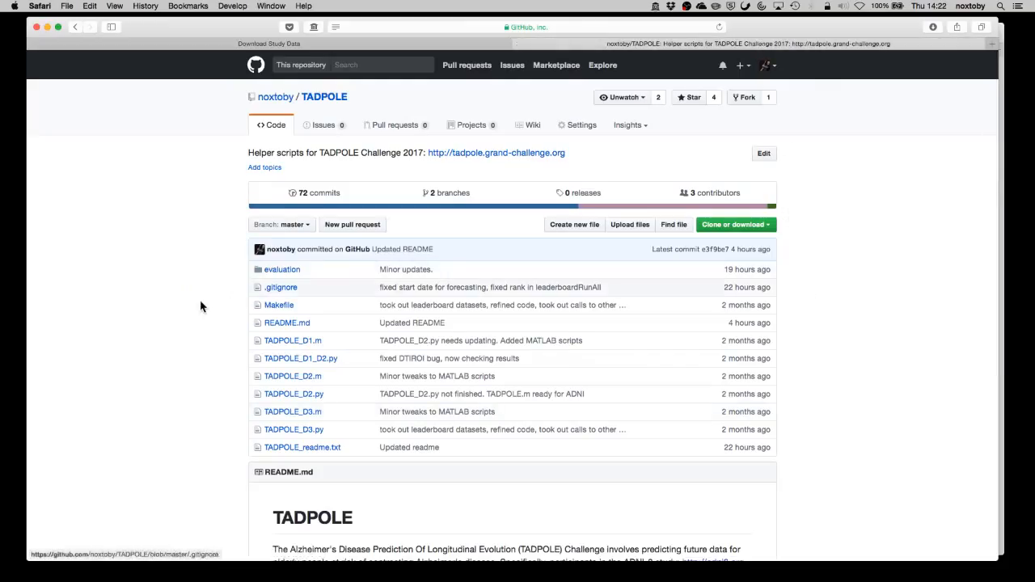
# - Scroll the noxtoby/TADPOLE GitHub repository down to its README description
pyautogui.scroll(-3)
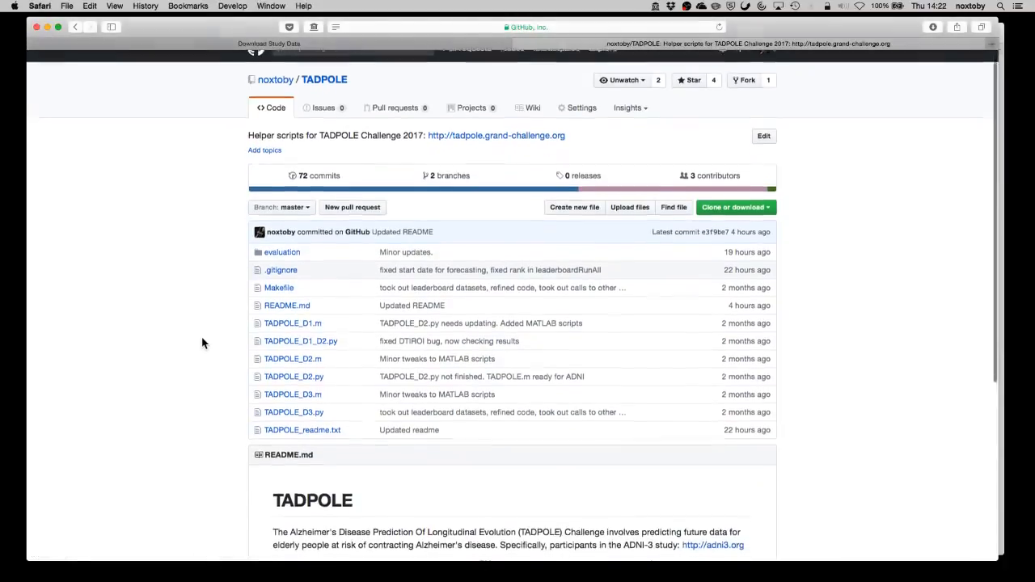
pyautogui.scroll(-3)
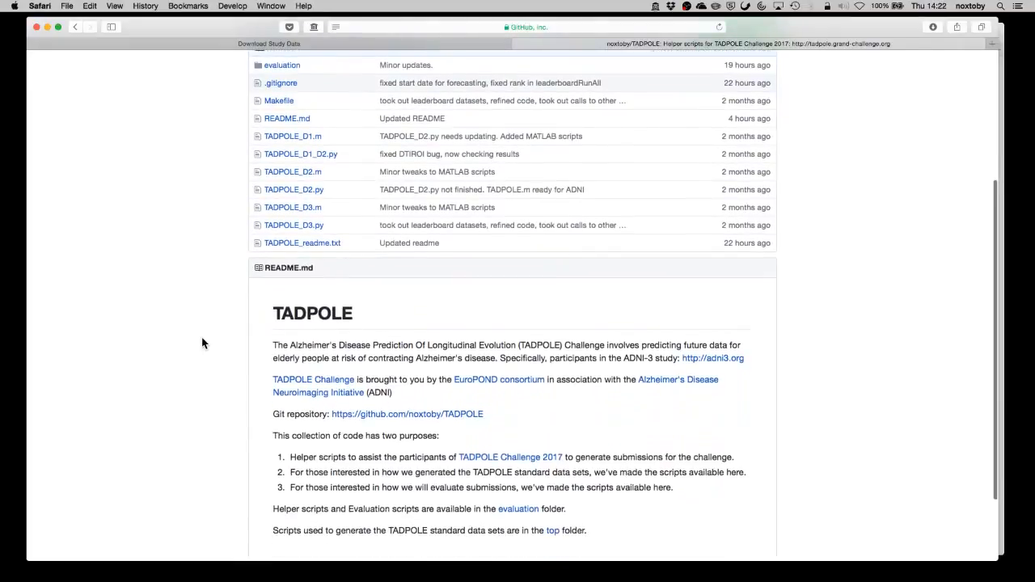
pyautogui.scroll(-3)
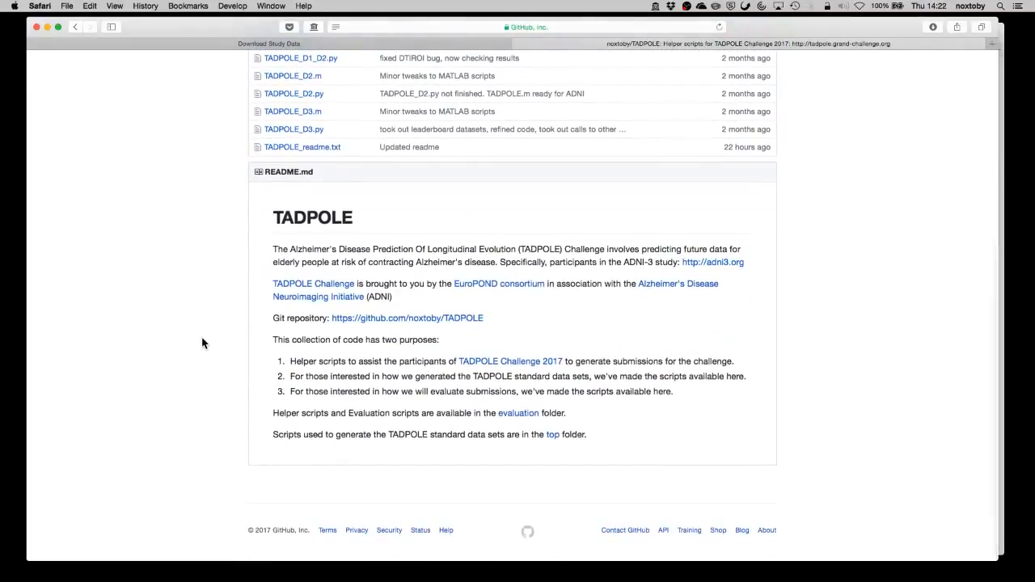
pyautogui.moveTo(209, 304)
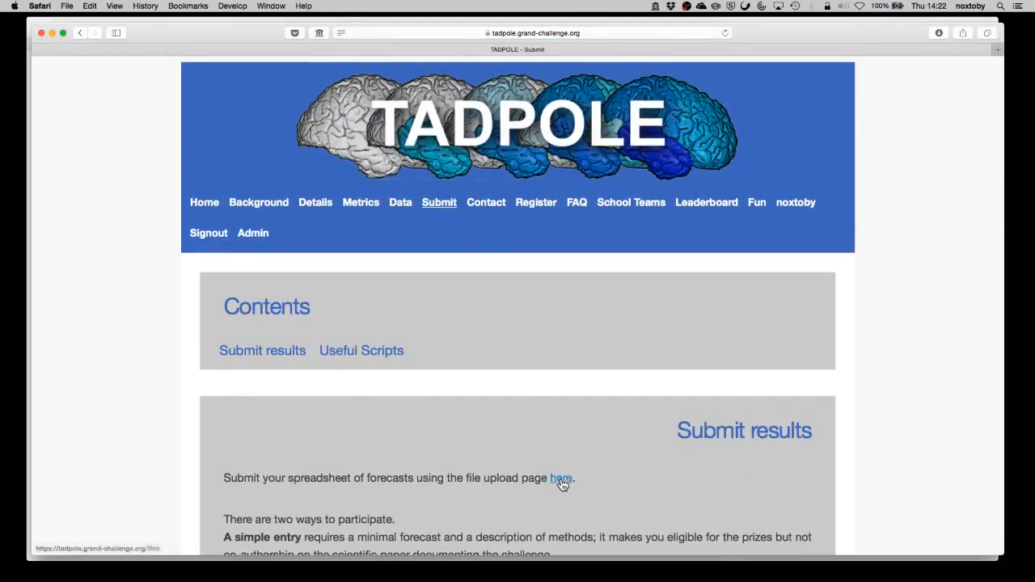
# - Start the forecast upload form's file picker and browse to the TADPOLE Webinar 3 folder
pyautogui.click(562, 479)
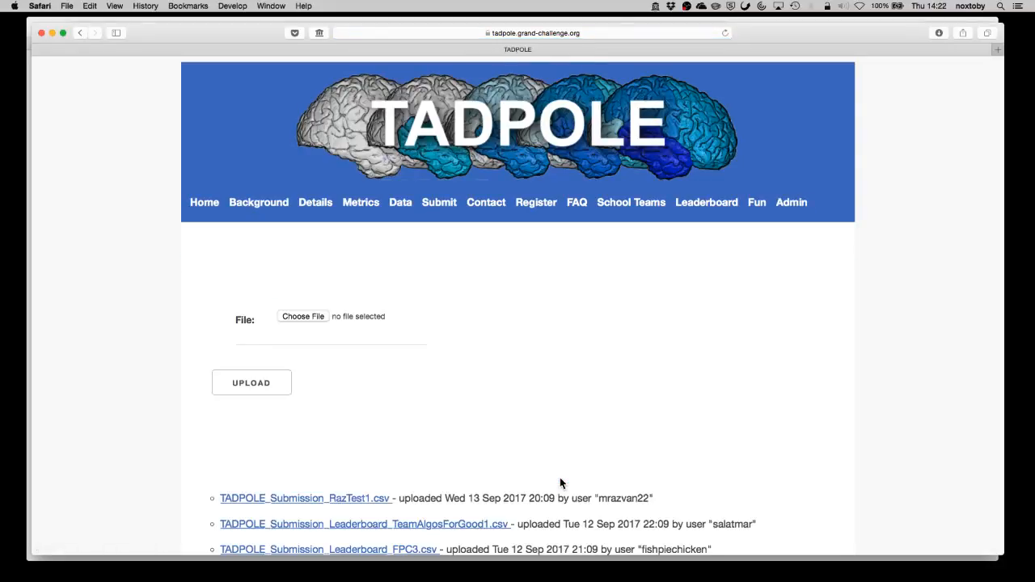
pyautogui.click(304, 315)
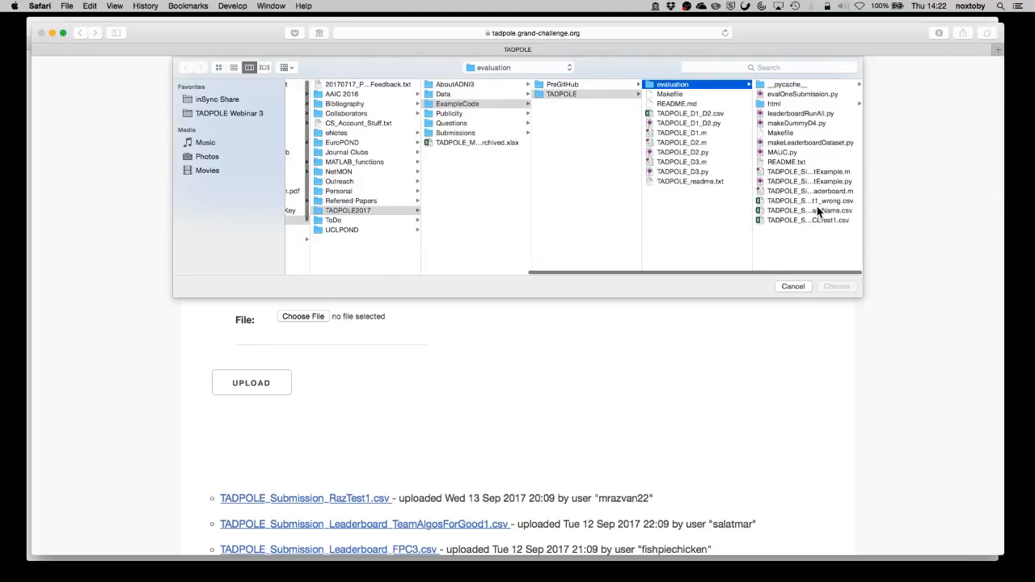
pyautogui.click(801, 220)
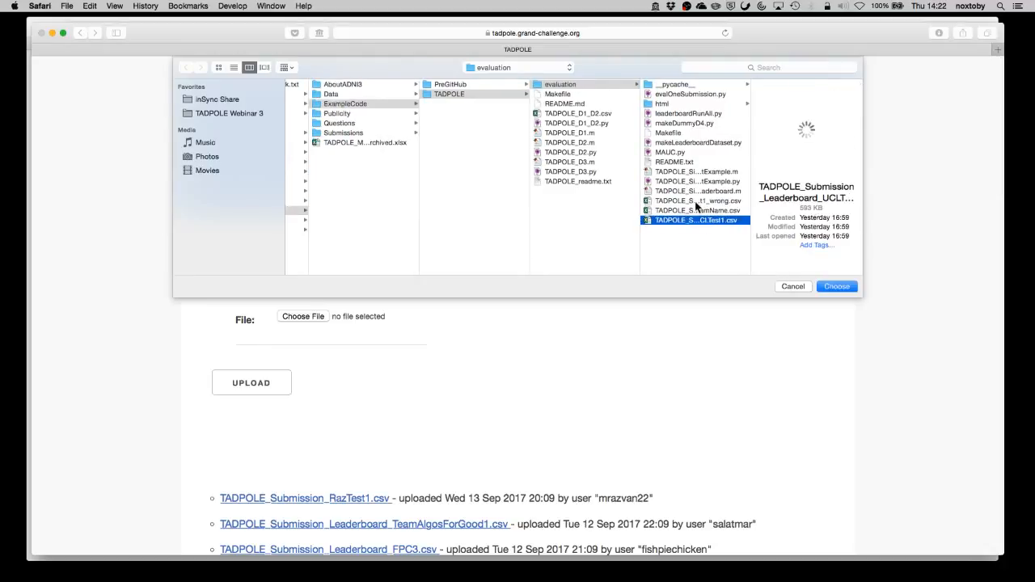
pyautogui.click(697, 210)
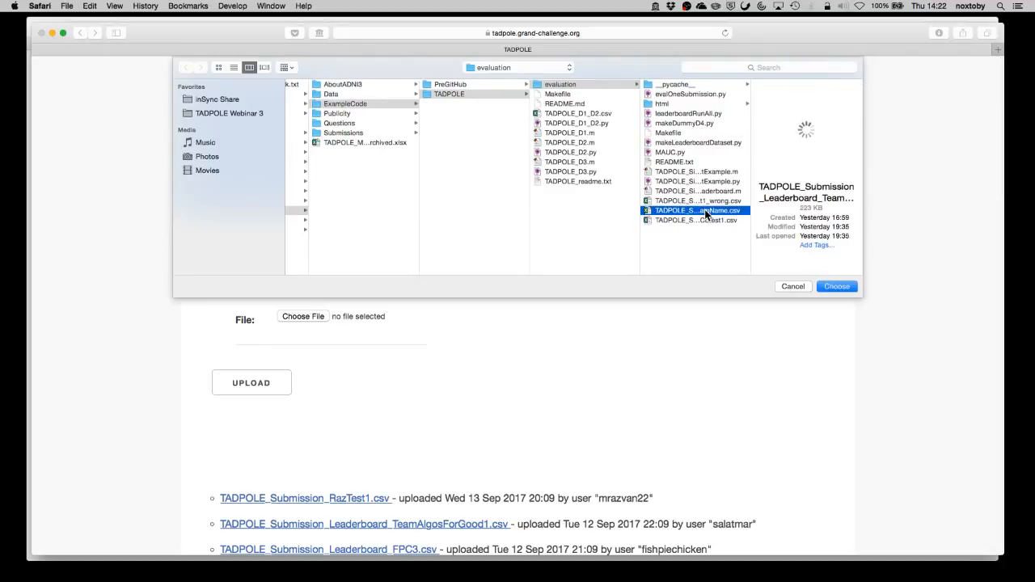
pyautogui.click(695, 200)
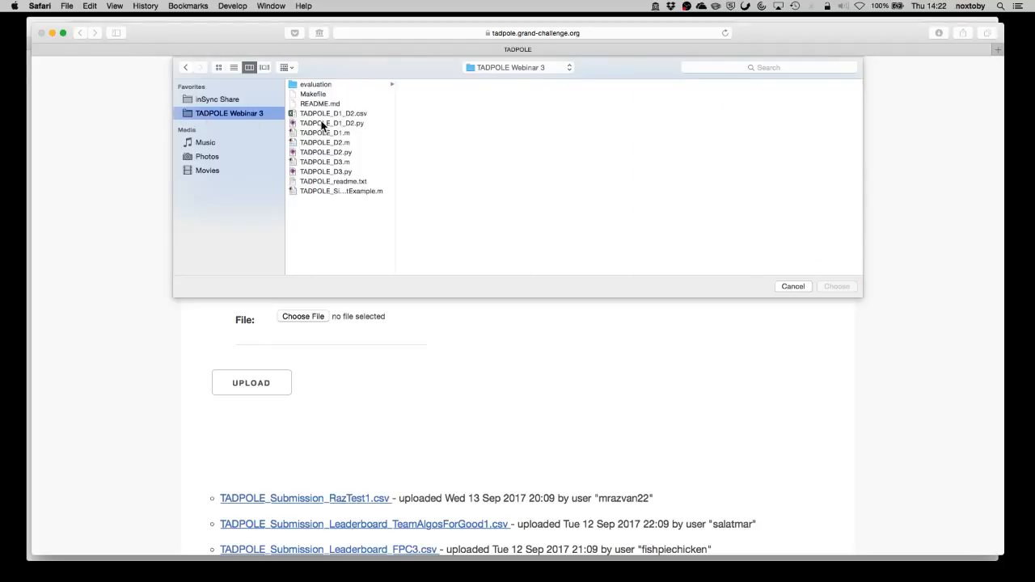
# - Choose TADPOLE_Submission_TeamName1.csv from the evaluation folder as the file to upload
pyautogui.click(315, 84)
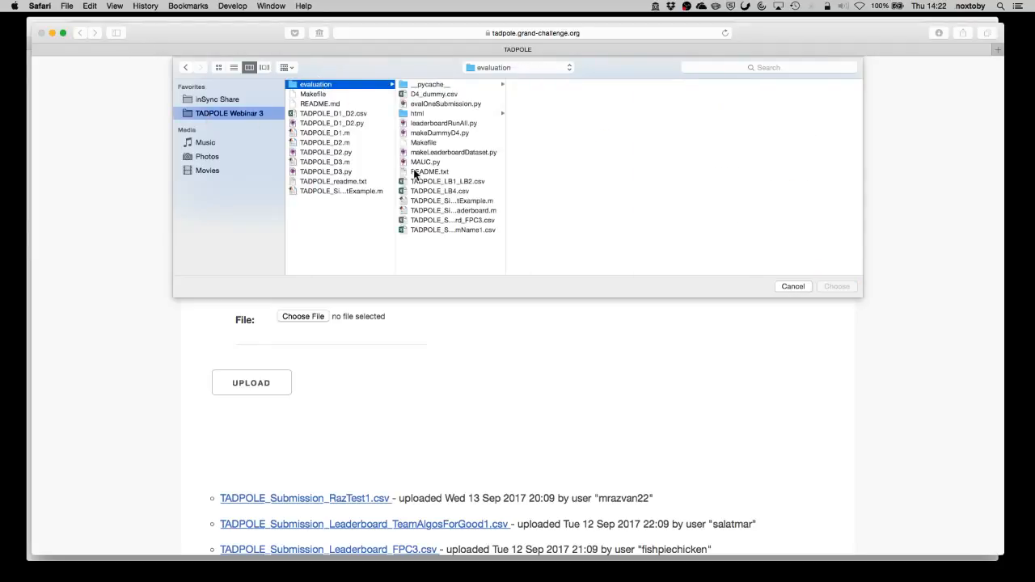
pyautogui.click(453, 229)
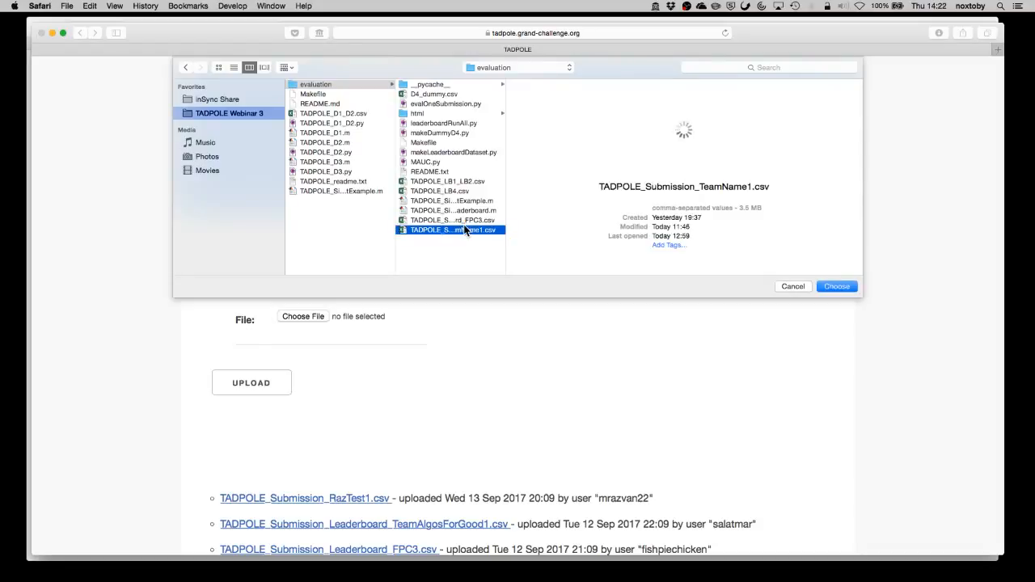
pyautogui.click(838, 287)
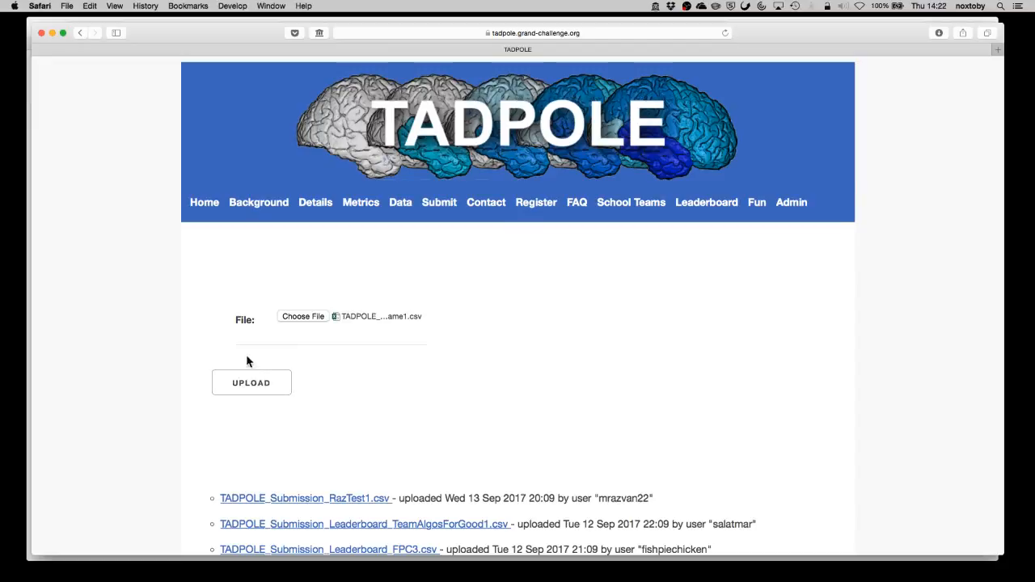
pyautogui.scroll(-3)
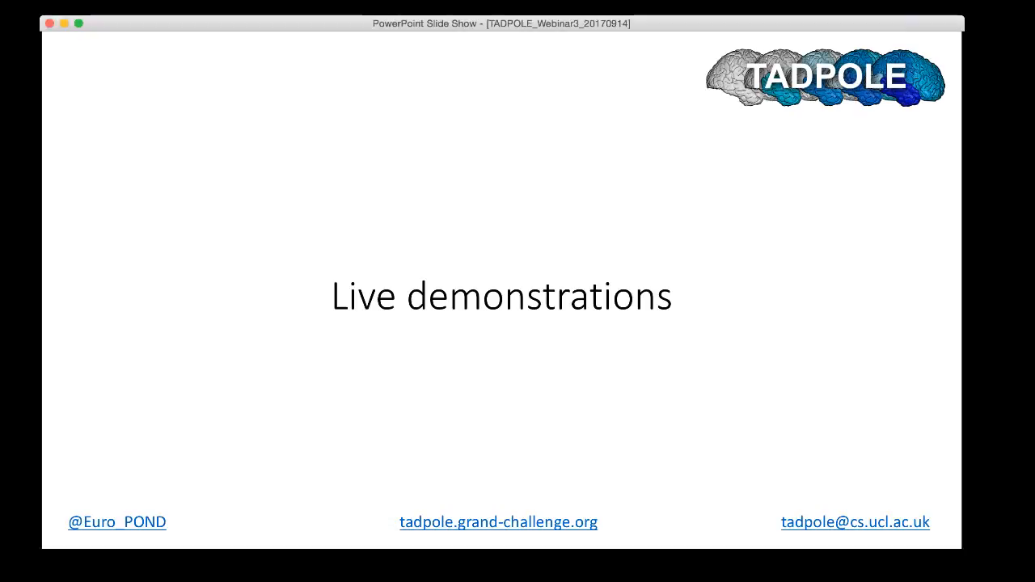
# - Advance the slideshow from Live demonstrations to the Leaderboard submissions slide
pyautogui.press('right')
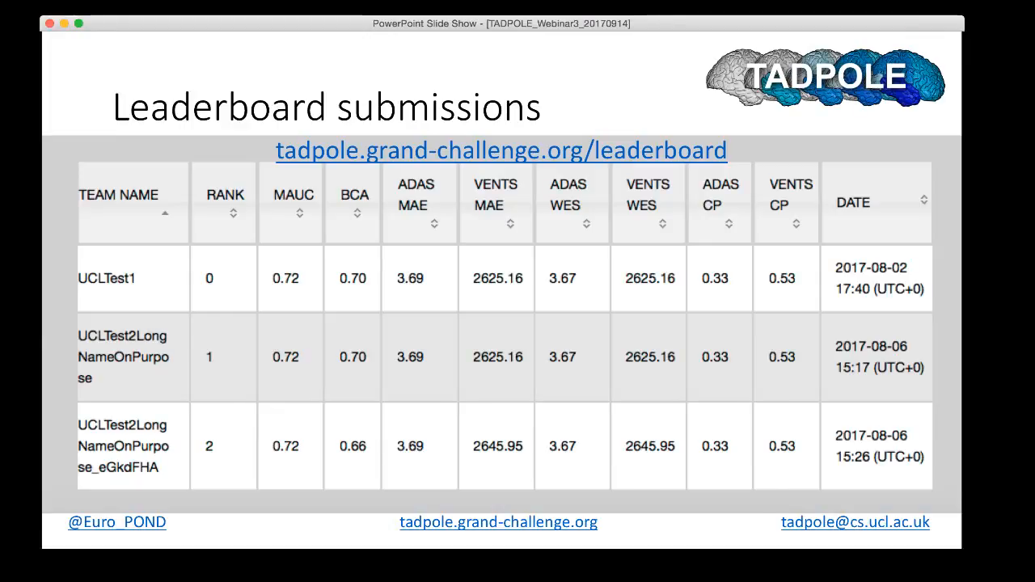
# - Advance through the leaderboard table slide and the submission dataset comparison slide
pyautogui.press('right')
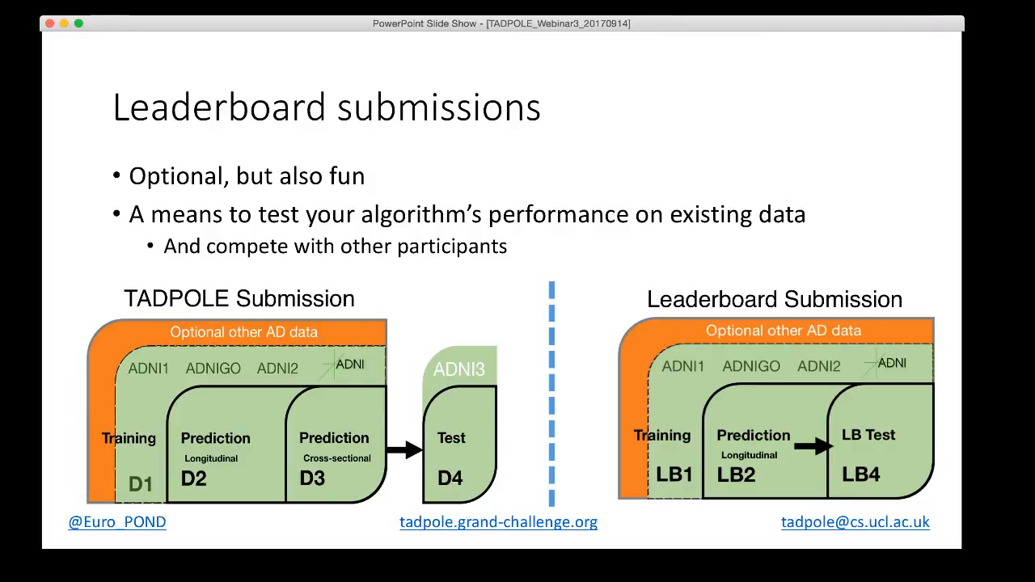
pyautogui.press('right')
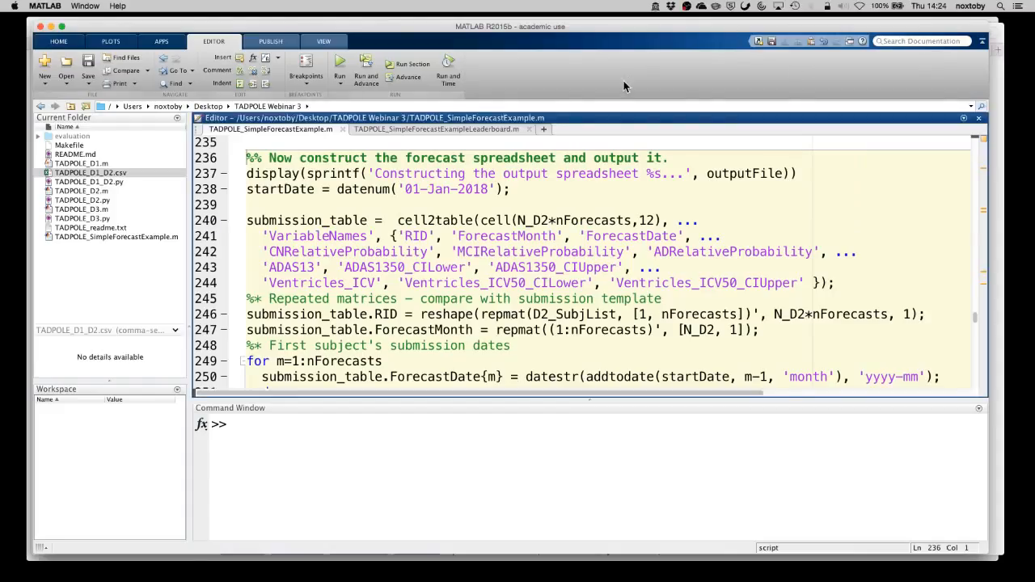
# - Show TADPOLE_SimpleForecastExampleLeaderboard.m at its section reading the TADPOLE data sets
pyautogui.click(436, 130)
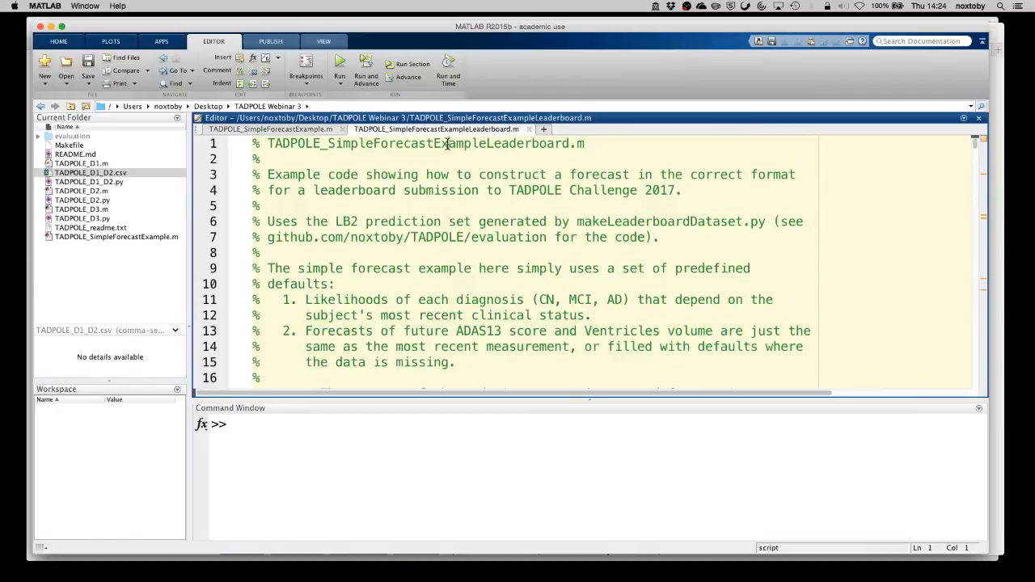
pyautogui.doubleClick(420, 142)
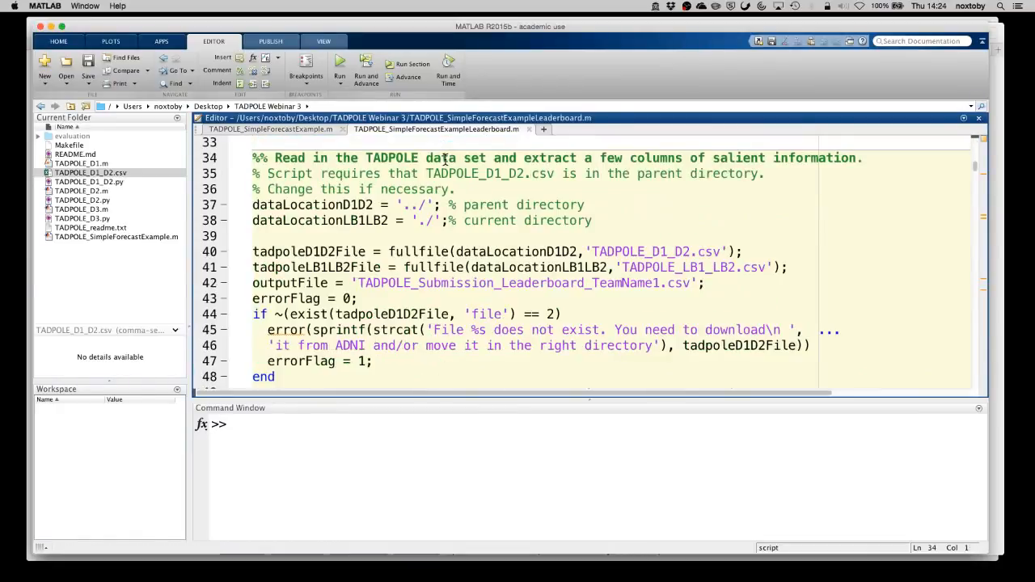
pyautogui.scroll(-3)
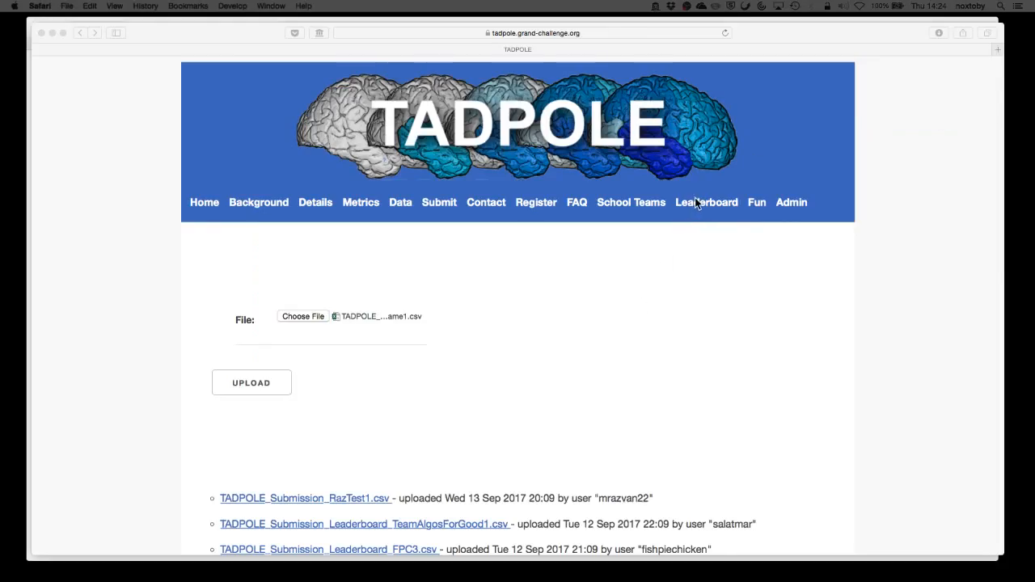
# - Go to the Leaderboard page and bring the Leaderboard Table of team scores into view
pyautogui.click(705, 202)
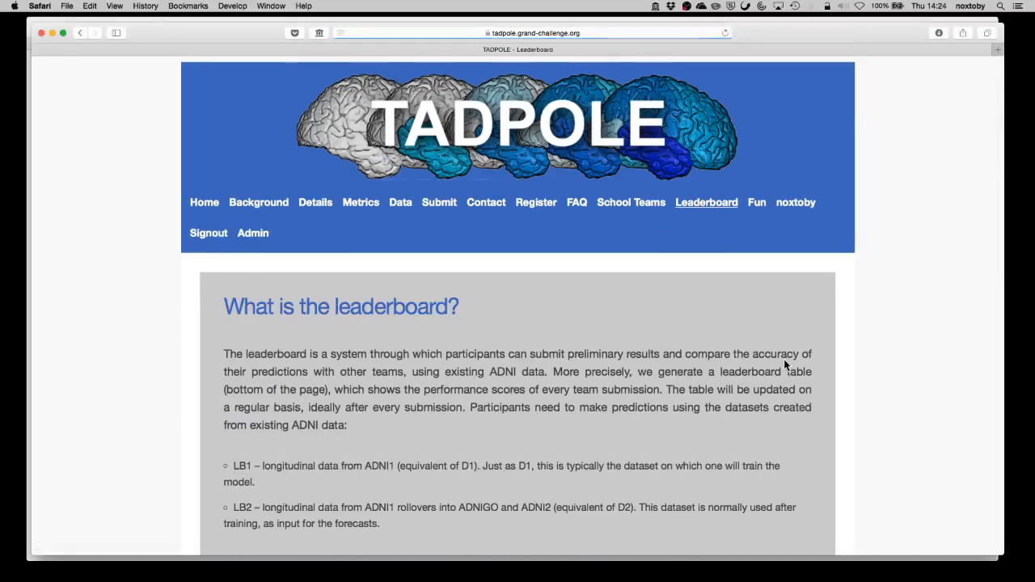
pyautogui.scroll(-3)
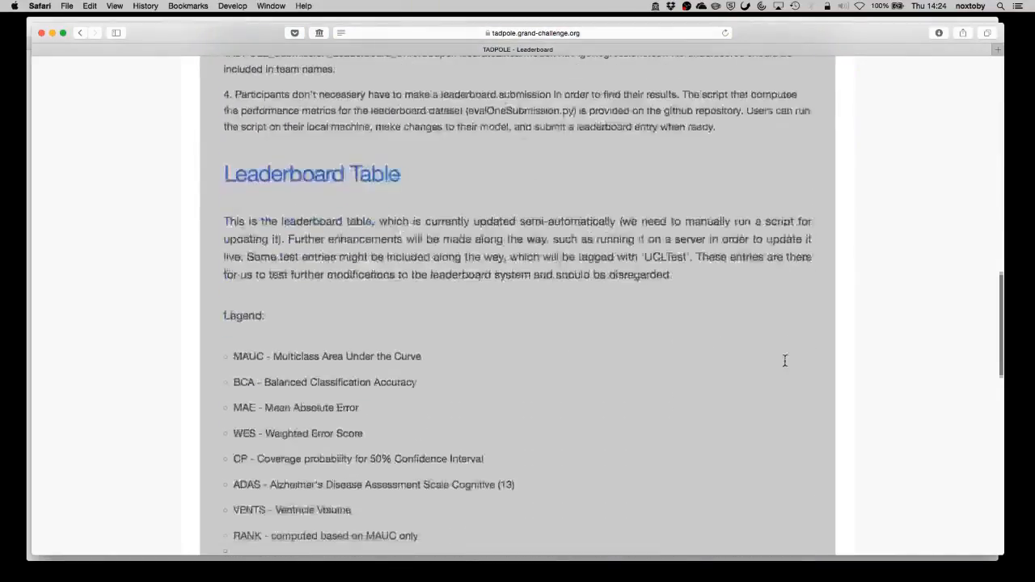
pyautogui.scroll(-3)
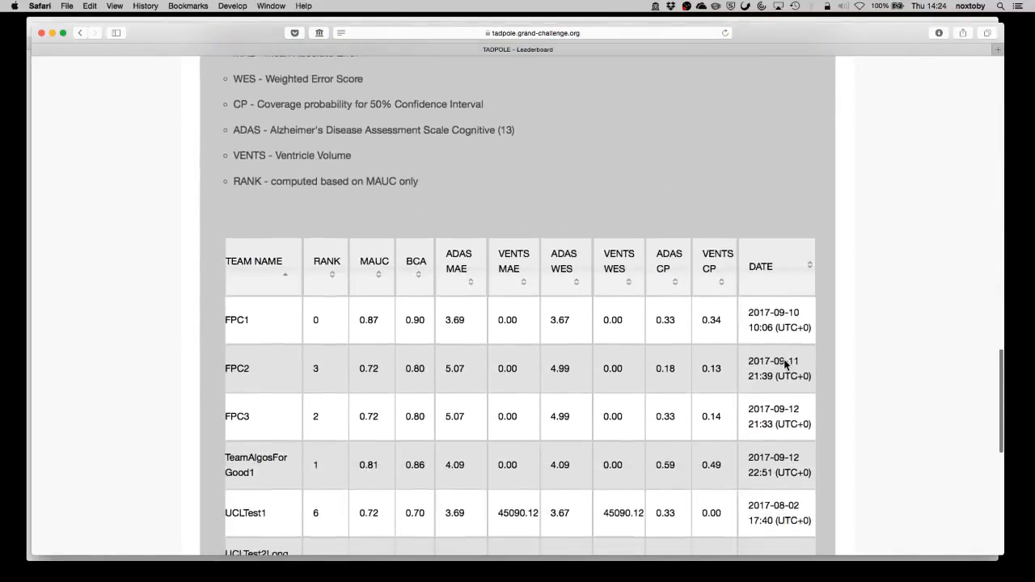
pyautogui.scroll(-3)
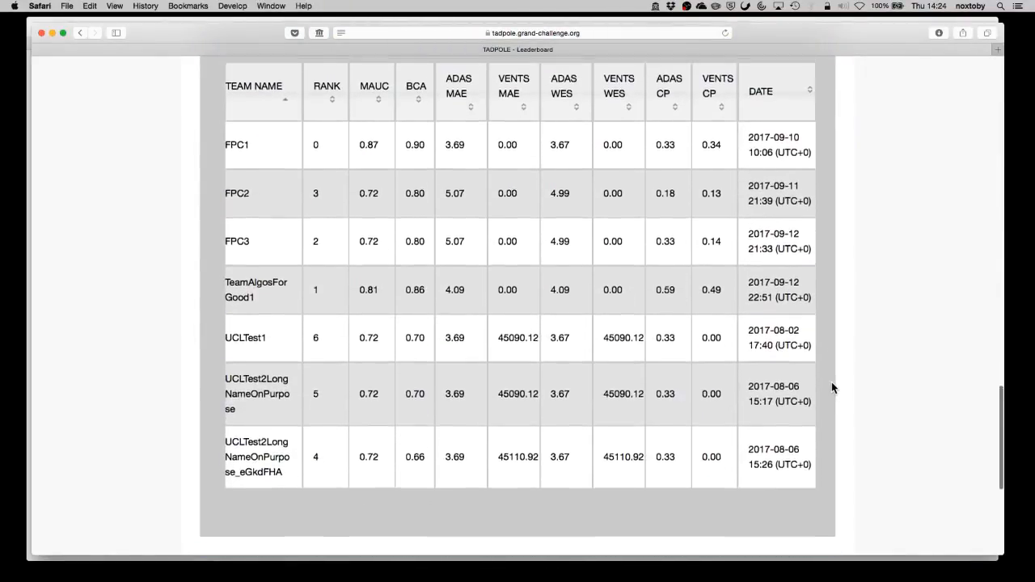
pyautogui.scroll(3)
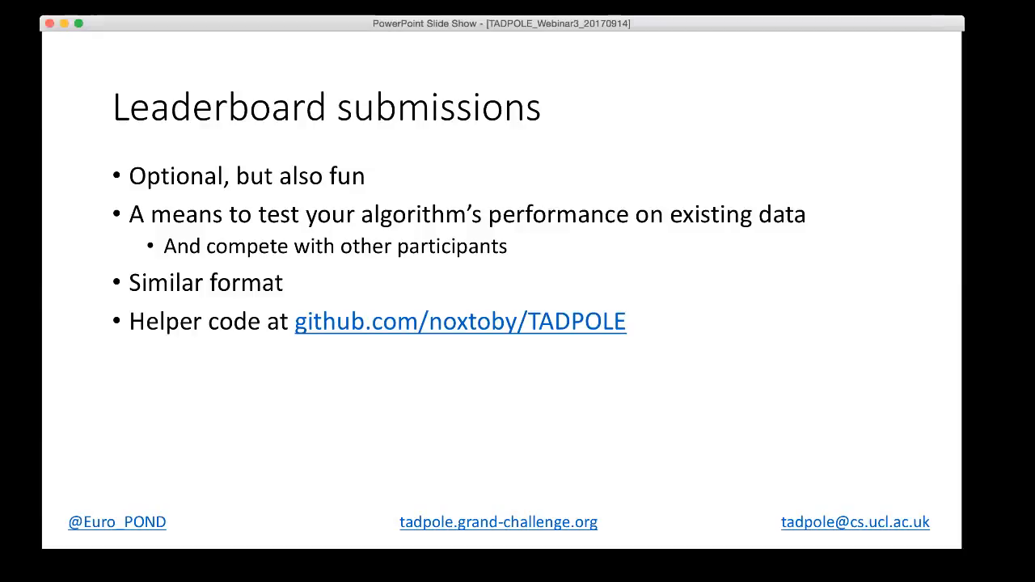
# - Reveal the remaining bullets about the submission format and the GitHub helper code
pyautogui.press('right')
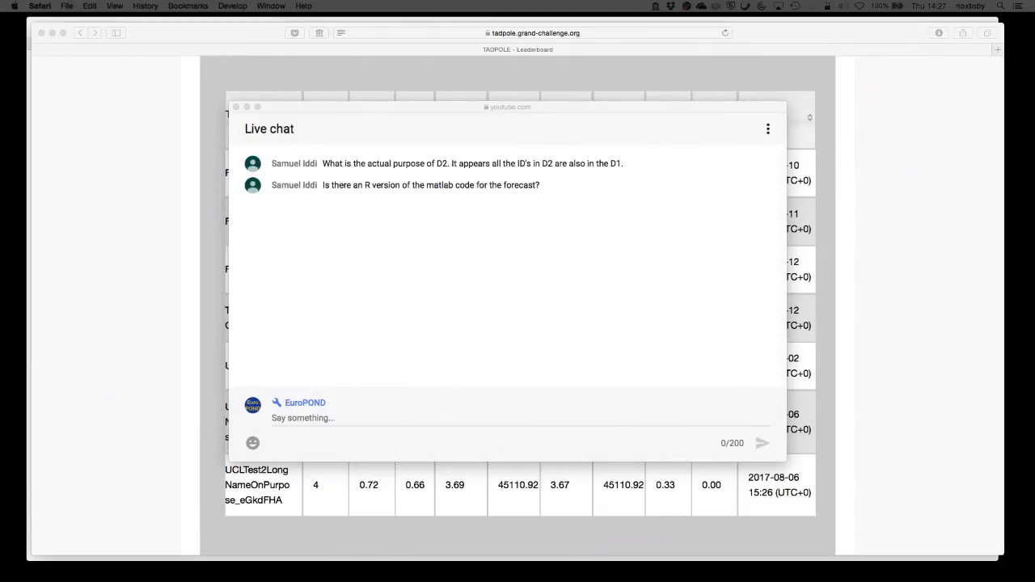
pyautogui.moveTo(532, 106)
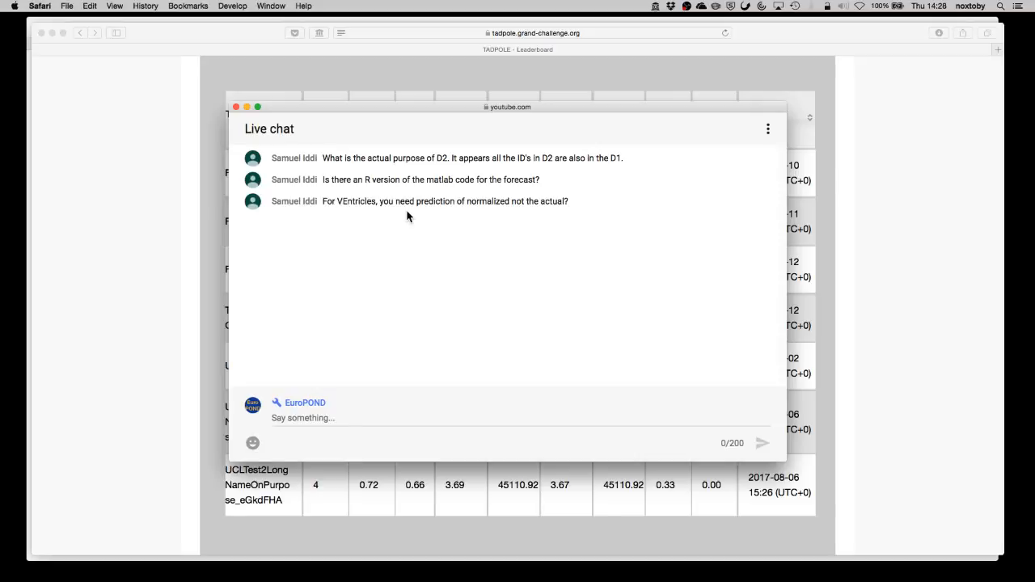
pyautogui.moveTo(455, 281)
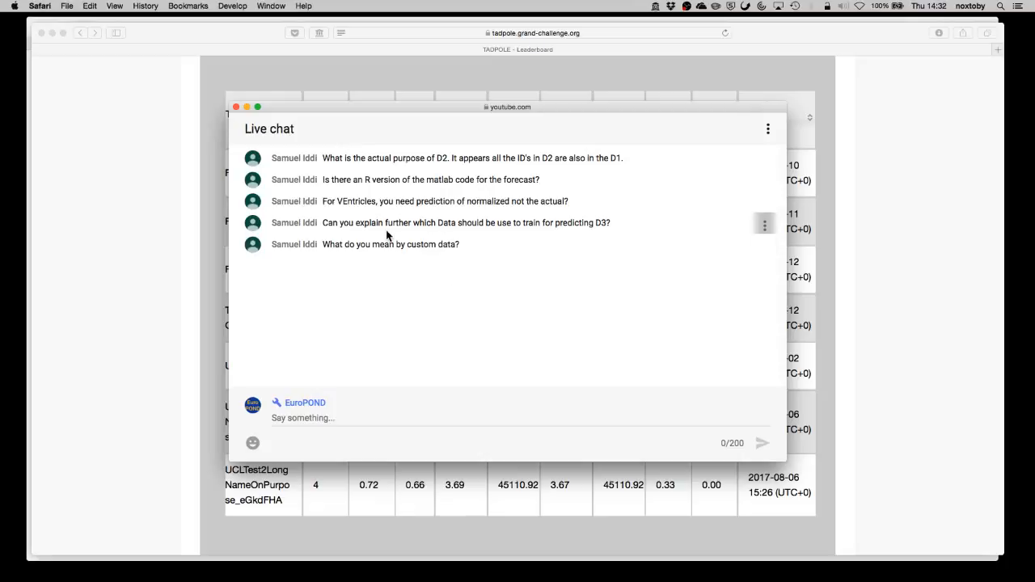
pyautogui.doubleClick(294, 223)
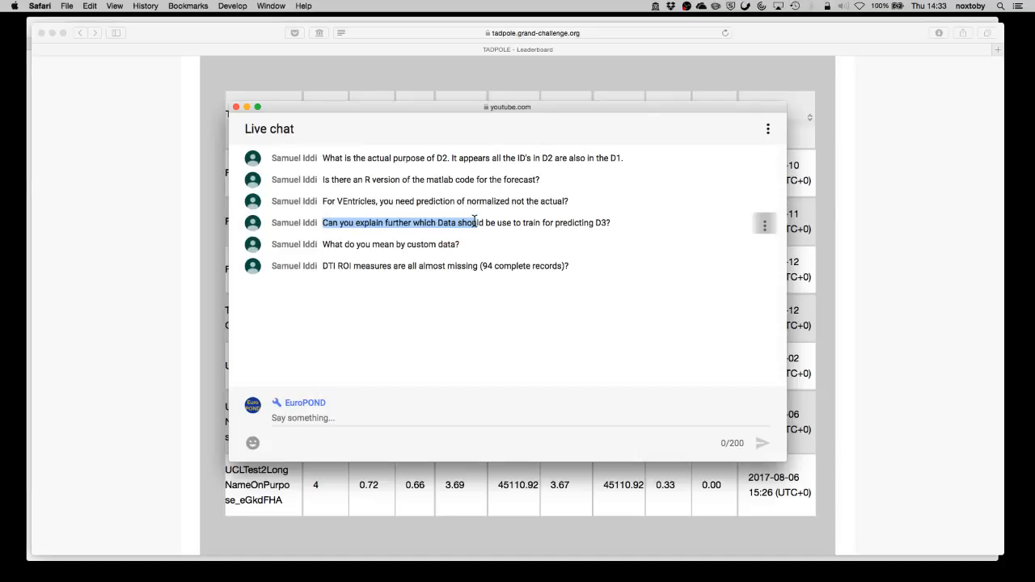
pyautogui.moveTo(457, 244)
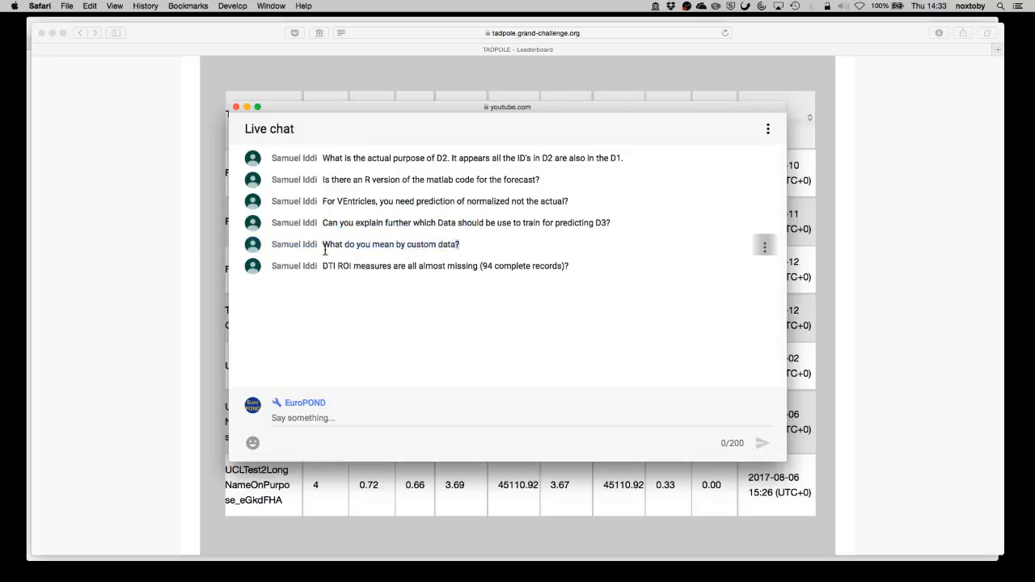
pyautogui.doubleClick(391, 242)
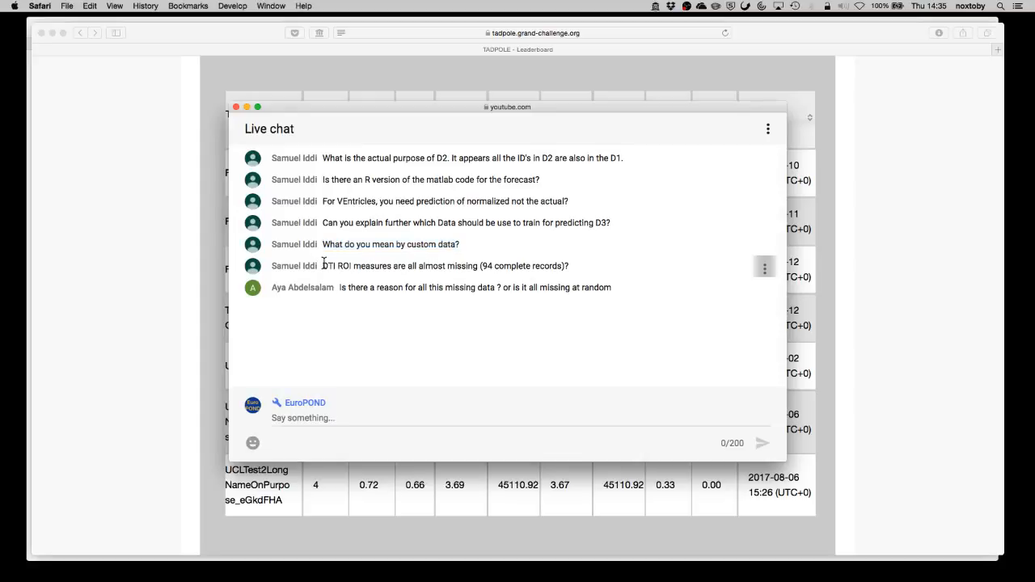
pyautogui.moveTo(322, 265); pyautogui.dragTo(456, 265)
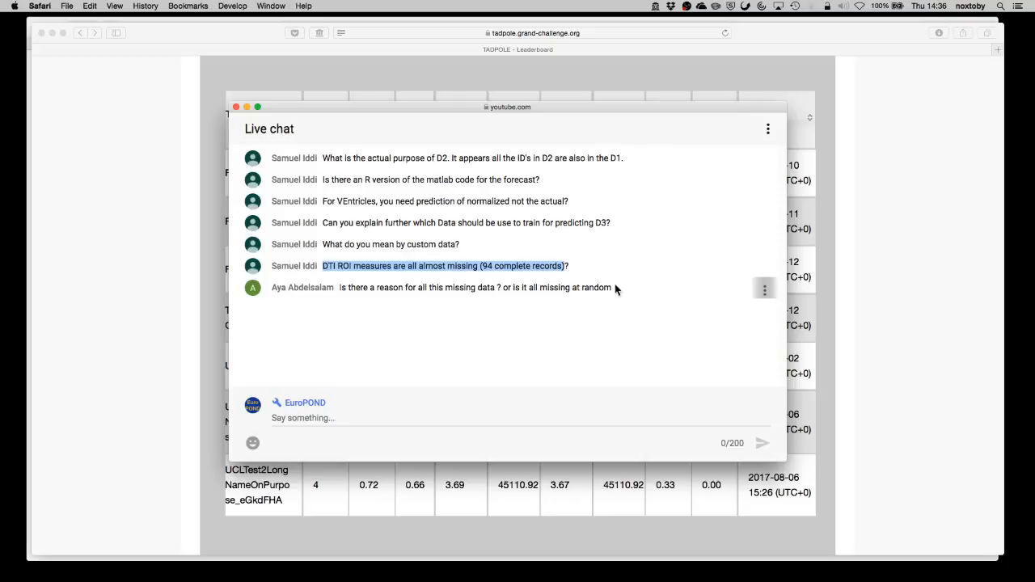
pyautogui.moveTo(616, 291)
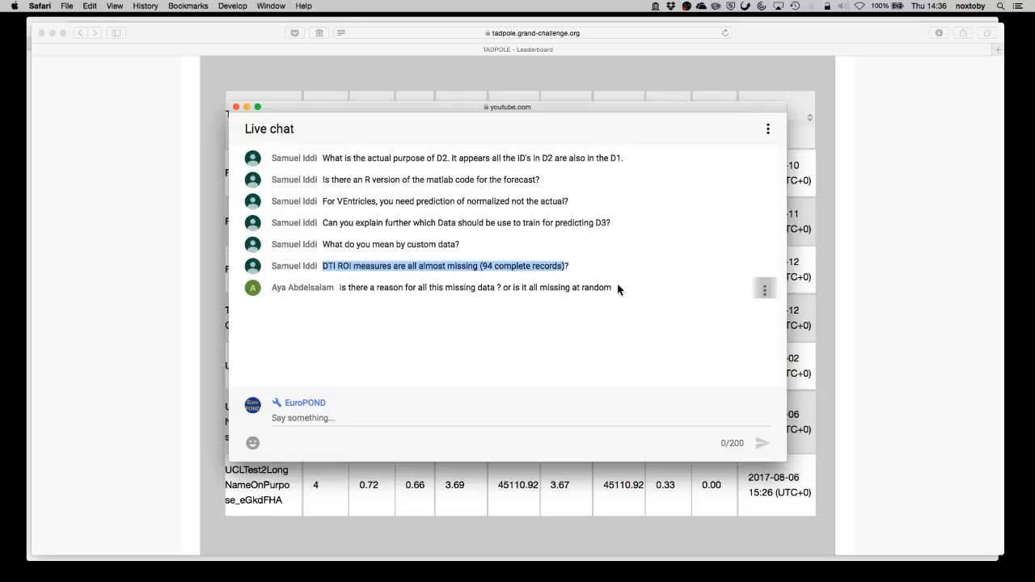
pyautogui.moveTo(512, 288); pyautogui.dragTo(612, 288)
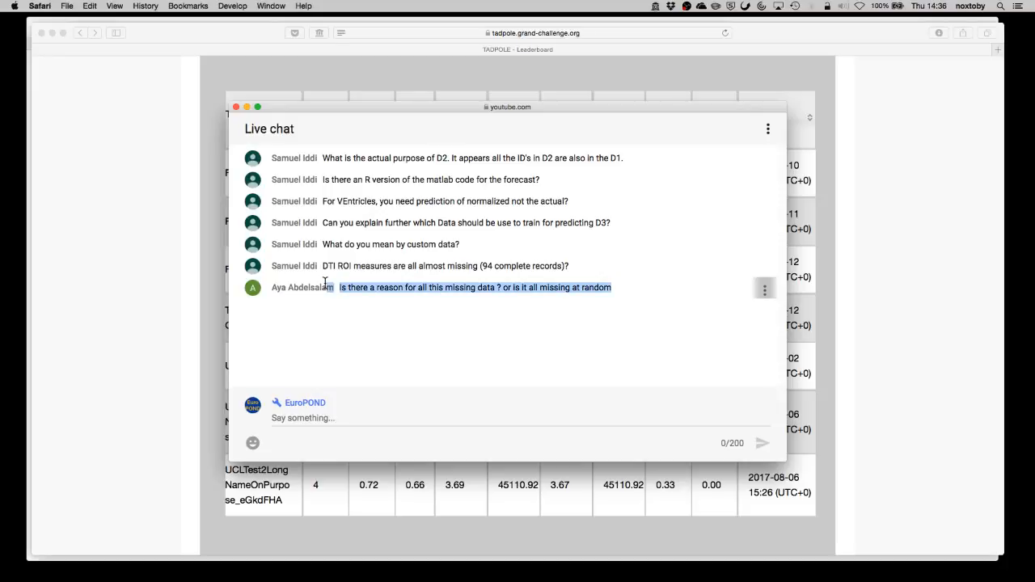
pyautogui.moveTo(568, 359)
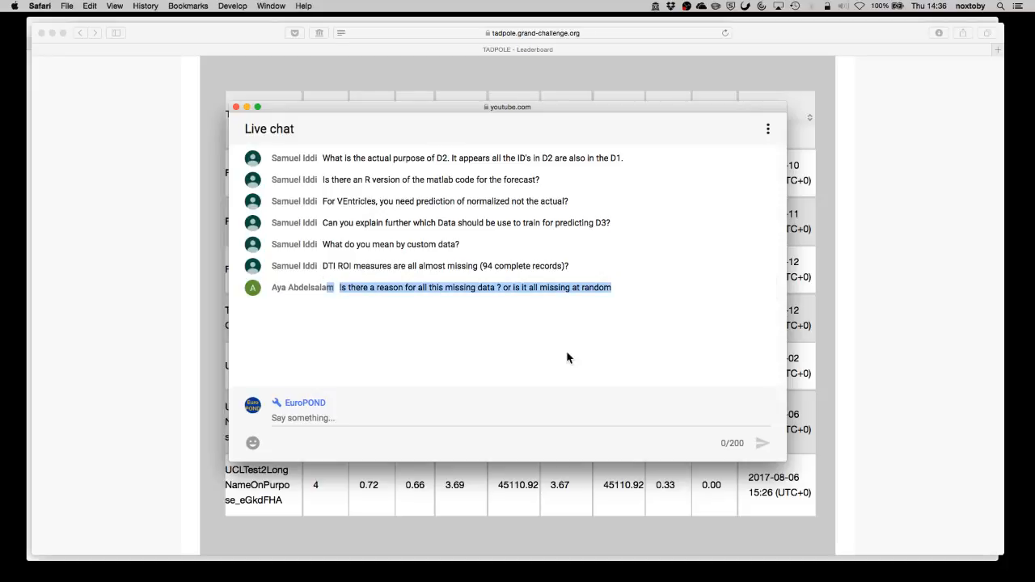